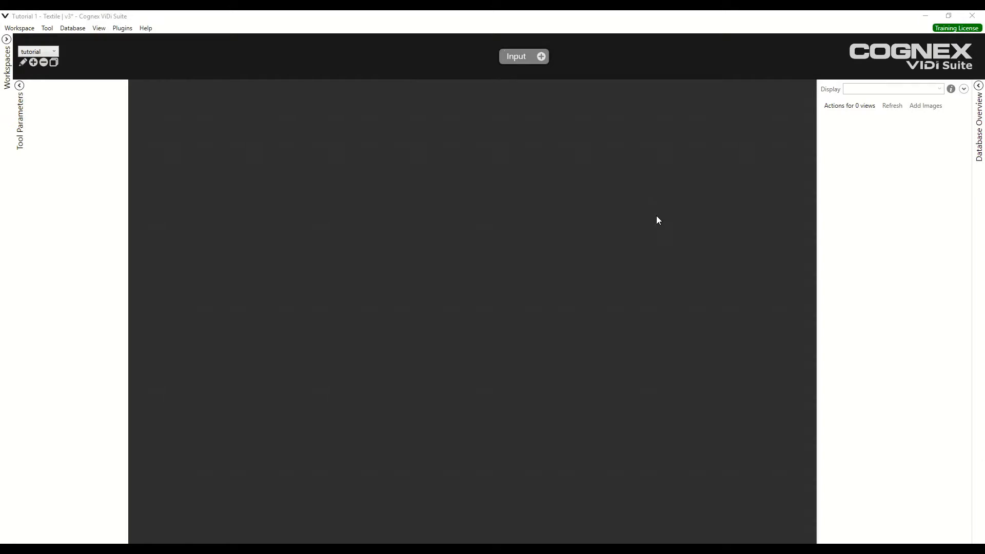
mouse_move(546, 65)
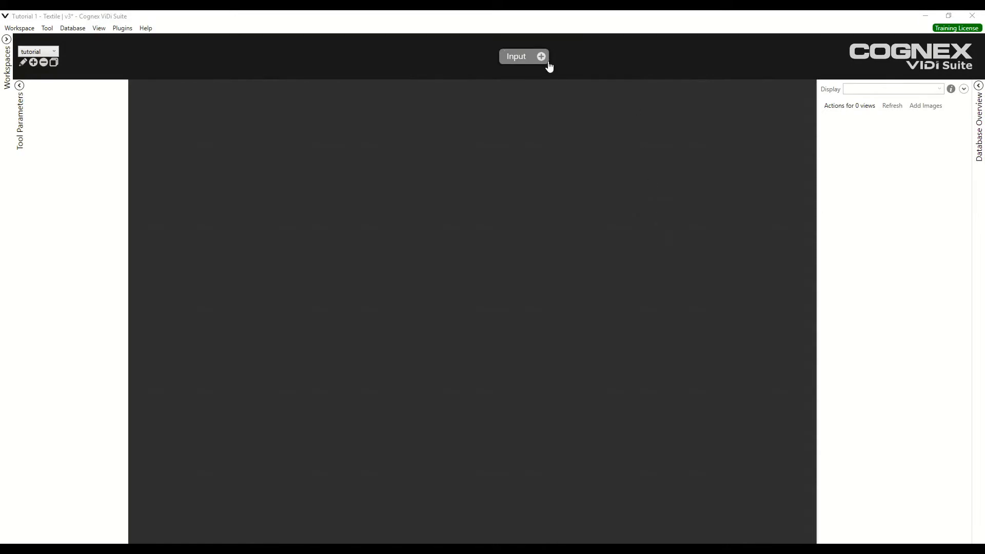
- Add a Red Analyze tool after the Input node, keeping Unsupervised mode
left_click(540, 56)
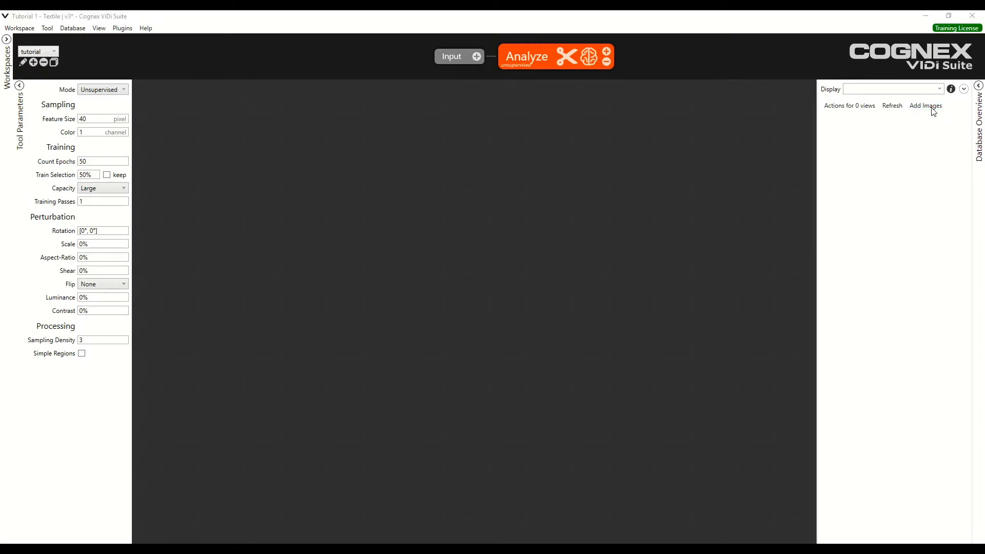
- Load all 19 PNGs from Tutorial 1 - Textile, including bad000001 and bad000002
left_click(925, 106)
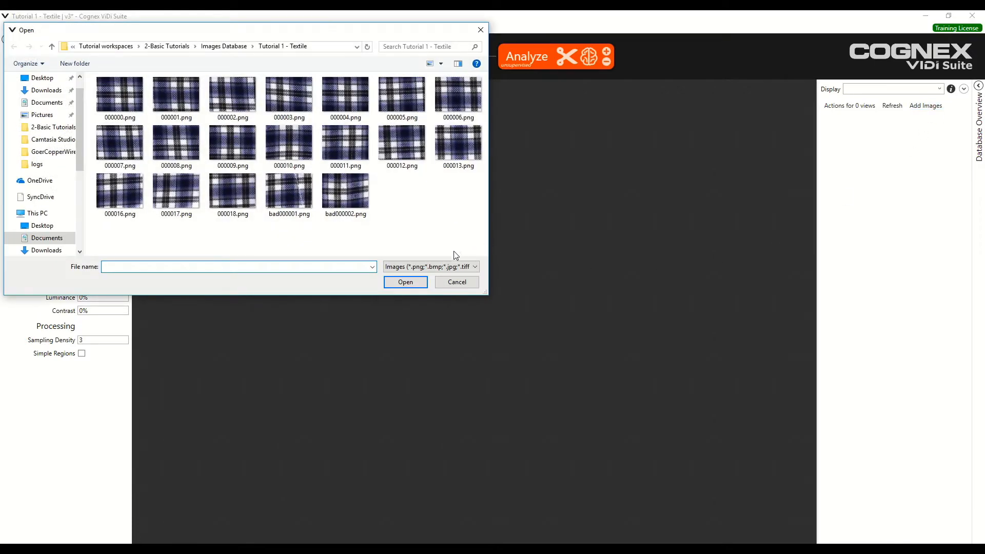
mouse_move(361, 251)
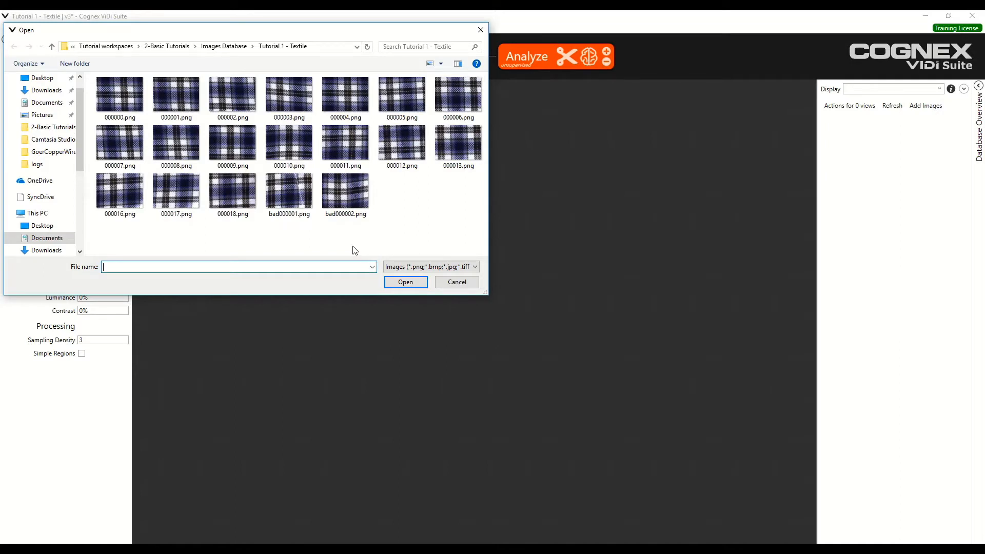
left_click(344, 192)
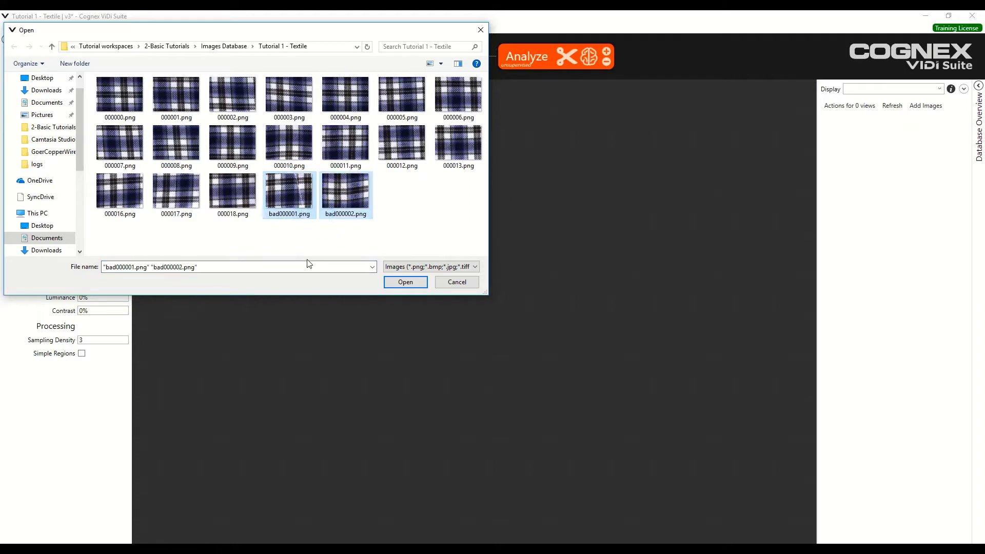
mouse_move(296, 239)
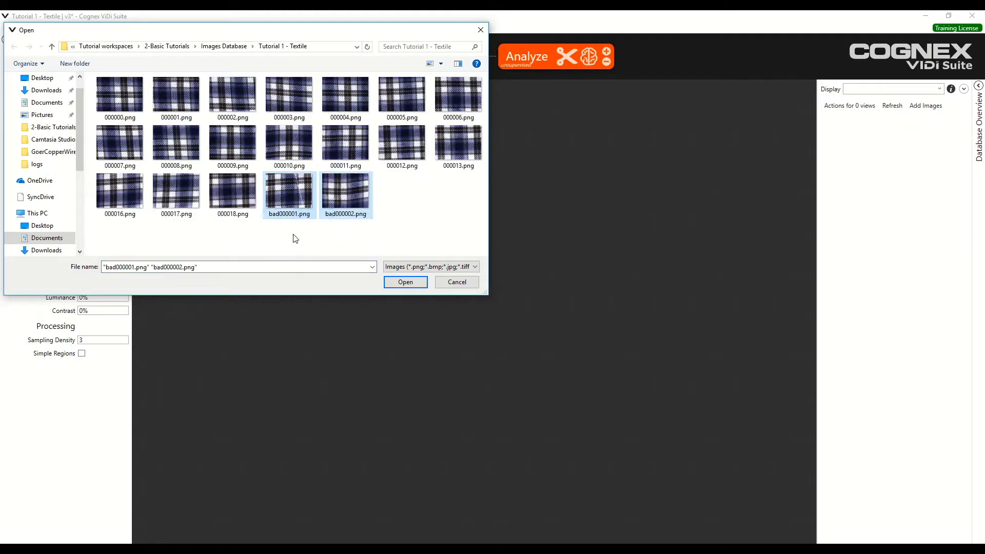
mouse_move(280, 223)
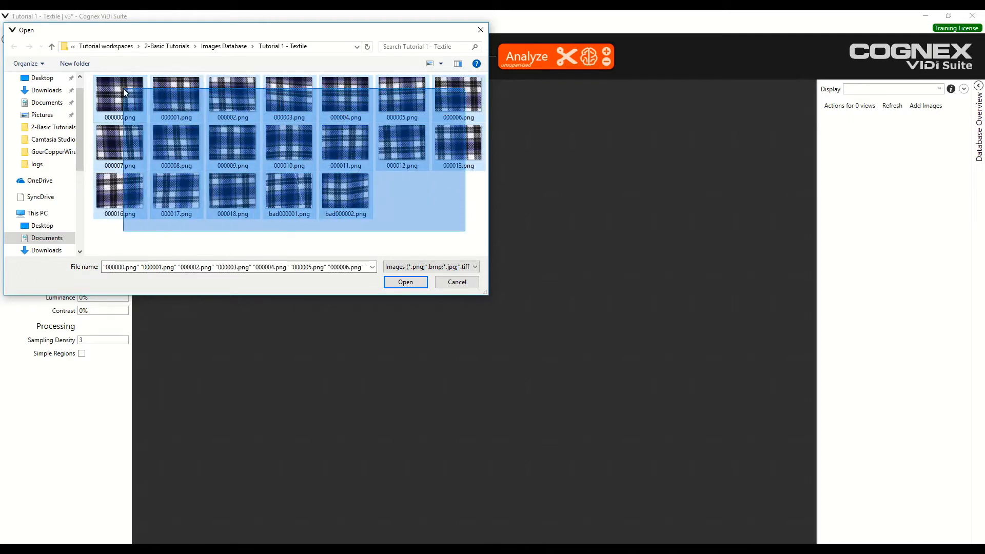
left_click(225, 239)
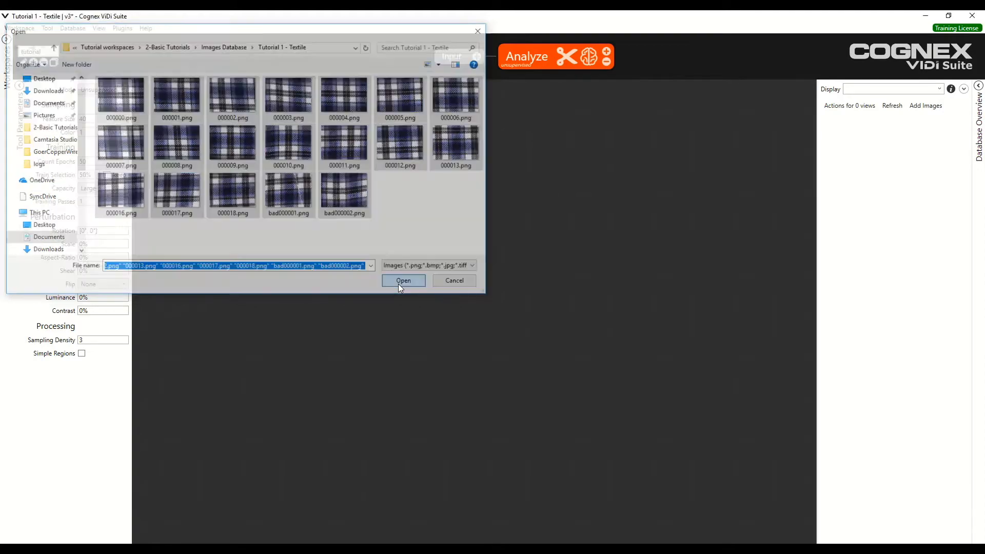
left_click(403, 280)
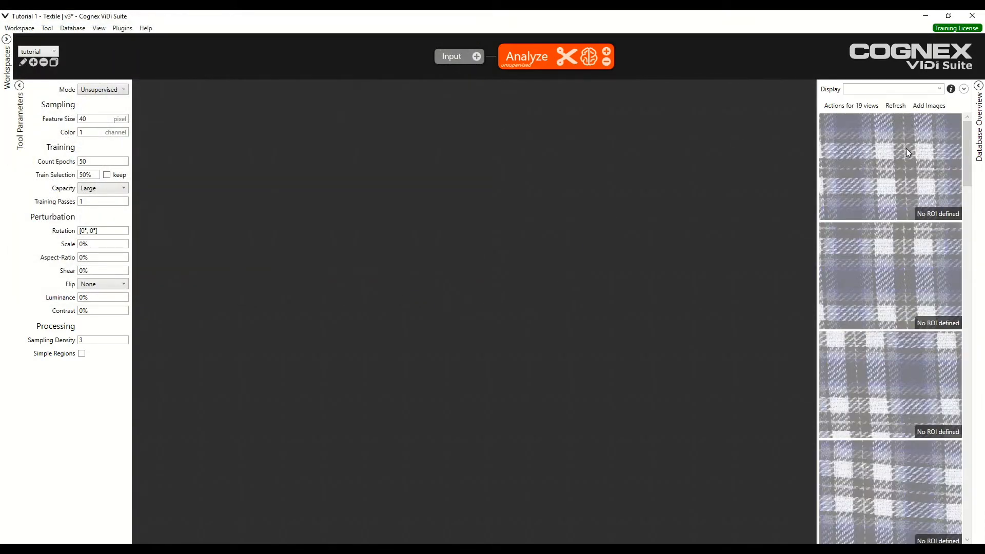
- Open the region of interest editor for 000000.png, then view the image full size
double_click(890, 166)
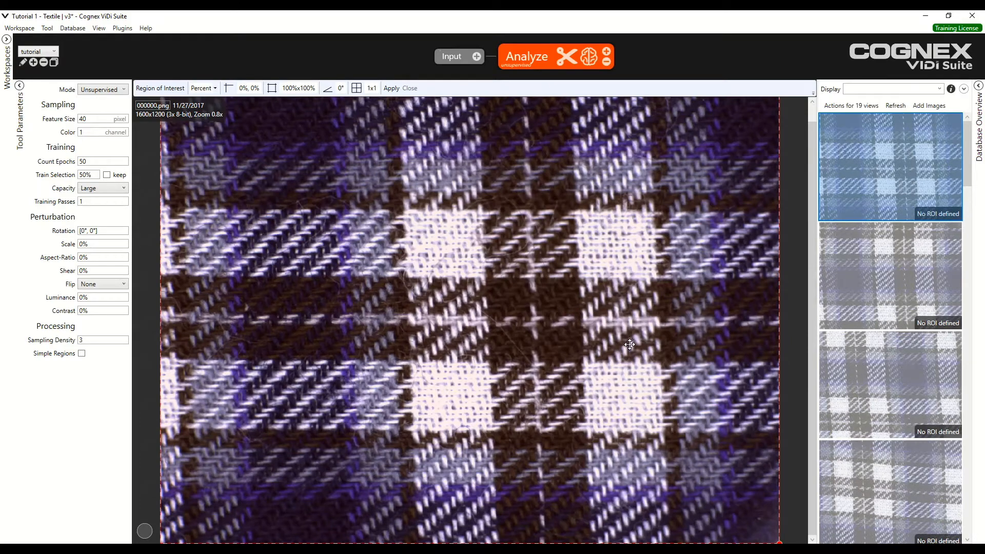
mouse_move(724, 311)
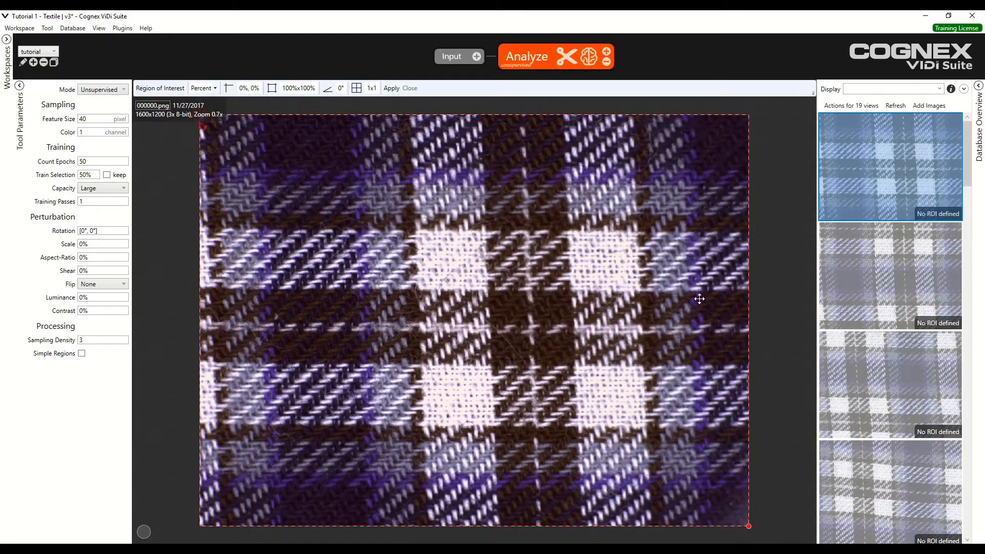
mouse_move(747, 526)
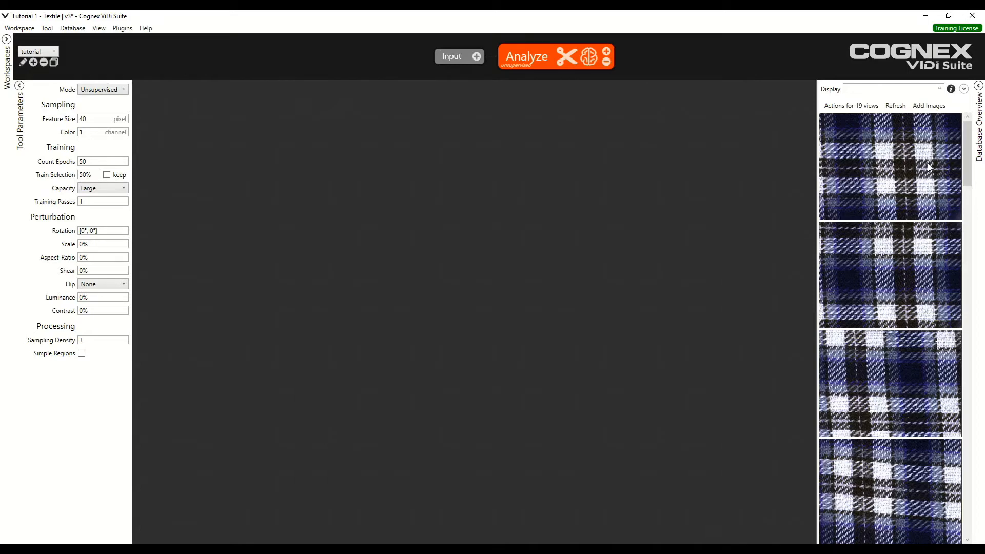
left_click(890, 166)
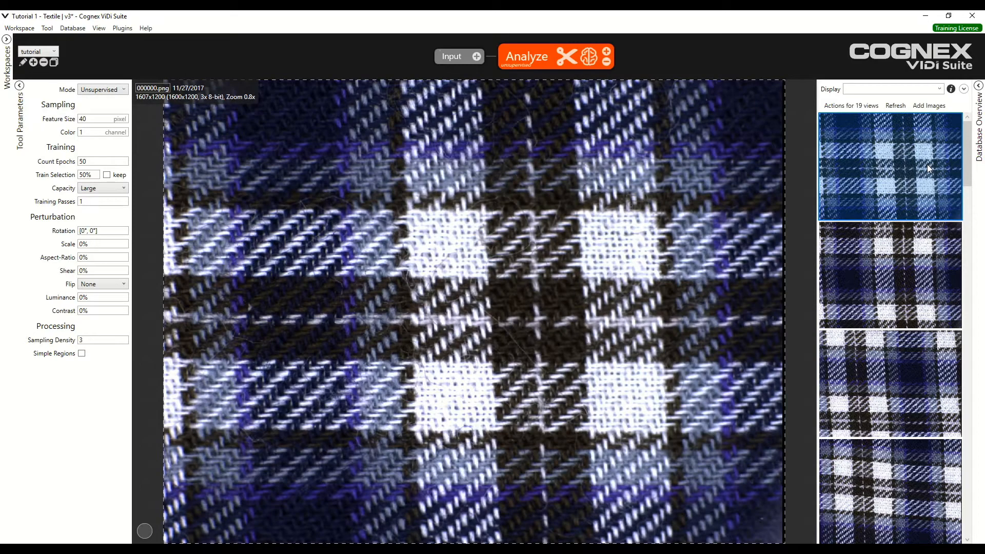
- Filter the database by 'bad', view bad000001.png, and label both defective images bad
left_click(888, 89)
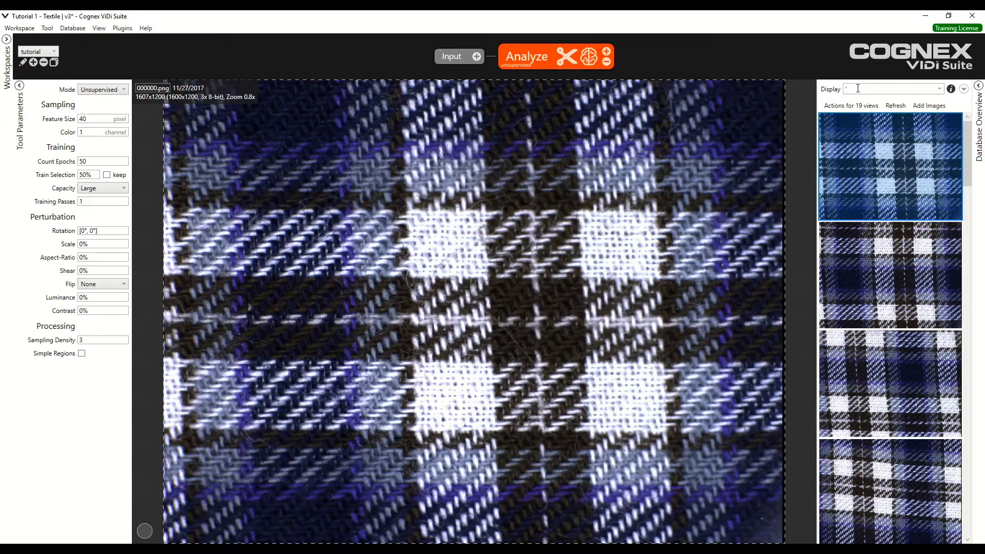
type("bad")
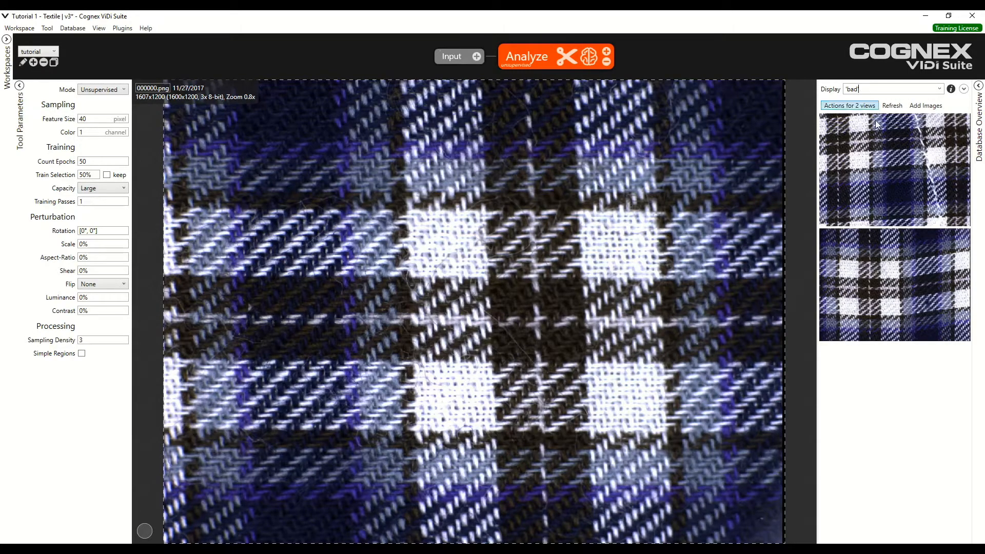
left_click(893, 284)
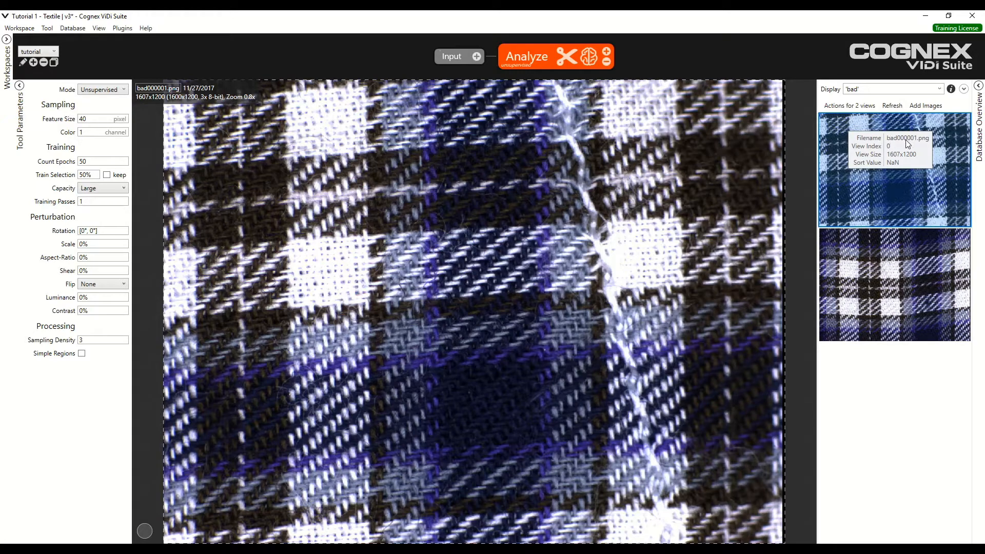
mouse_move(930, 144)
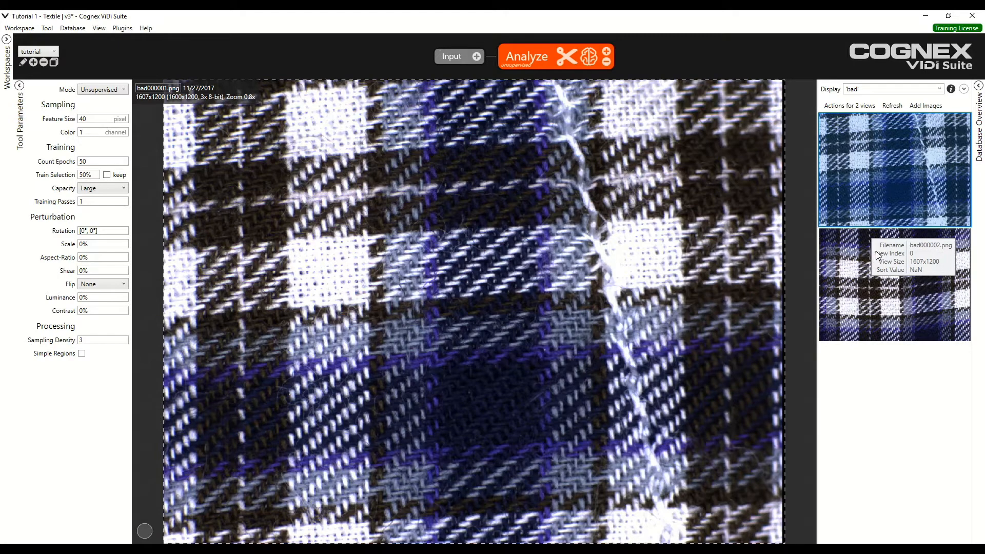
mouse_move(838, 92)
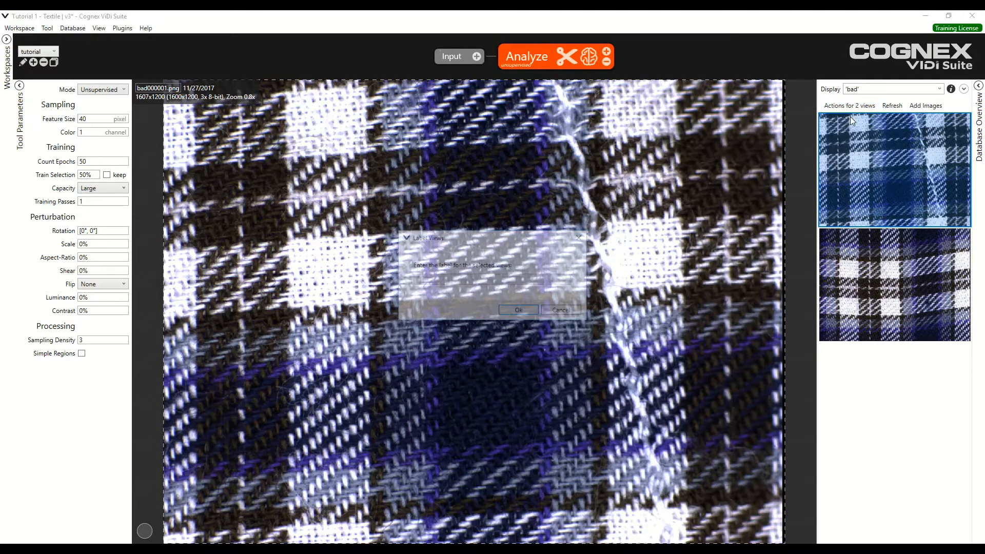
left_click(492, 279)
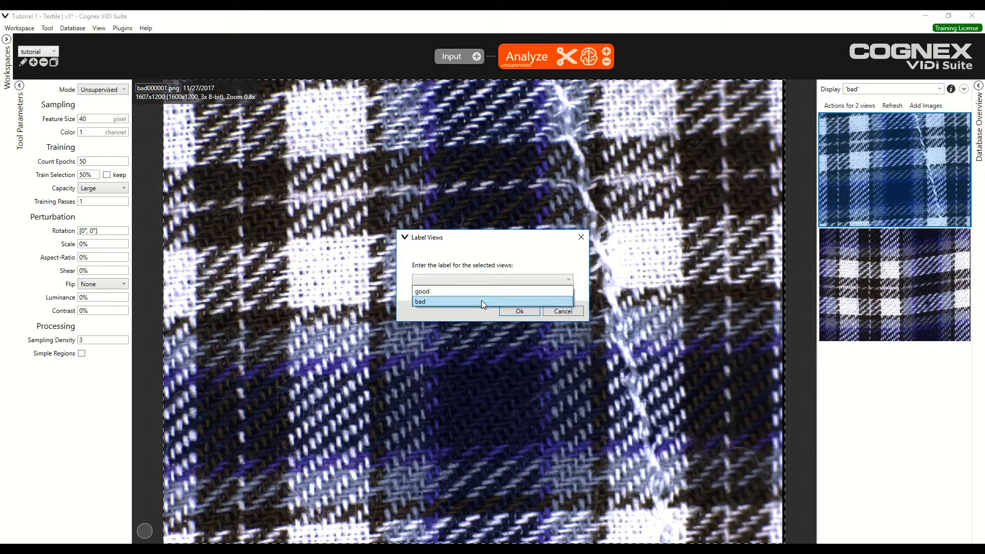
left_click(519, 311)
type("not ")
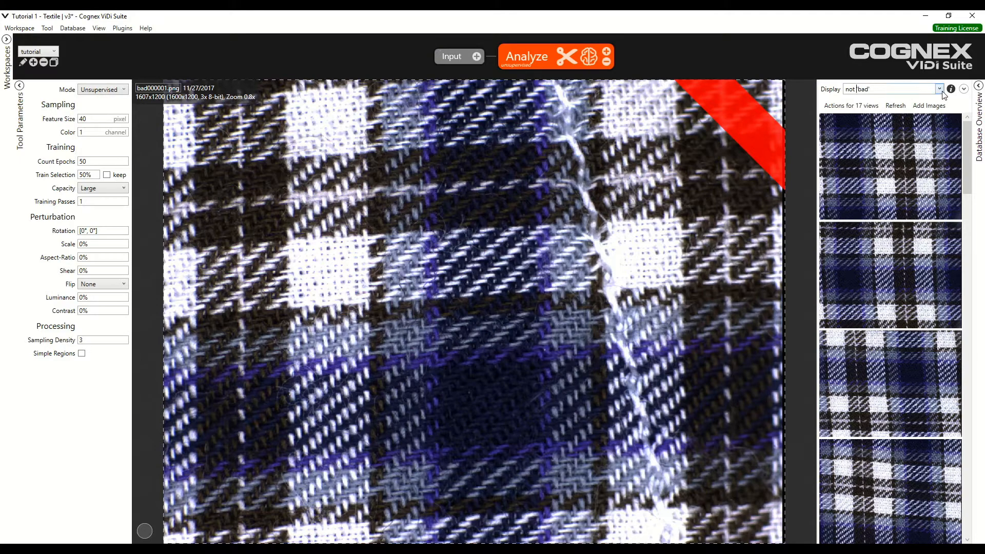
- Filter to unlabelled images and label the 17 listed views good
left_click(940, 89)
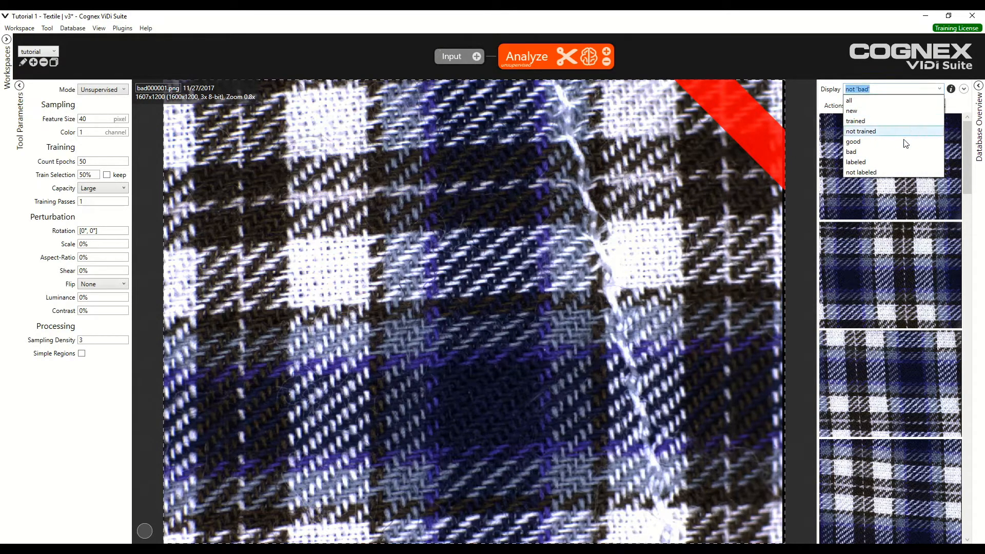
left_click(862, 173)
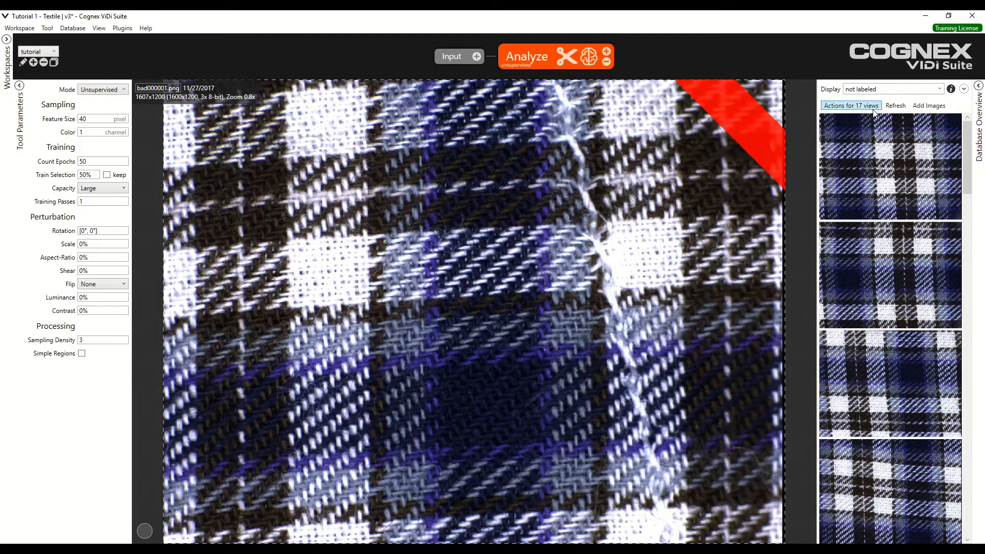
left_click(851, 105)
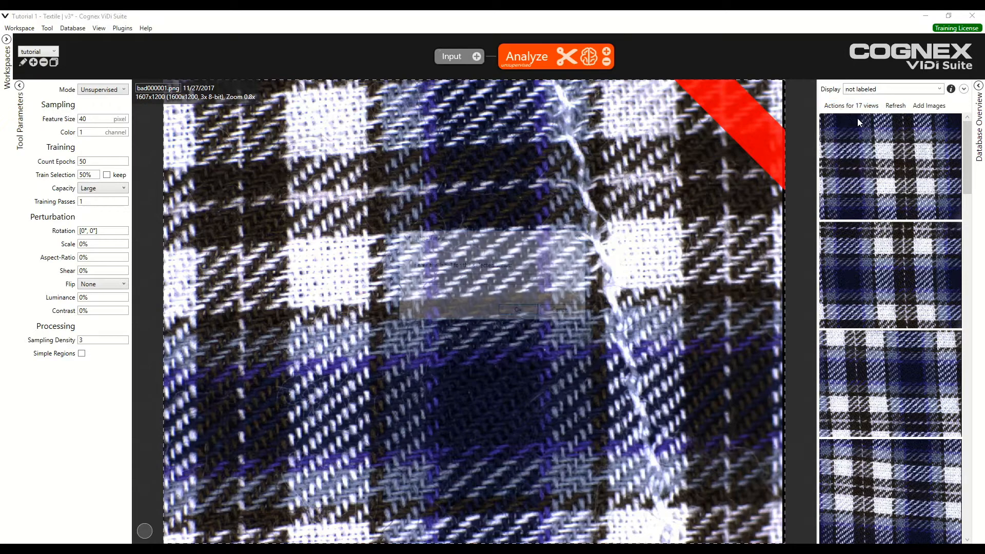
left_click(566, 280)
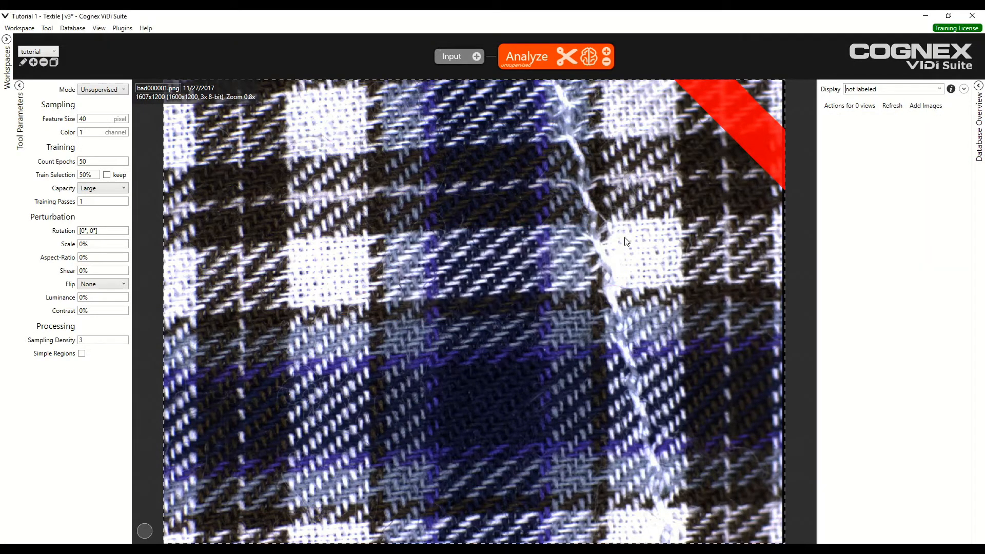
- Switch the display filter to labeled images, then back to all images
left_click(938, 88)
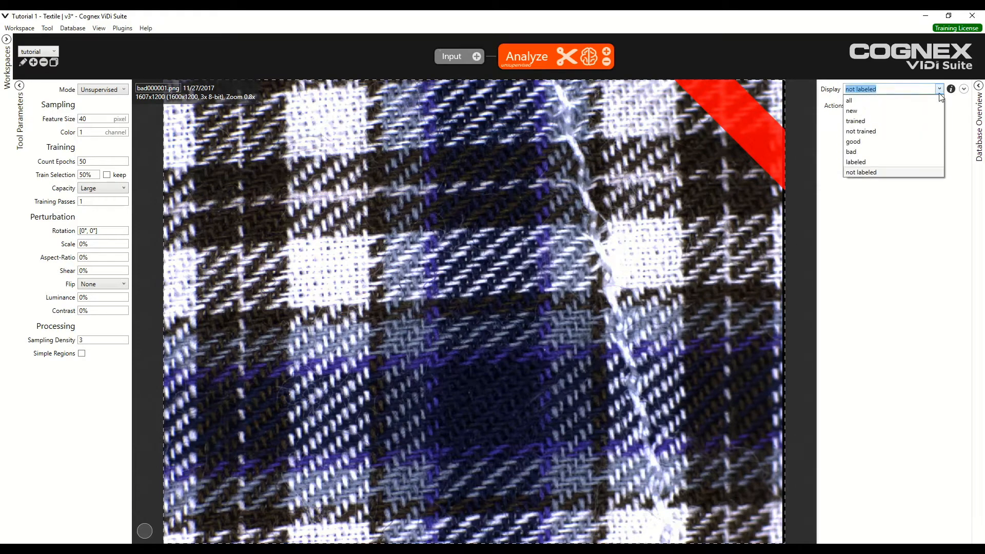
left_click(856, 161)
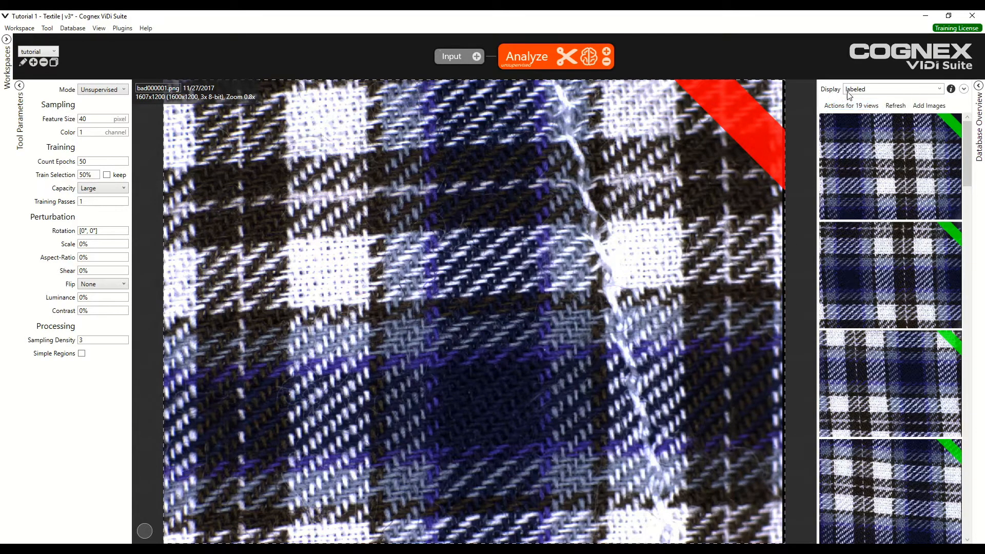
left_click(939, 89)
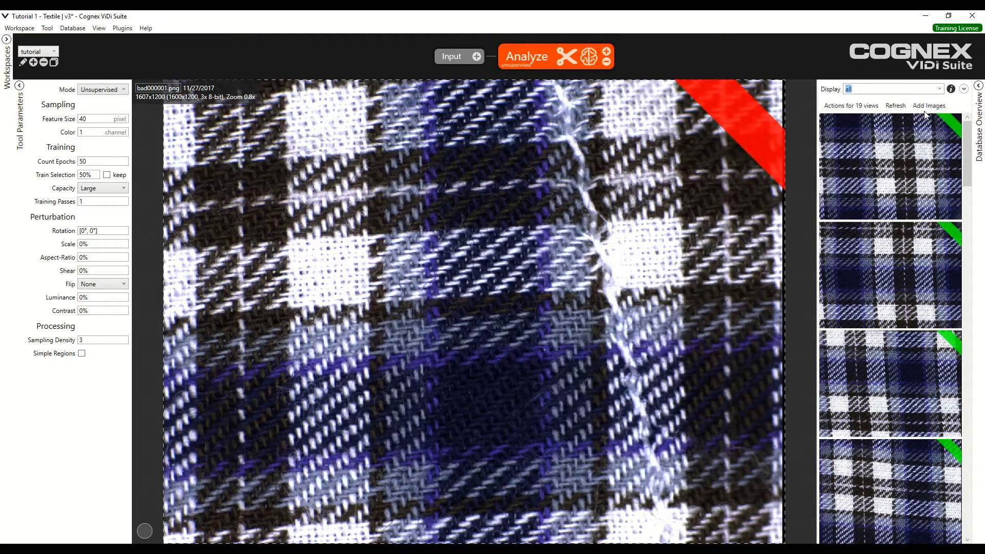
mouse_move(806, 188)
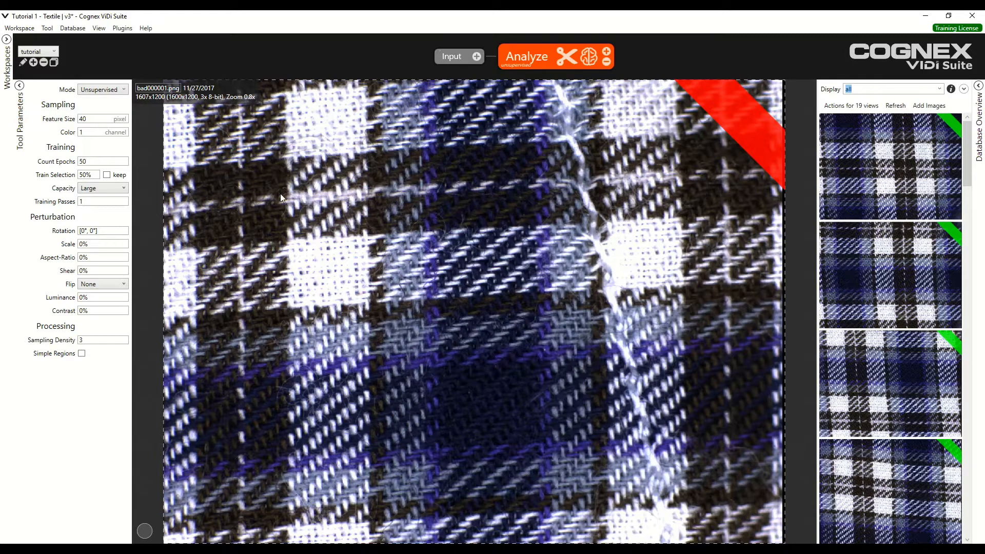
mouse_move(228, 177)
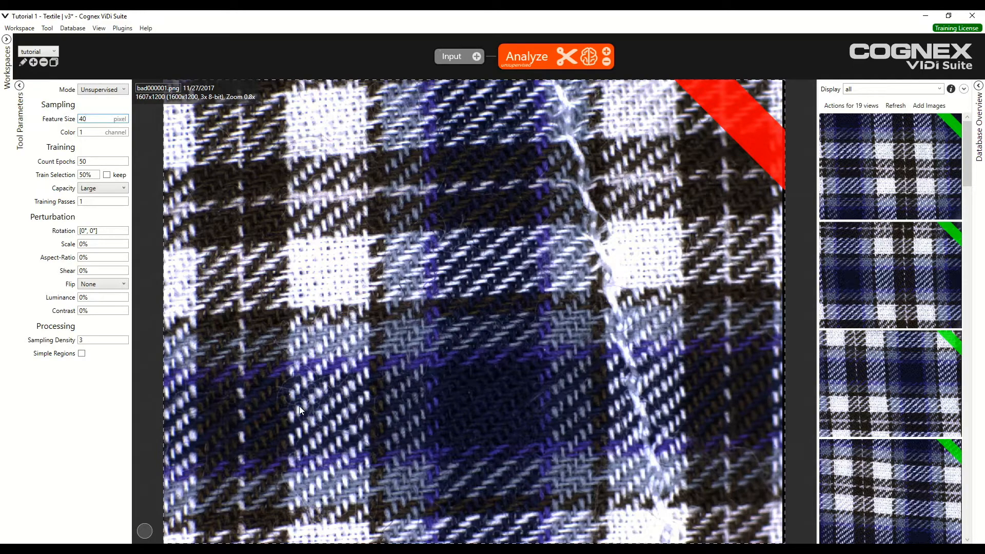
mouse_move(137, 527)
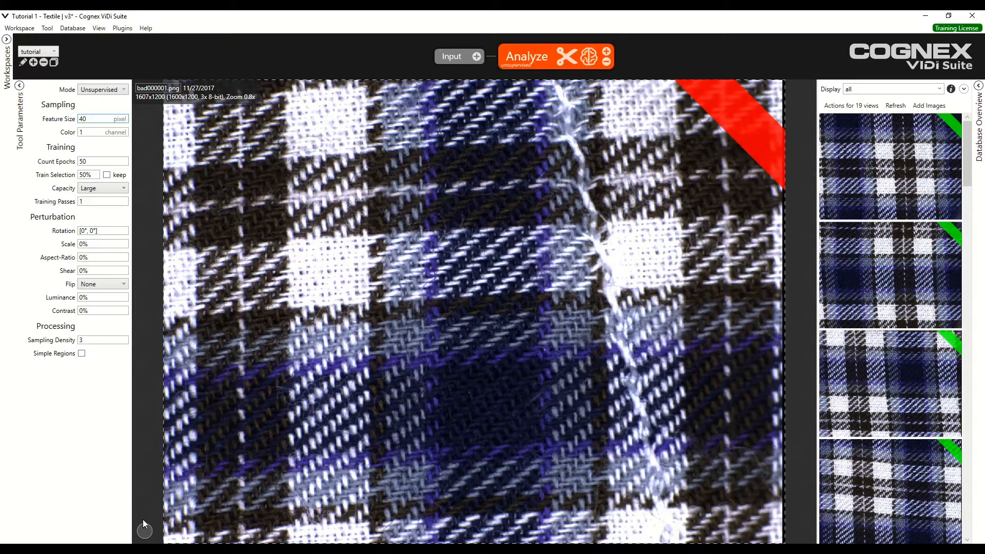
- Filter the database to the two bad images and open bad000001.png
left_click(101, 118)
type("bad")
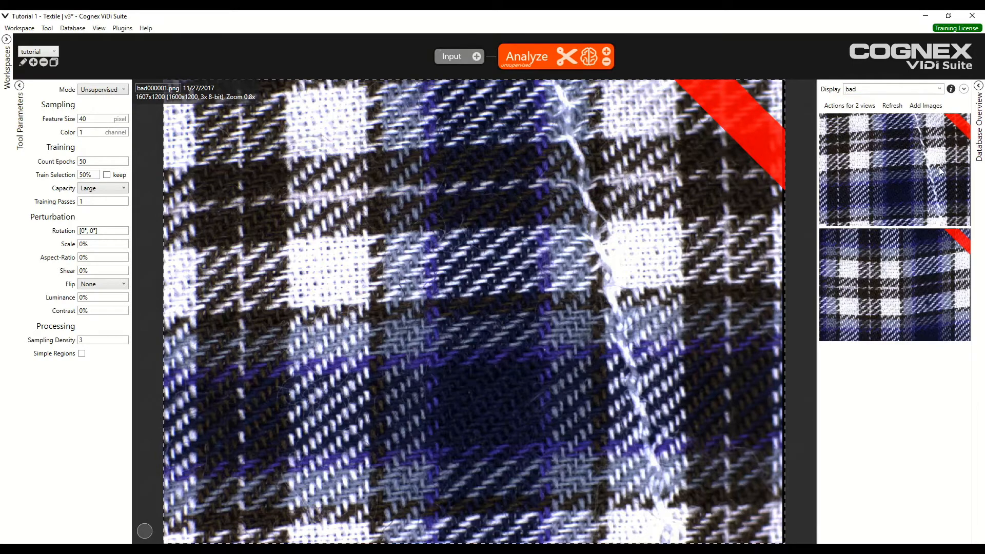
- Open bad000001.png and pan the magnified view along the torn thread
left_click(894, 170)
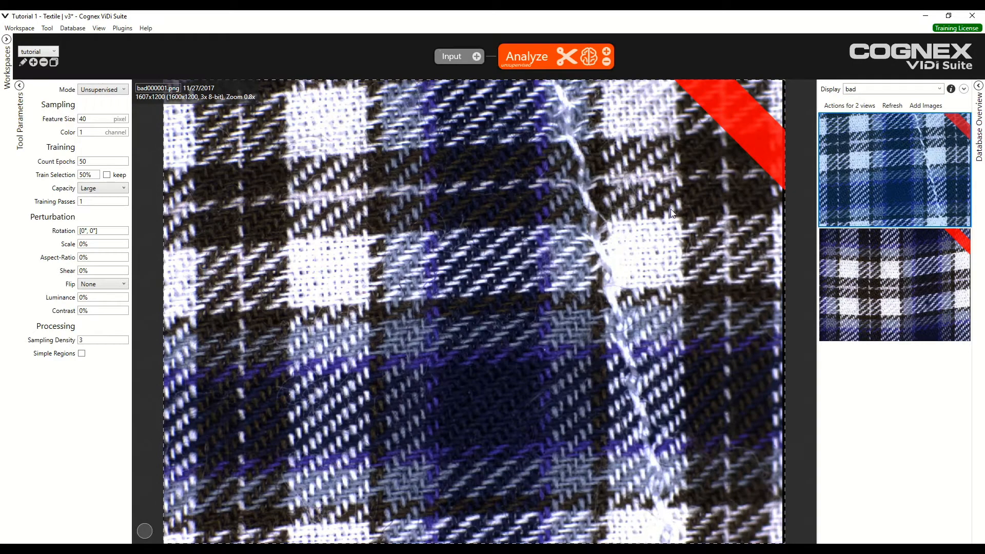
mouse_move(619, 305)
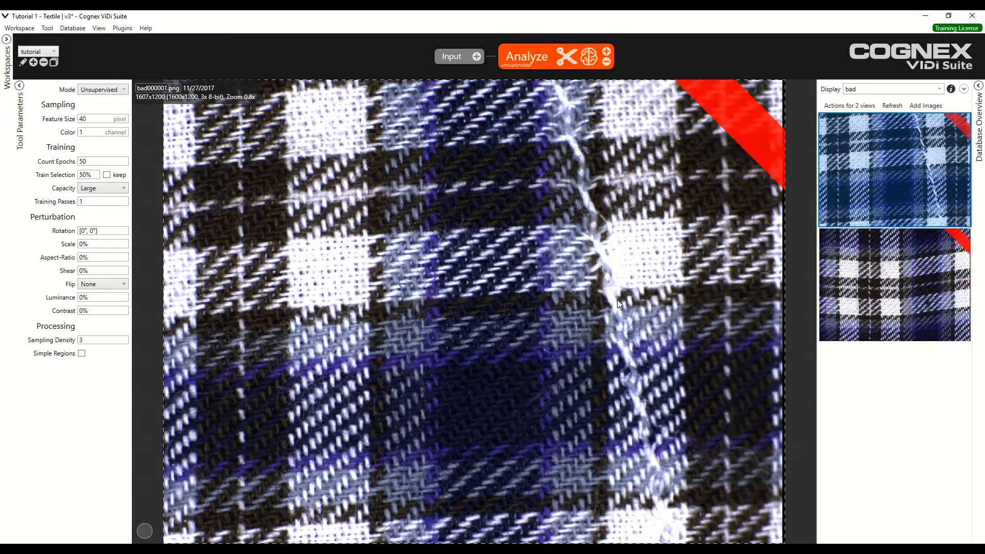
mouse_move(578, 107)
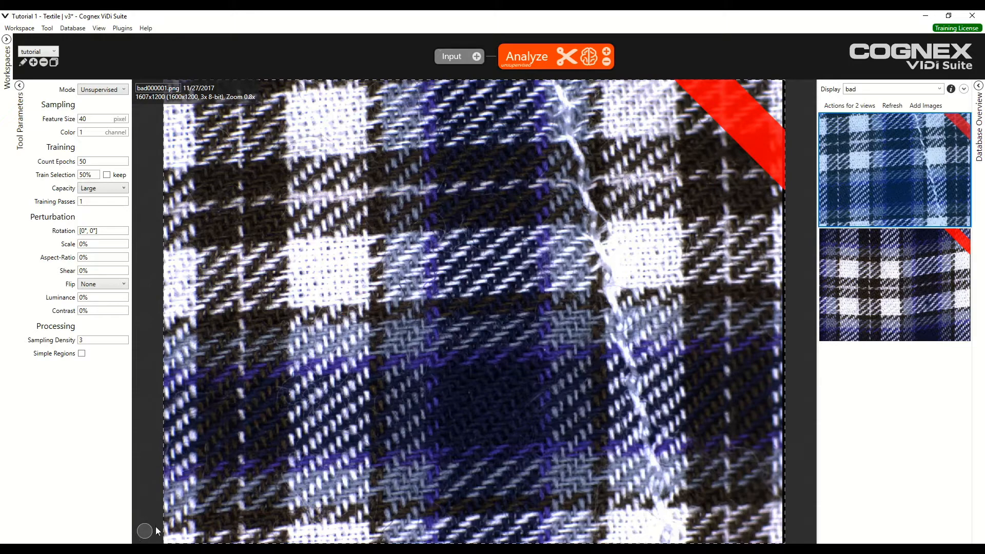
mouse_move(614, 282)
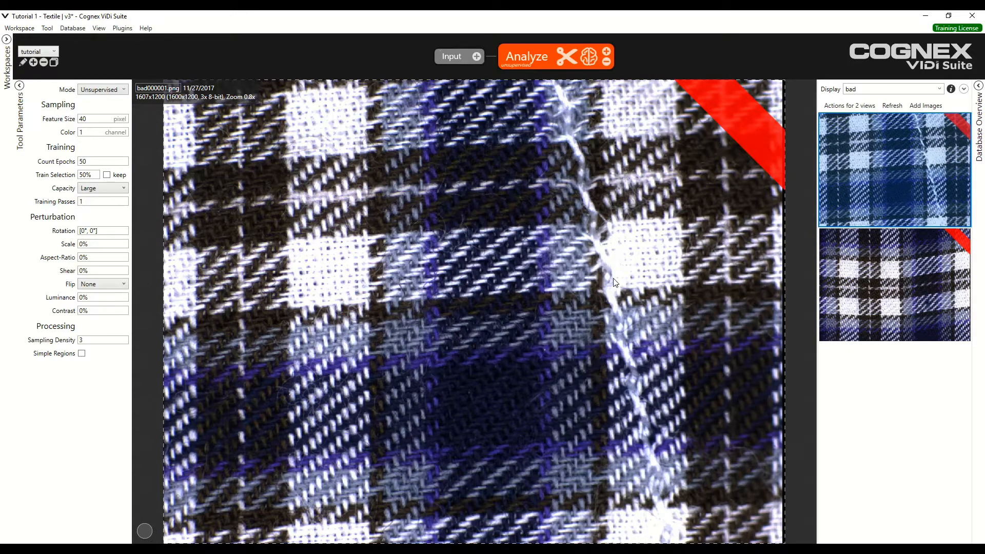
mouse_move(630, 341)
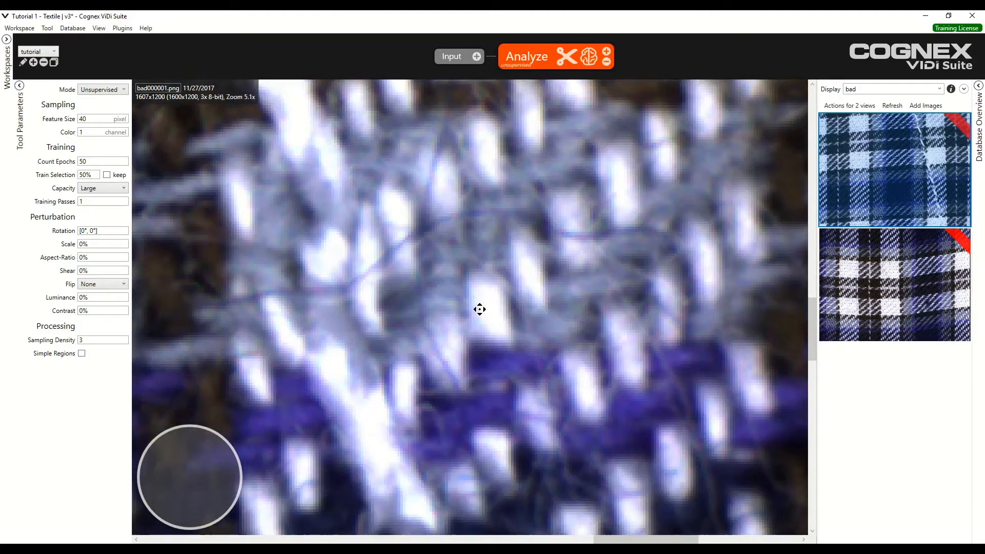
left_click_drag(480, 308, 321, 394)
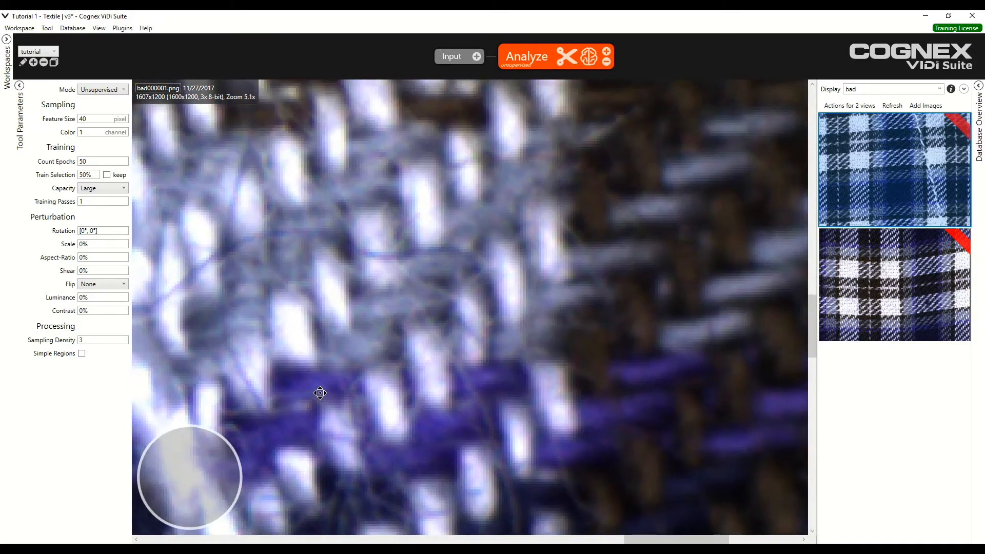
left_click_drag(320, 392, 591, 348)
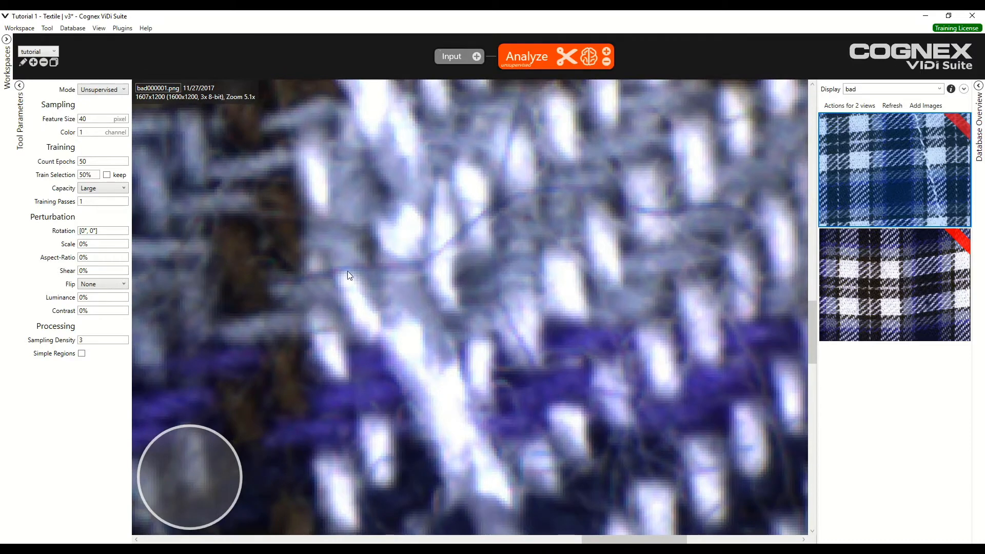
- Set the Analyze tool's feature size to 60 pixels
left_click(103, 119)
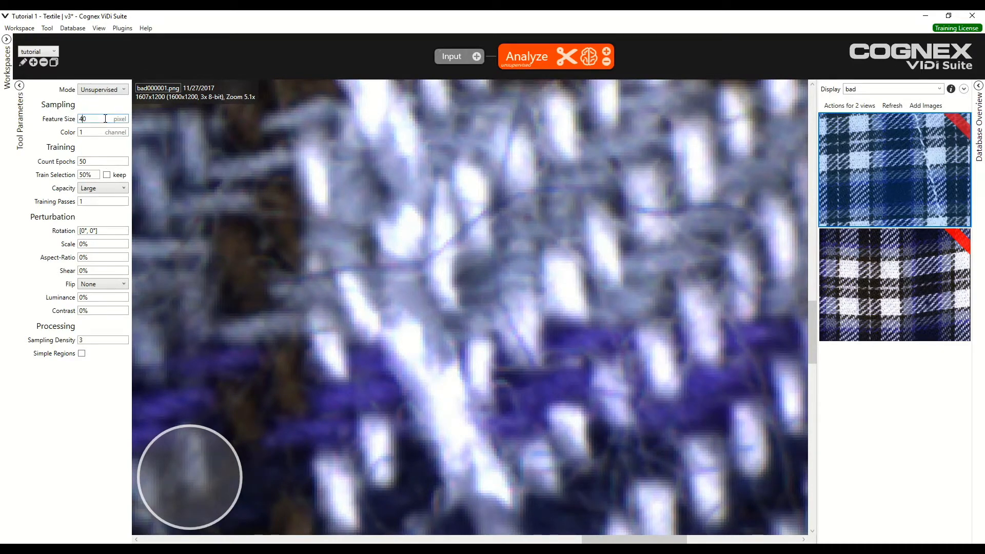
type("0")
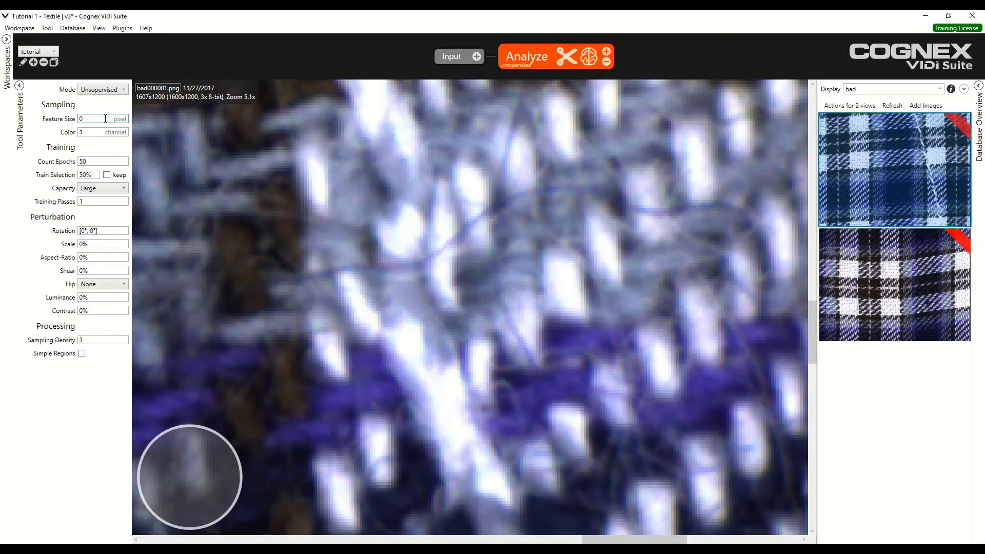
type("60")
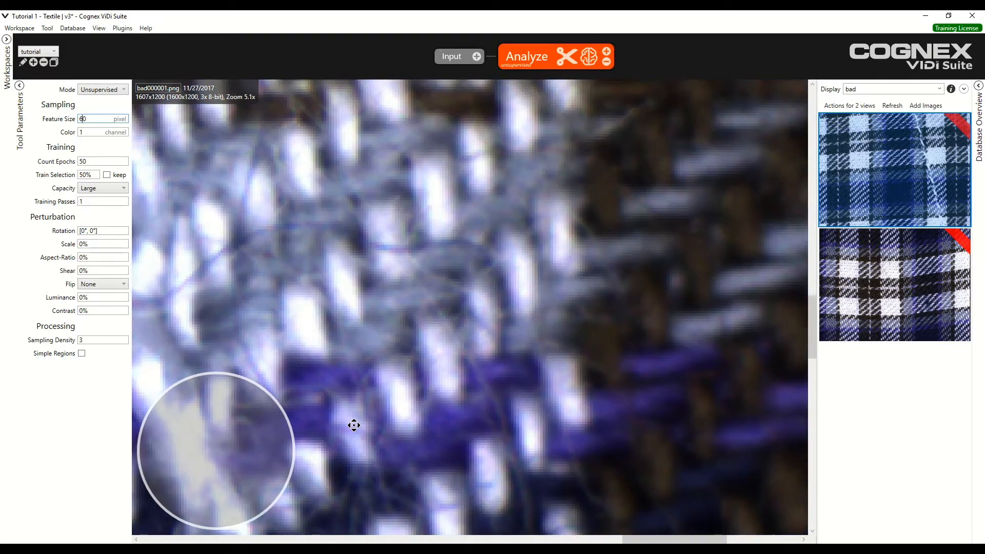
mouse_move(185, 386)
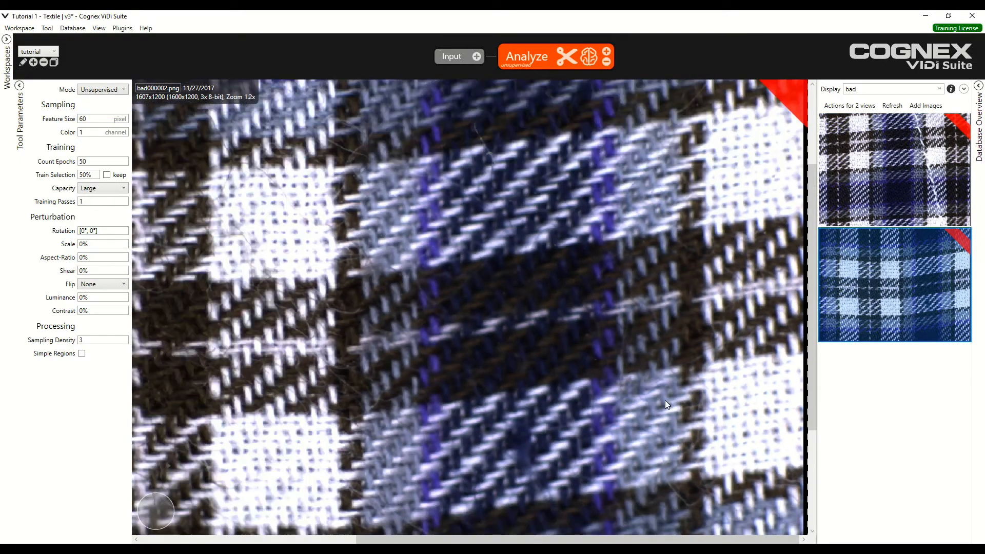
- Zoom out so the whole bad000002.png fabric sample fits the view
scroll("down", 3)
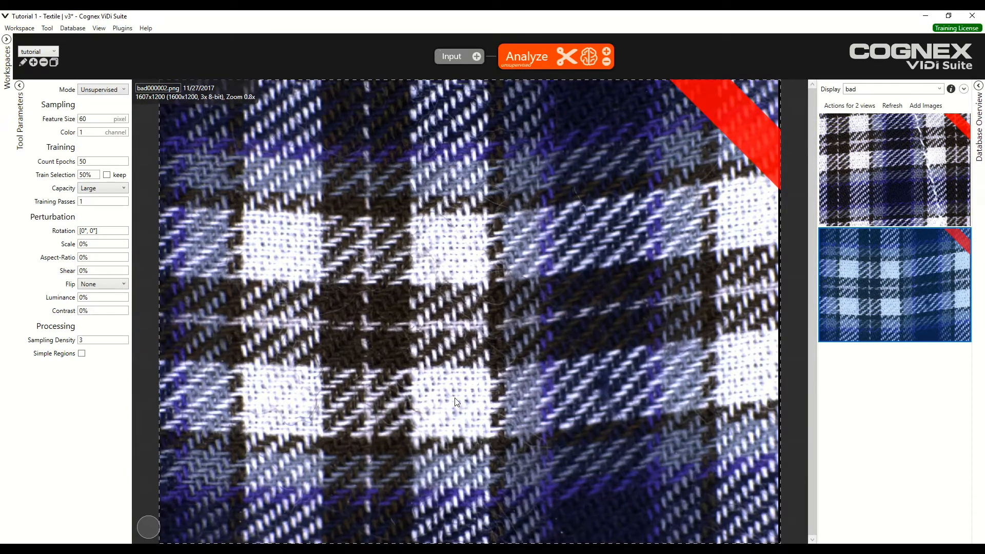
mouse_move(585, 420)
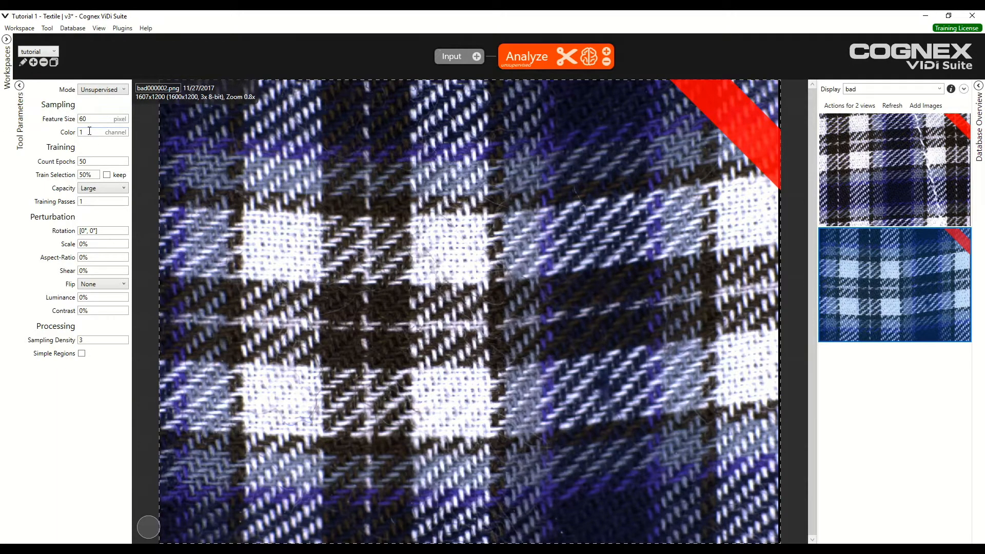
mouse_move(100, 132)
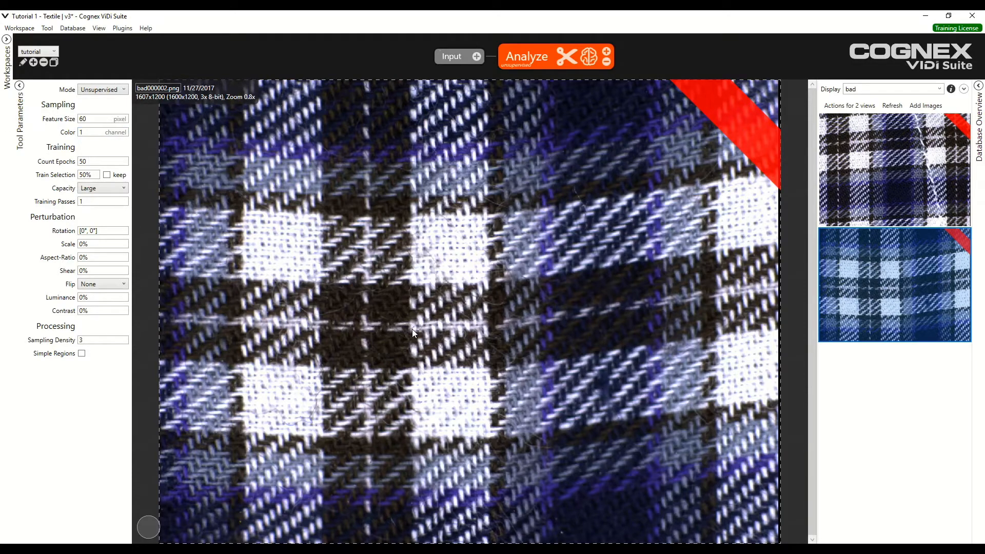
mouse_move(498, 414)
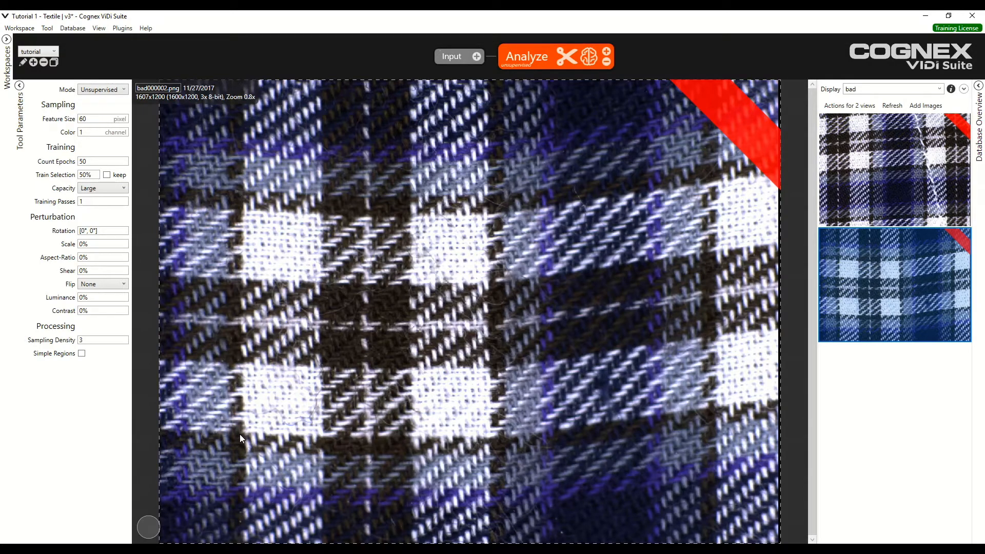
mouse_move(245, 347)
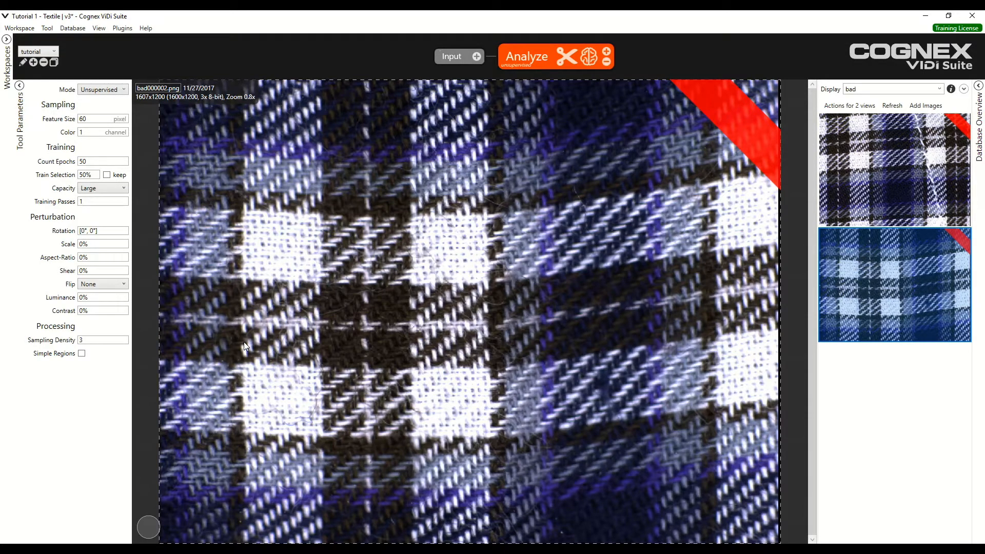
mouse_move(344, 348)
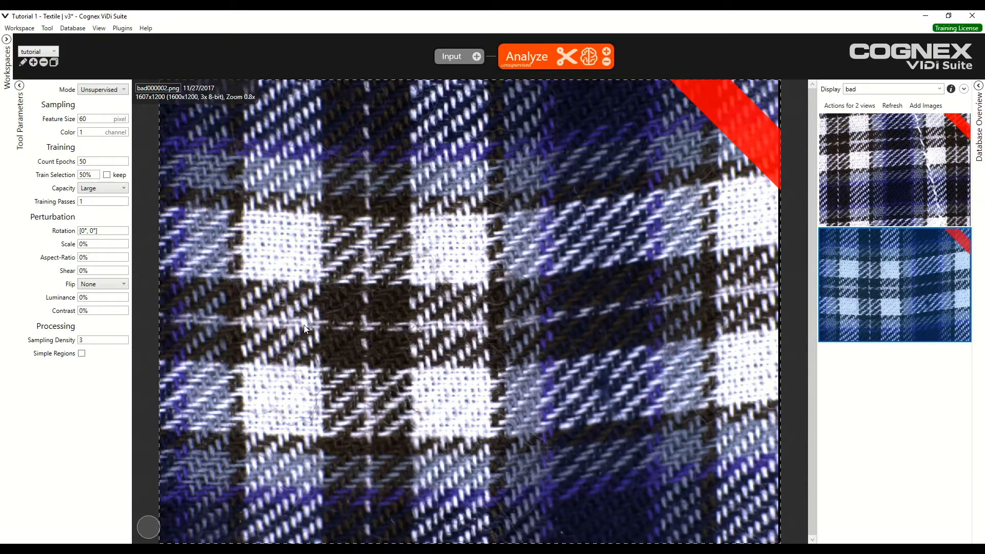
mouse_move(363, 305)
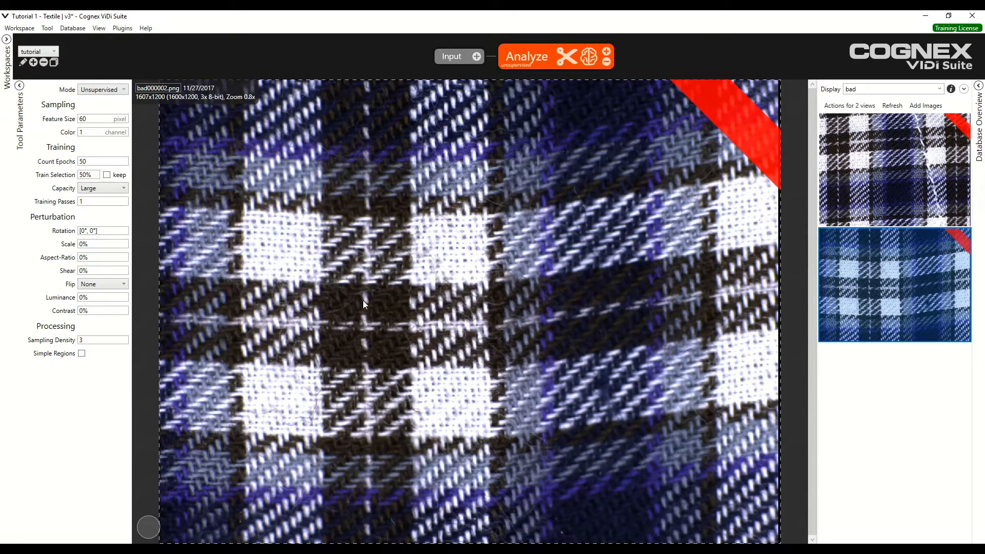
mouse_move(305, 325)
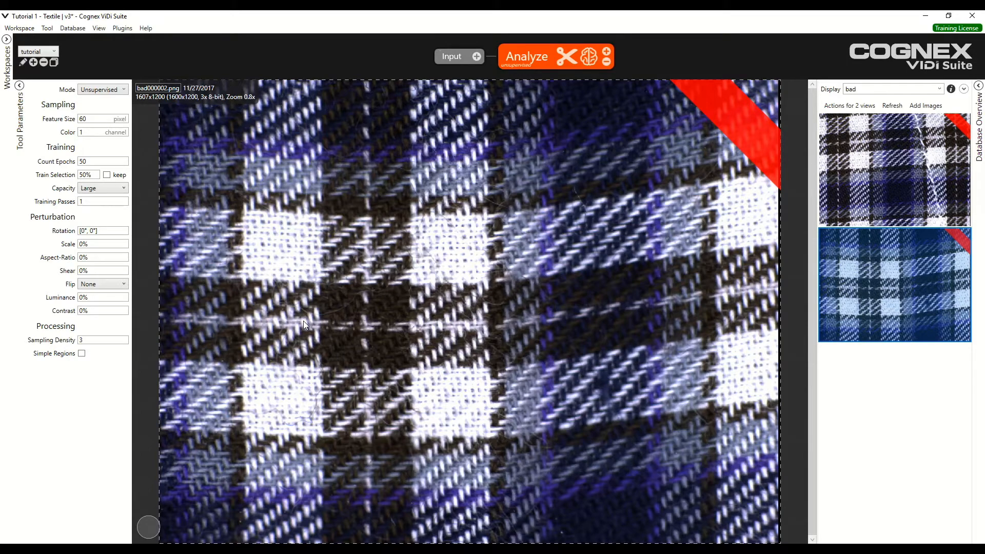
mouse_move(180, 297)
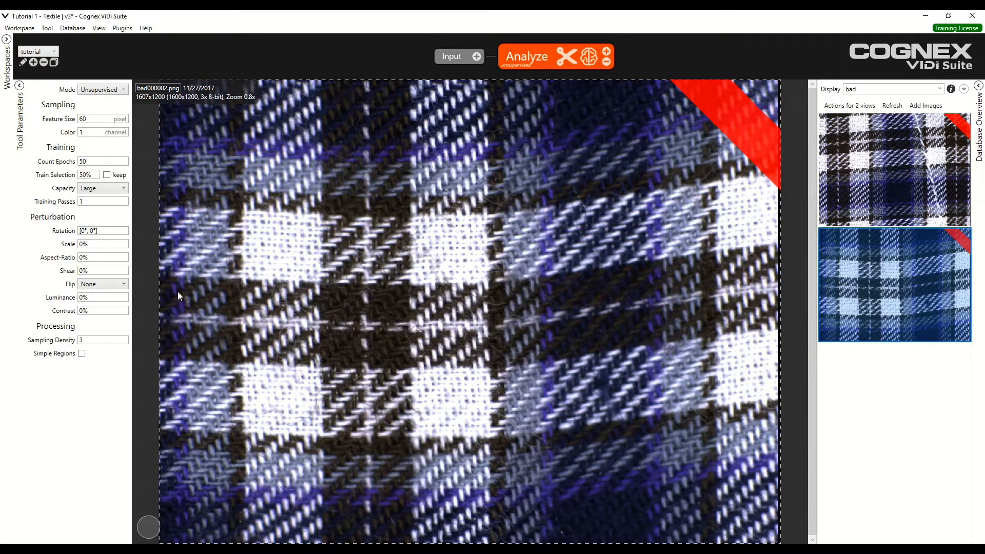
mouse_move(151, 221)
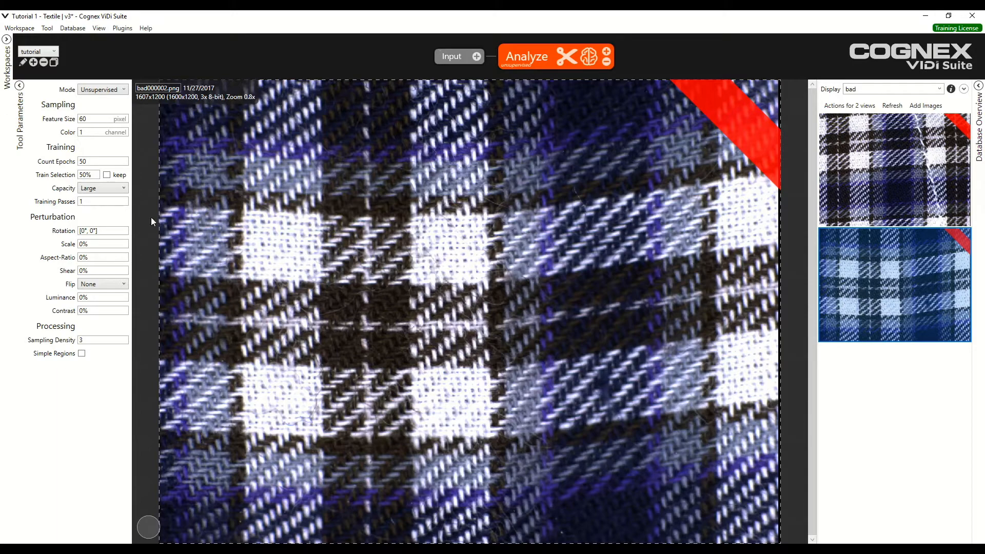
mouse_move(92, 162)
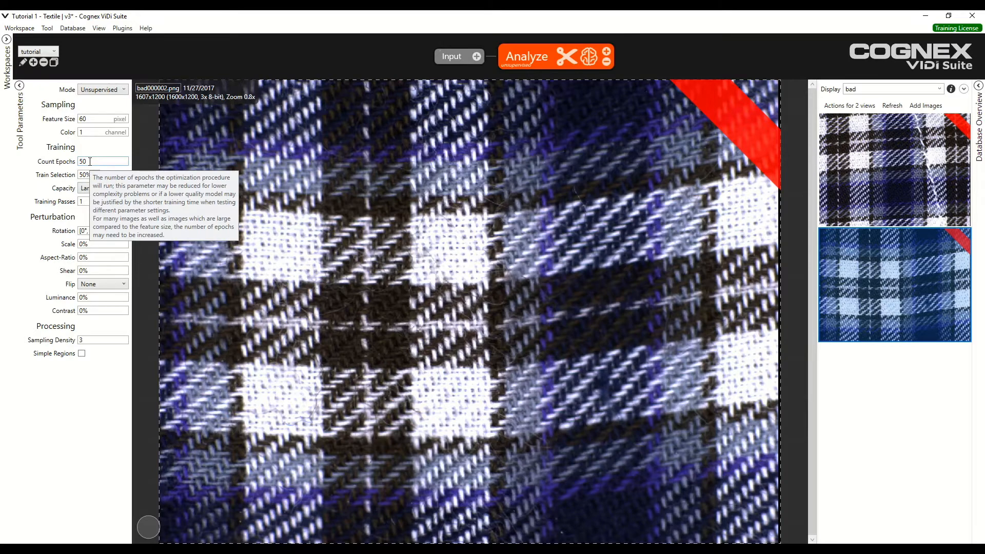
mouse_move(619, 414)
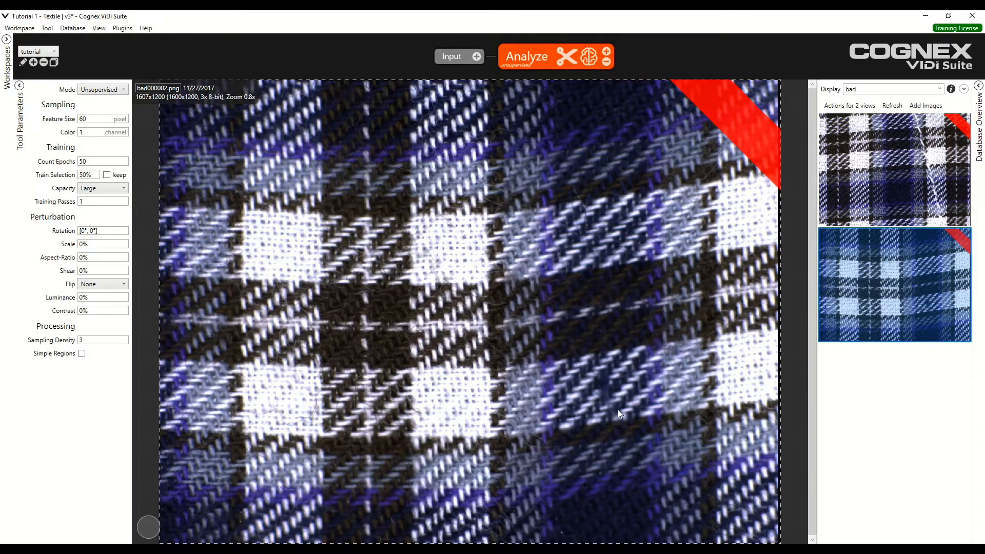
mouse_move(669, 335)
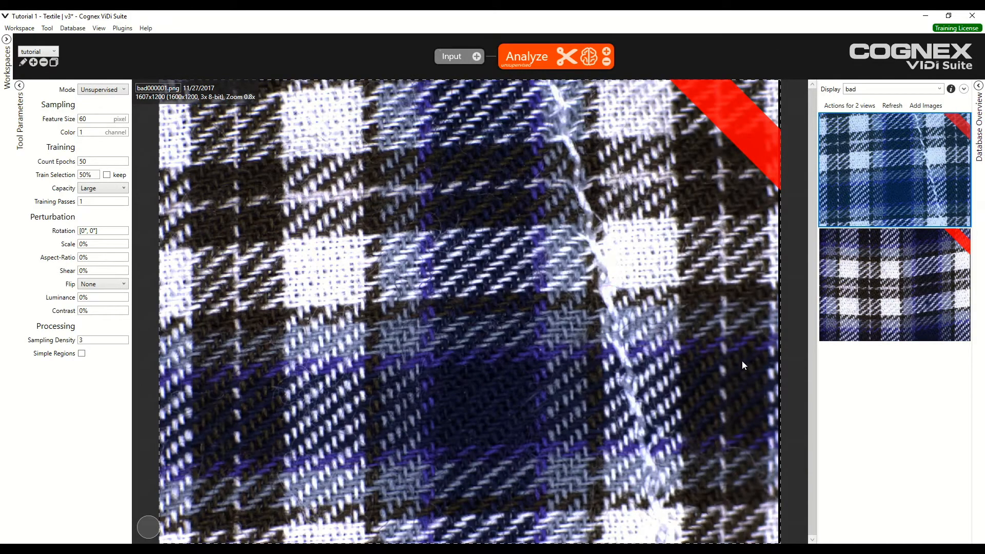
mouse_move(568, 213)
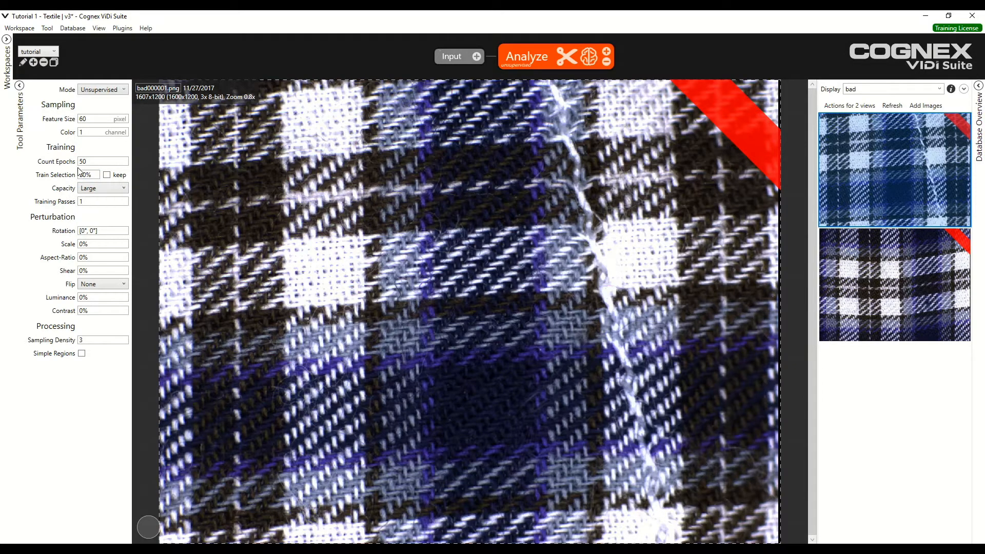
mouse_move(87, 174)
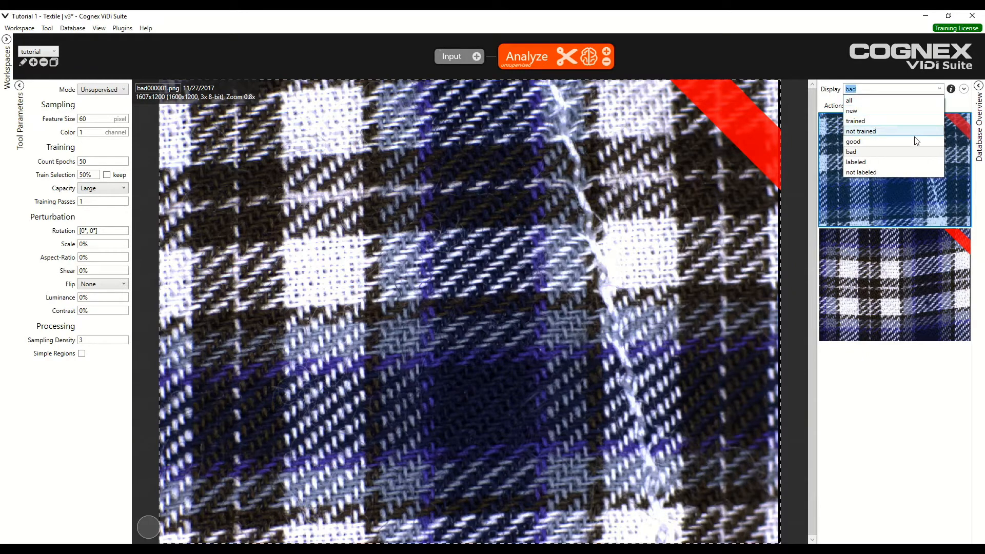
left_click(853, 141)
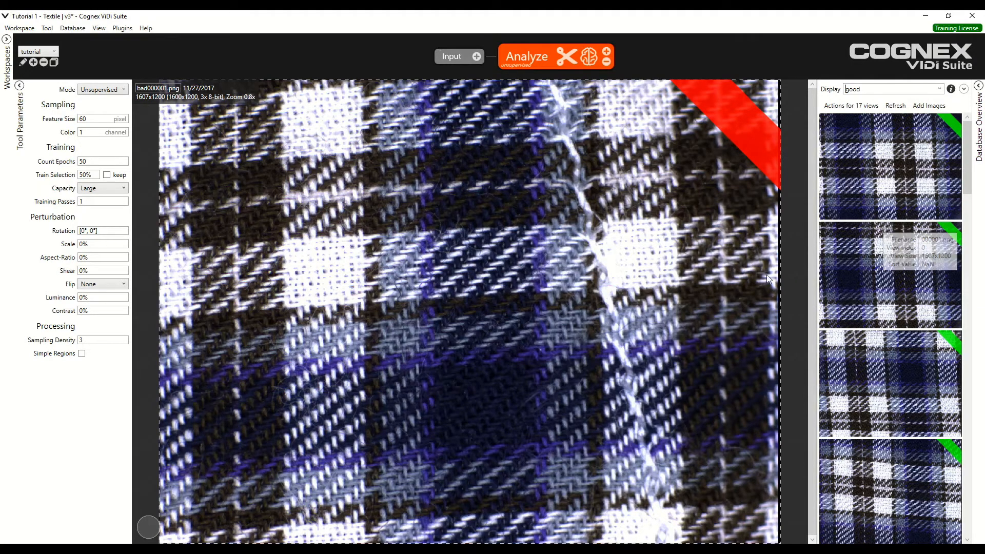
mouse_move(672, 287)
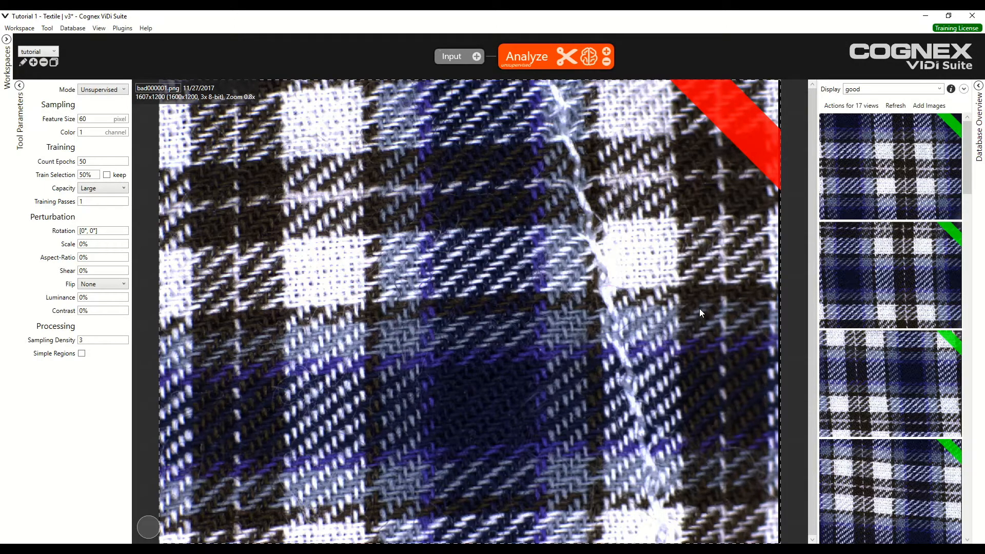
mouse_move(628, 273)
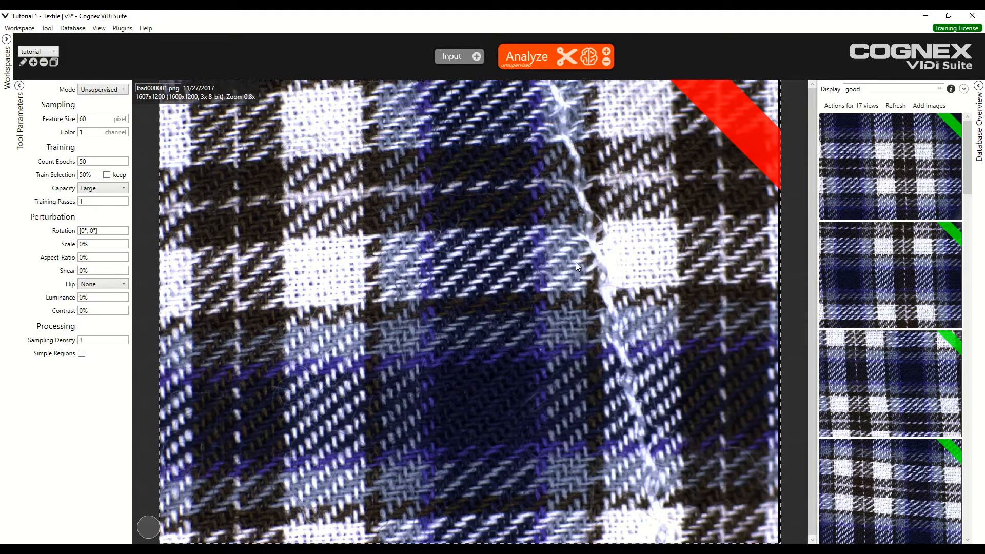
mouse_move(848, 121)
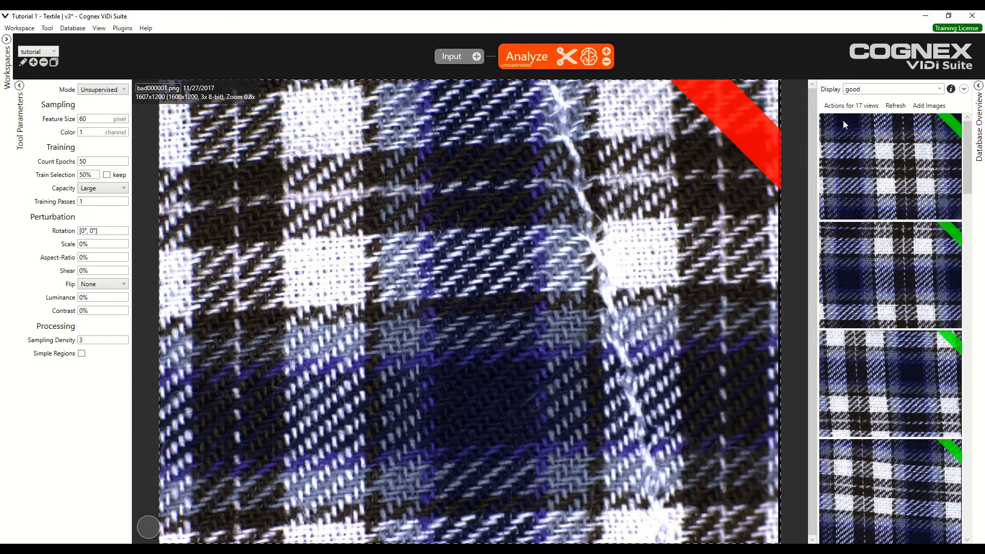
mouse_move(845, 126)
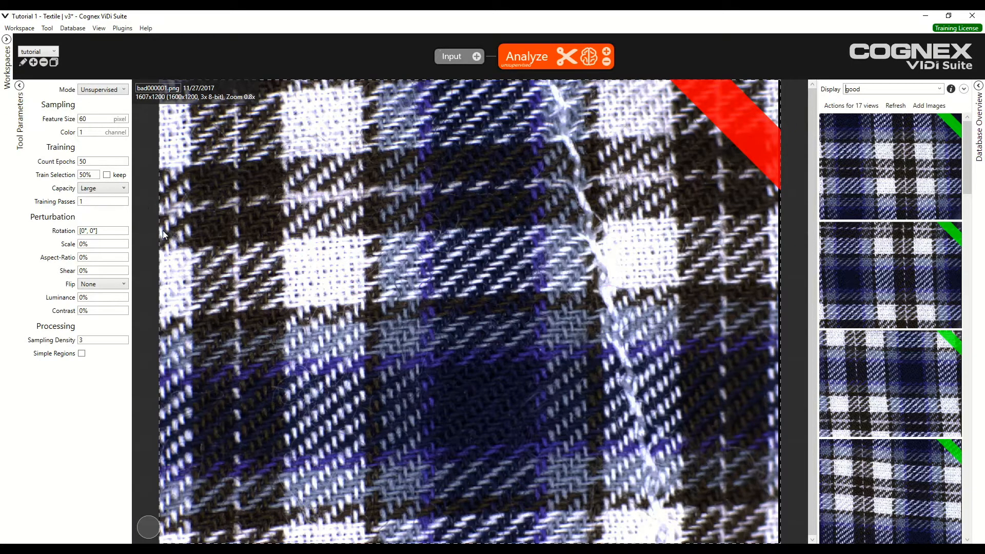
left_click(88, 175)
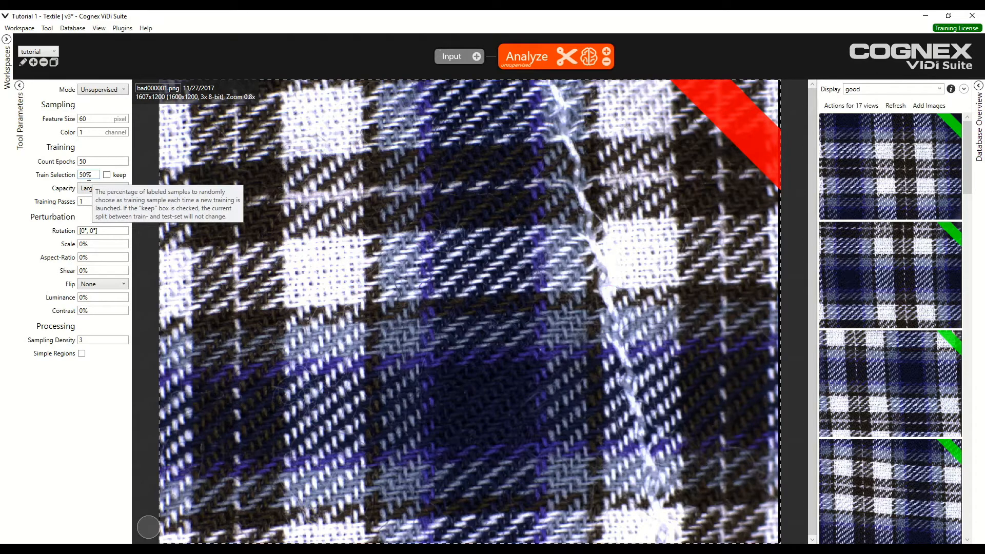
left_click(123, 188)
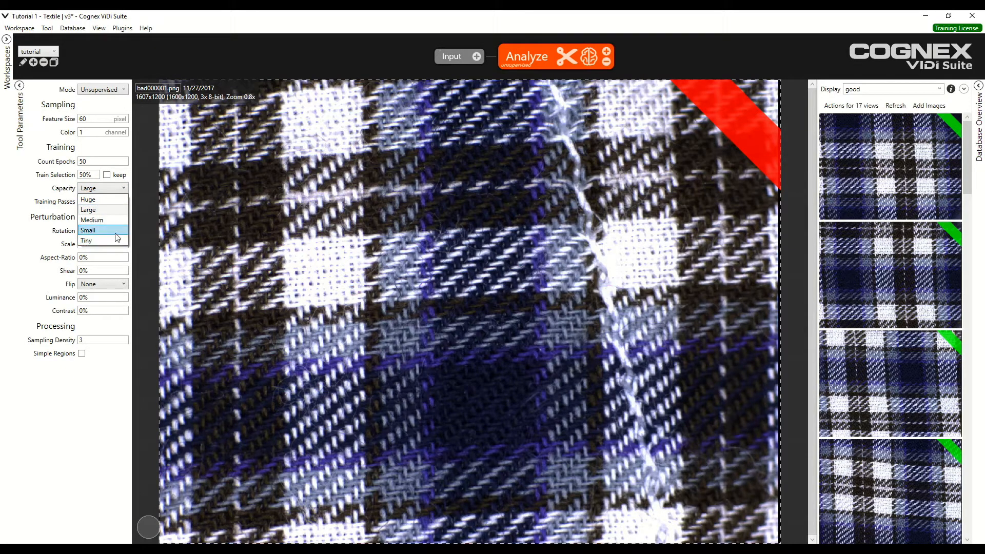
mouse_move(88, 199)
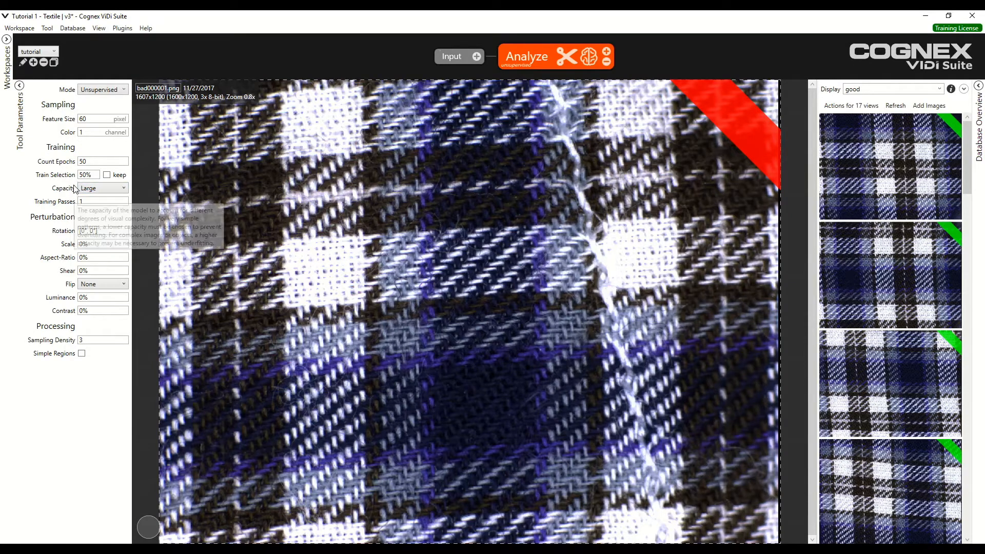
mouse_move(74, 220)
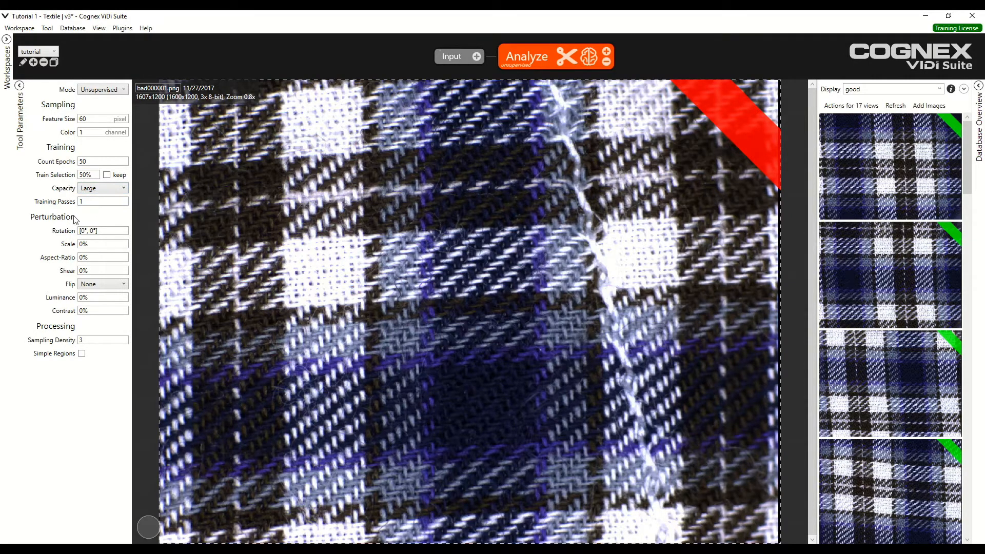
mouse_move(82, 187)
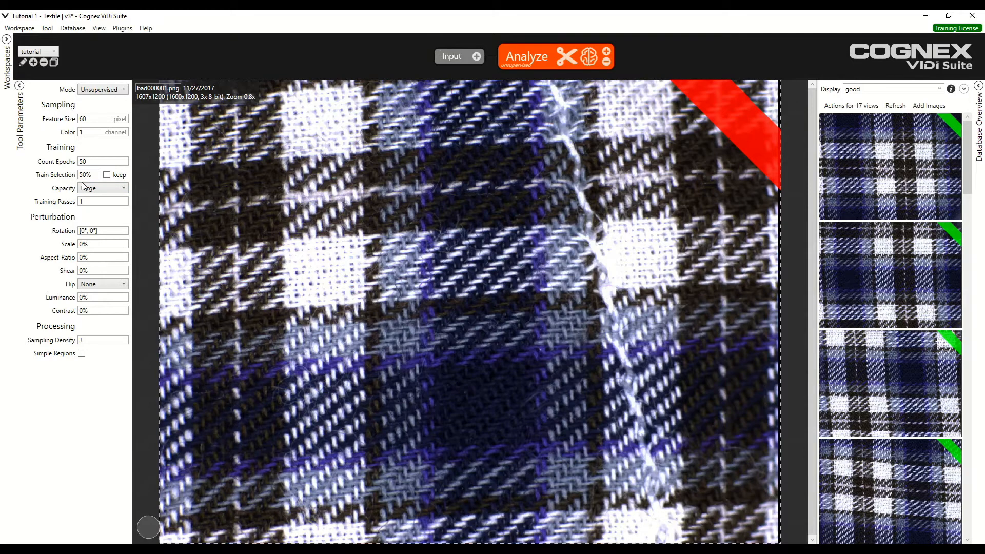
left_click(123, 188)
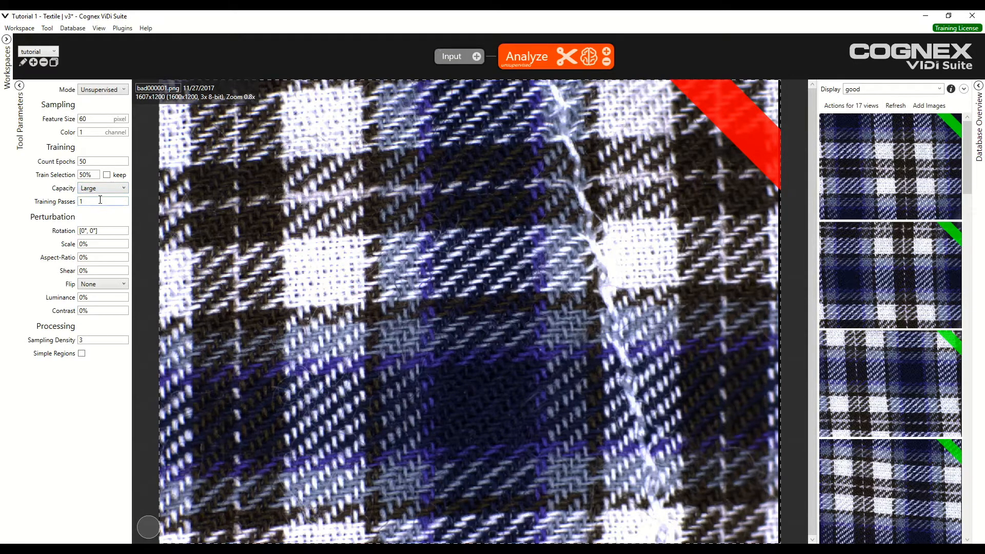
mouse_move(103, 201)
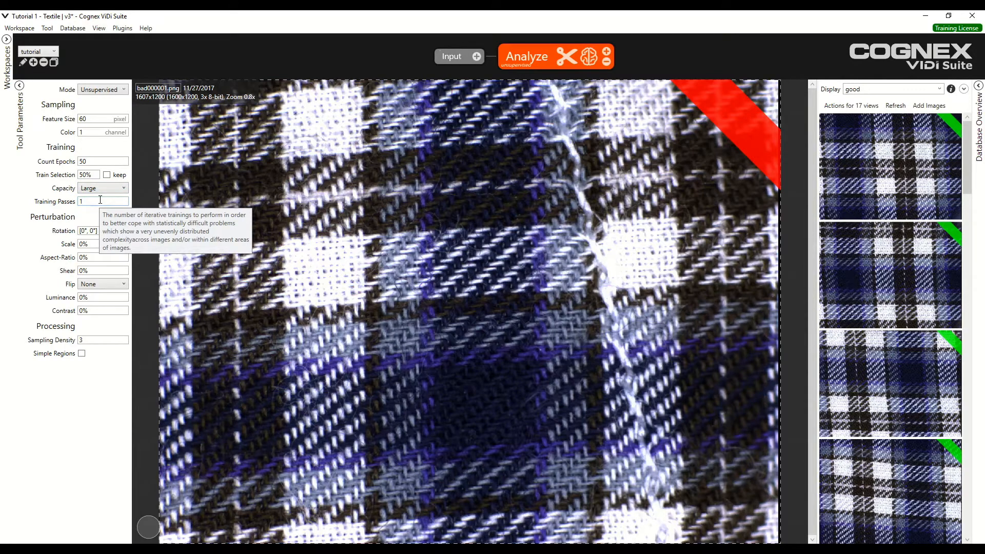
mouse_move(92, 214)
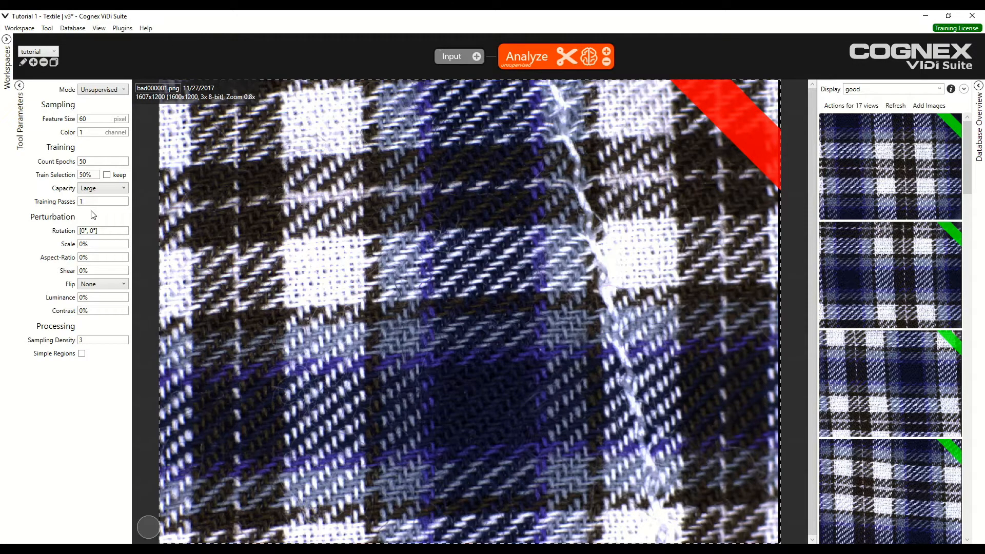
mouse_move(119, 214)
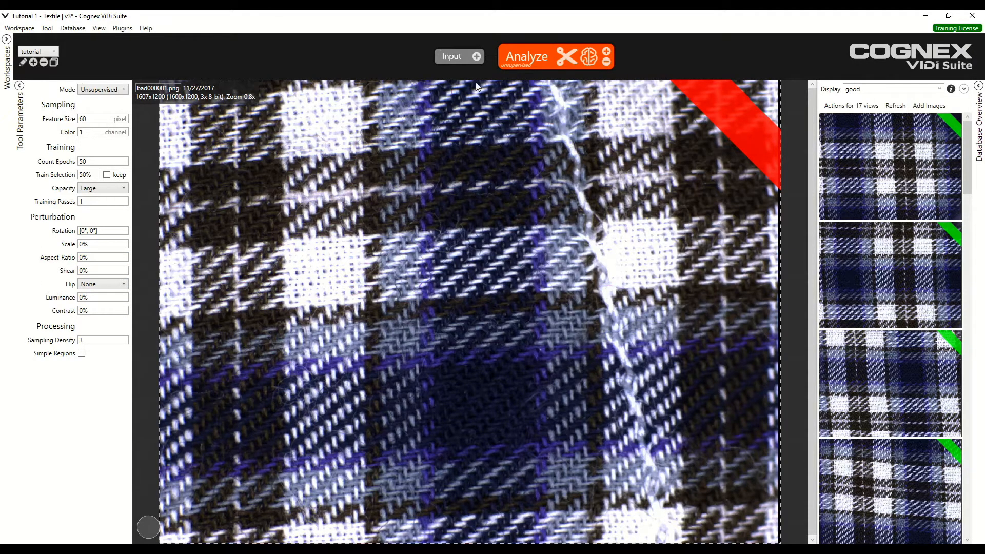
left_click(526, 56)
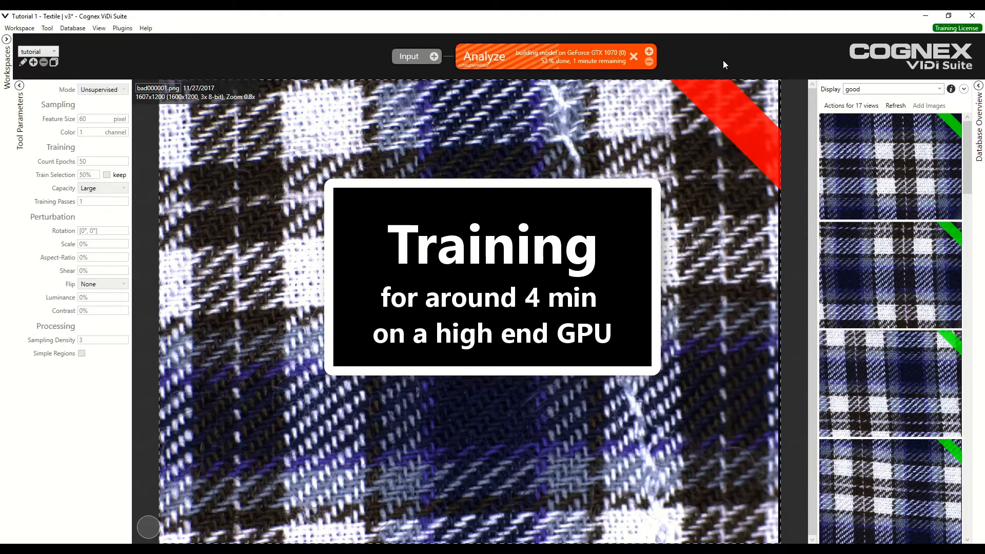
mouse_move(697, 405)
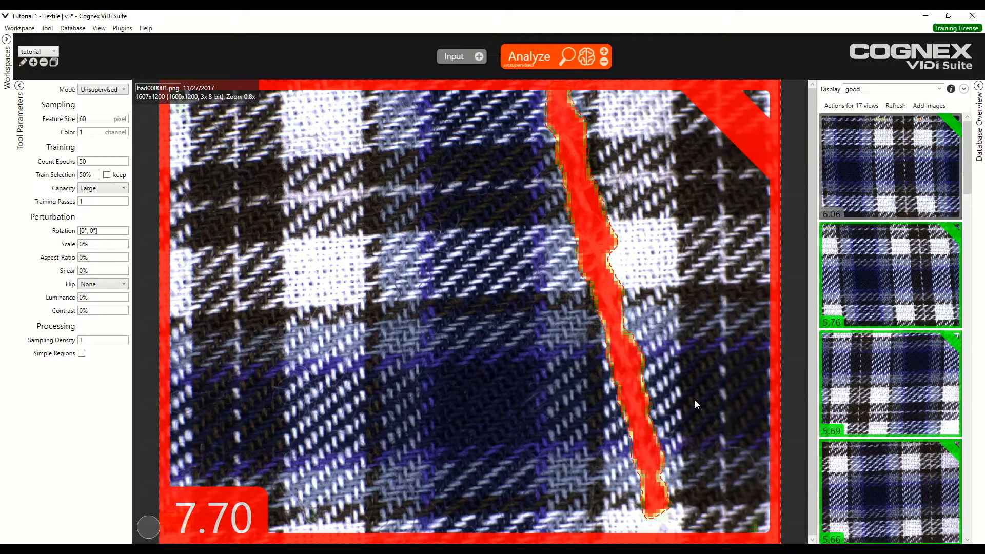
mouse_move(661, 352)
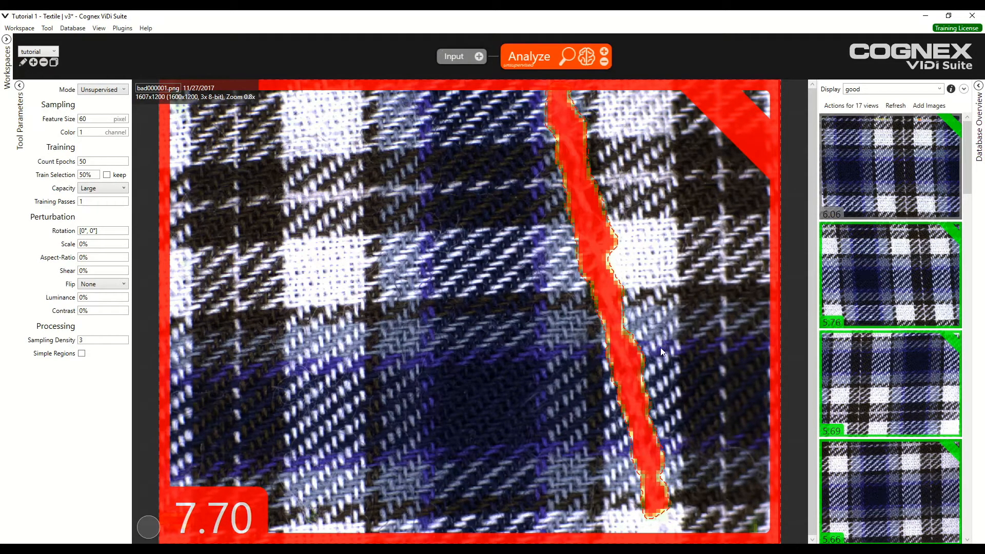
mouse_move(578, 138)
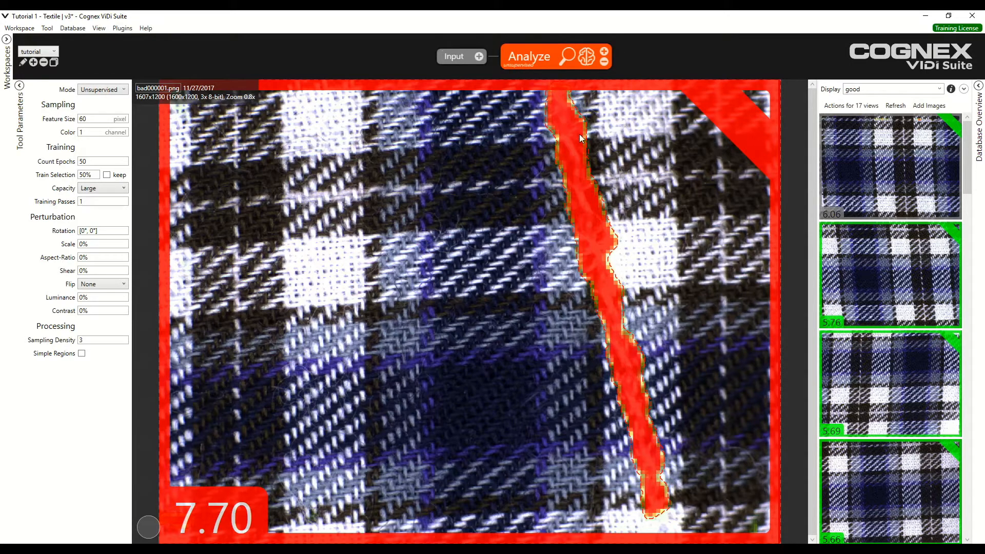
mouse_move(753, 270)
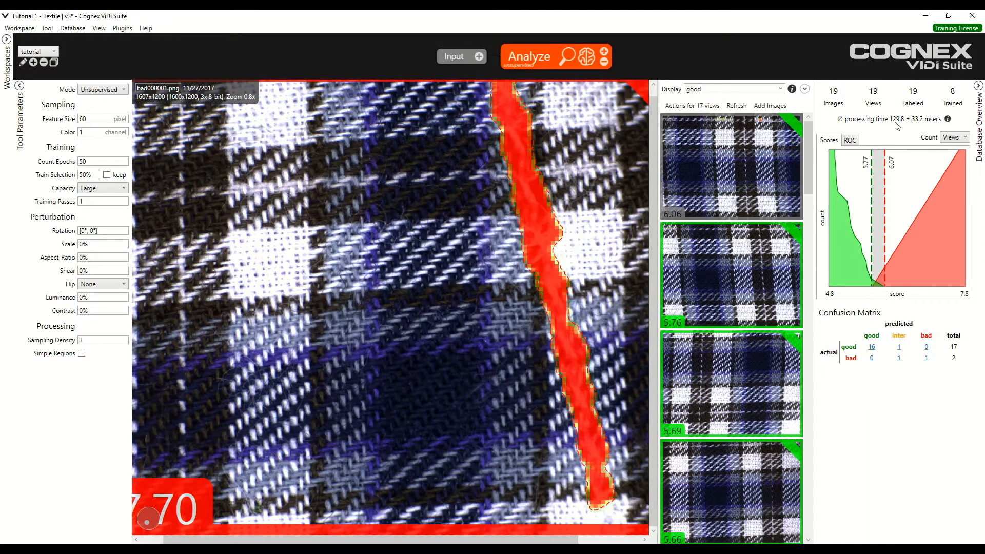
mouse_move(912, 388)
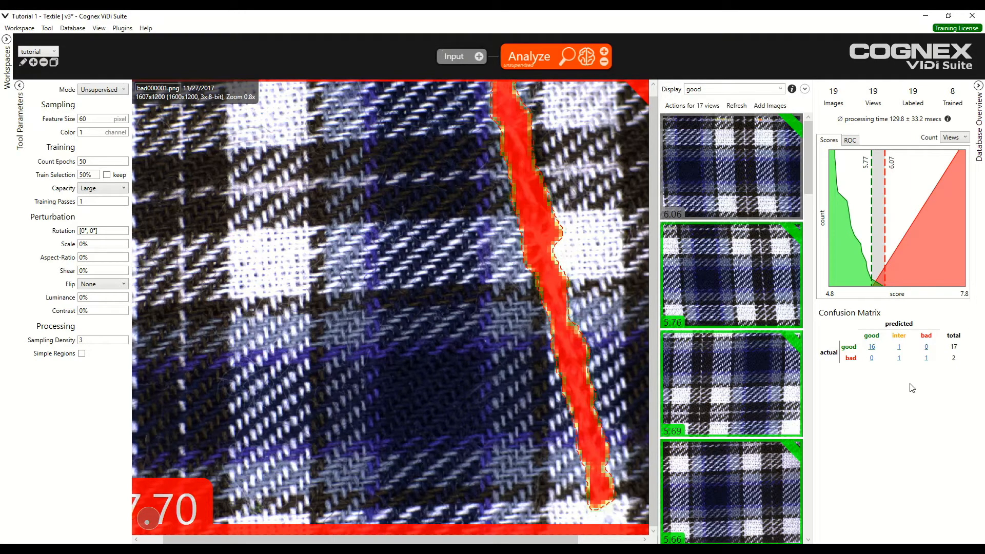
mouse_move(881, 246)
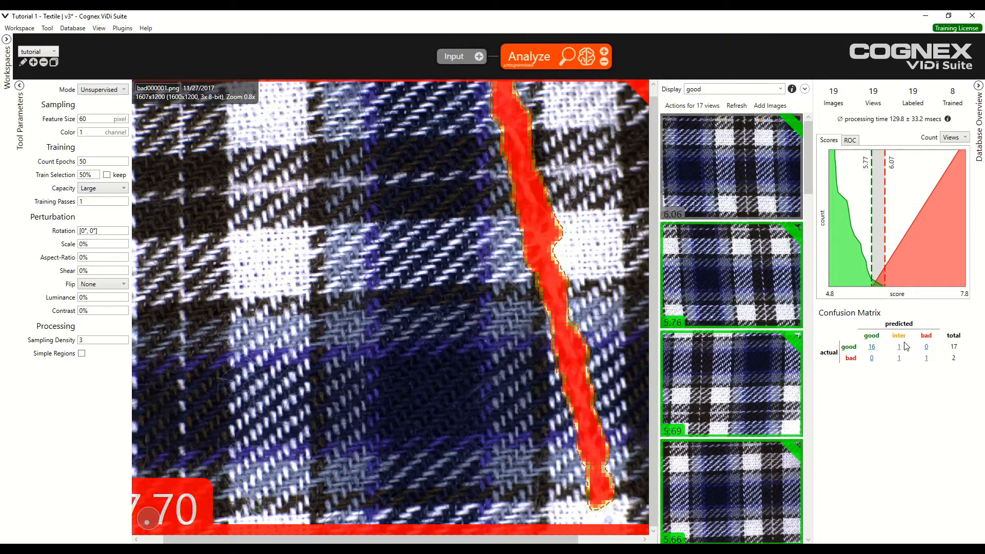
- Filter the view list to the one good image scored intermediate, at 5.78
left_click(899, 347)
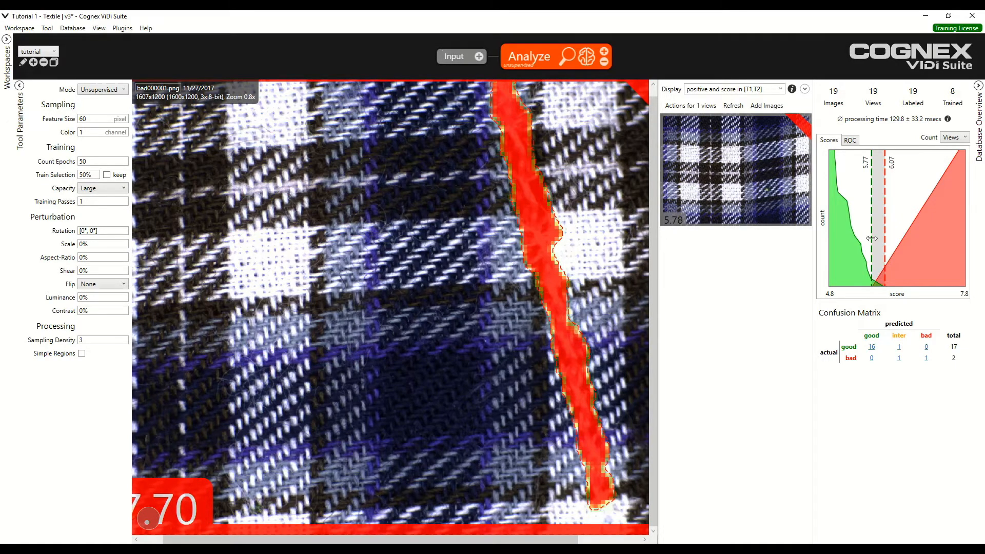
- Lower the good-score threshold in the Scores histogram to 5.03
left_click_drag(871, 239, 845, 245)
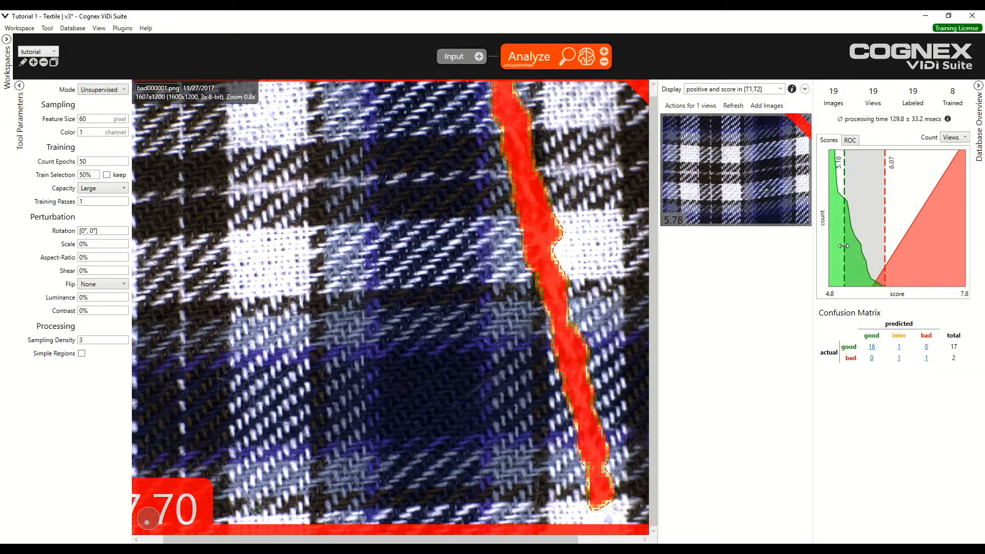
left_click(529, 57)
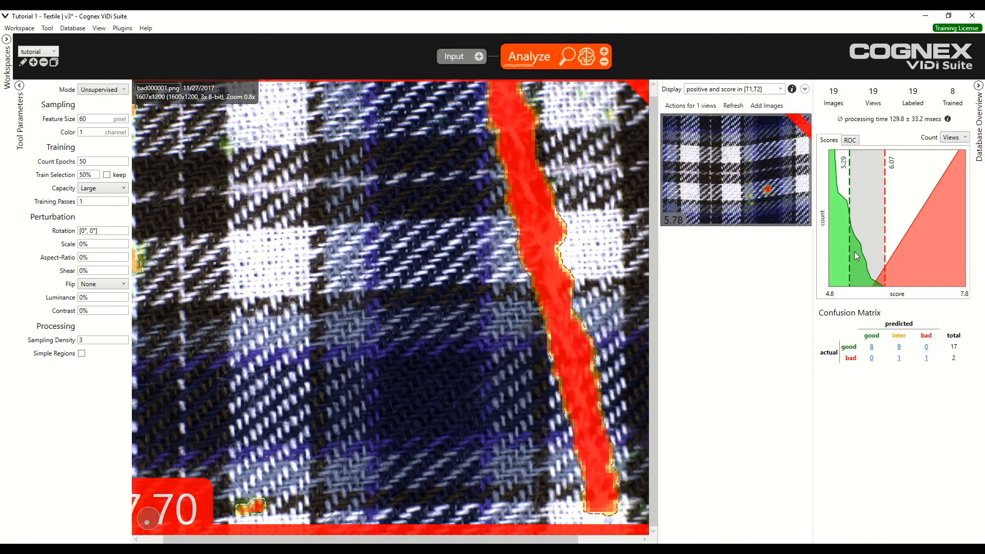
left_click_drag(845, 252, 839, 253)
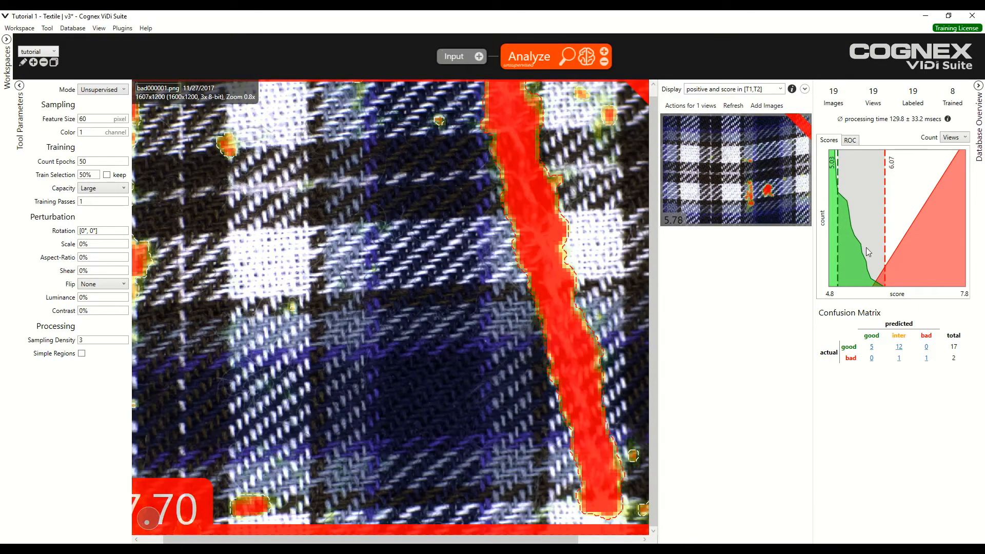
mouse_move(879, 326)
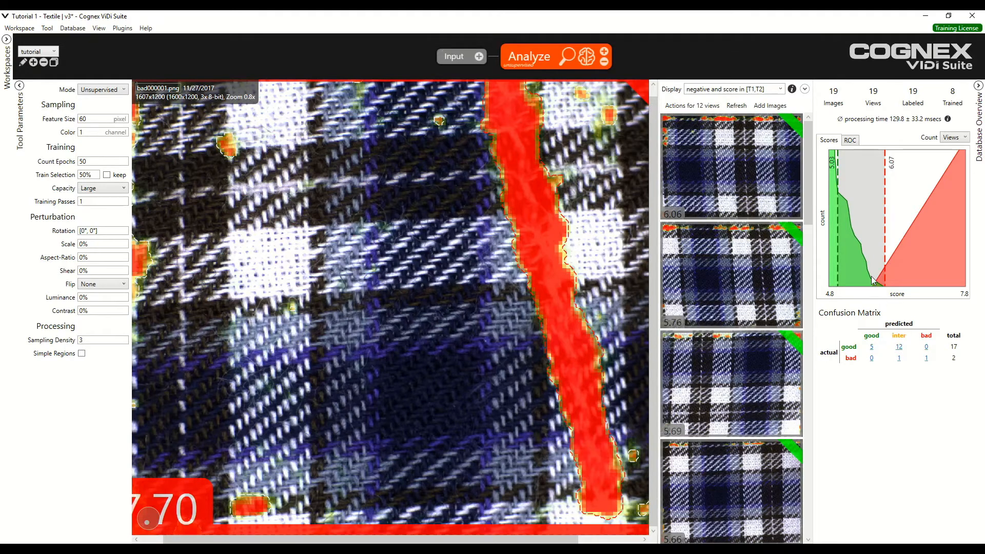
mouse_move(936, 403)
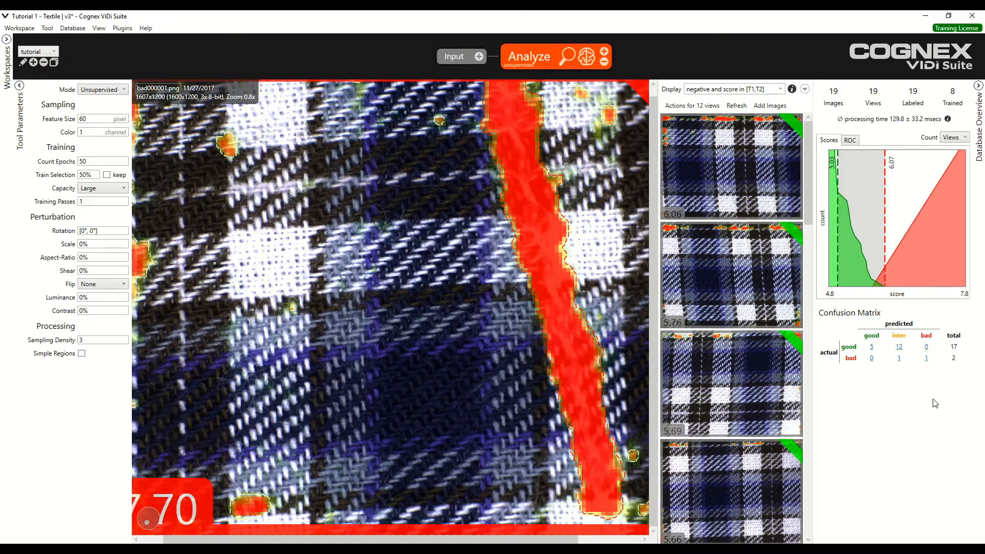
mouse_move(698, 179)
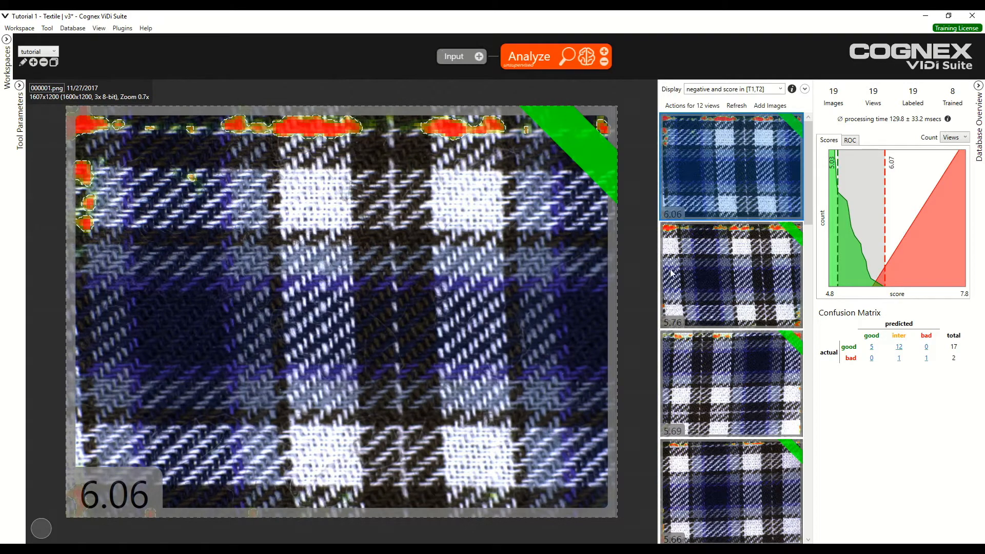
mouse_move(725, 184)
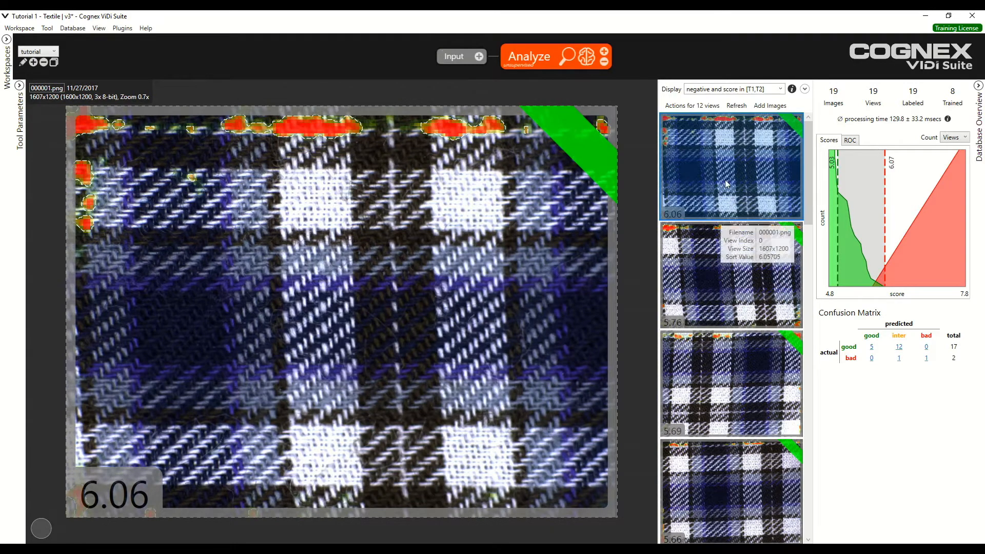
- Open good fabric image 000007 (score 5.76) and bring up its mask editing tools
left_click(731, 274)
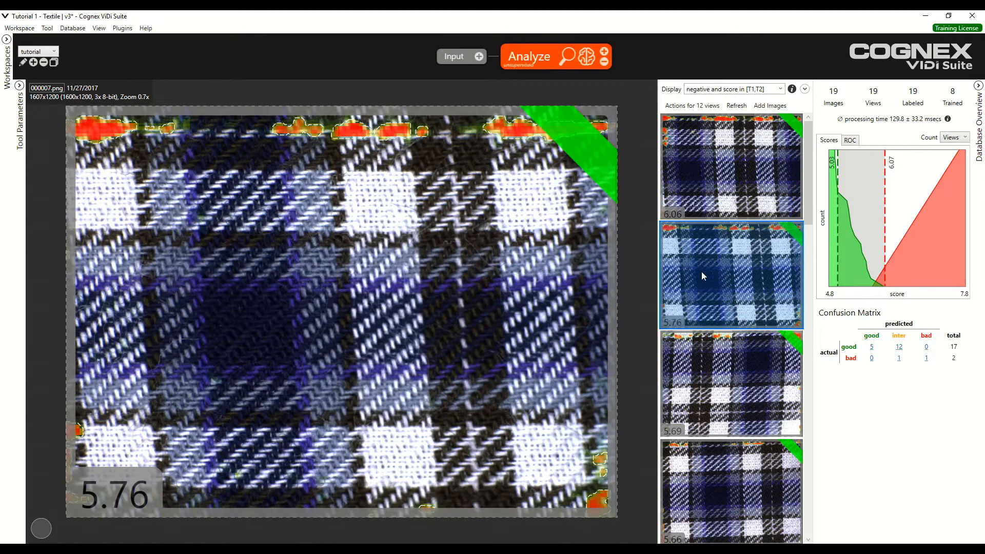
mouse_move(689, 209)
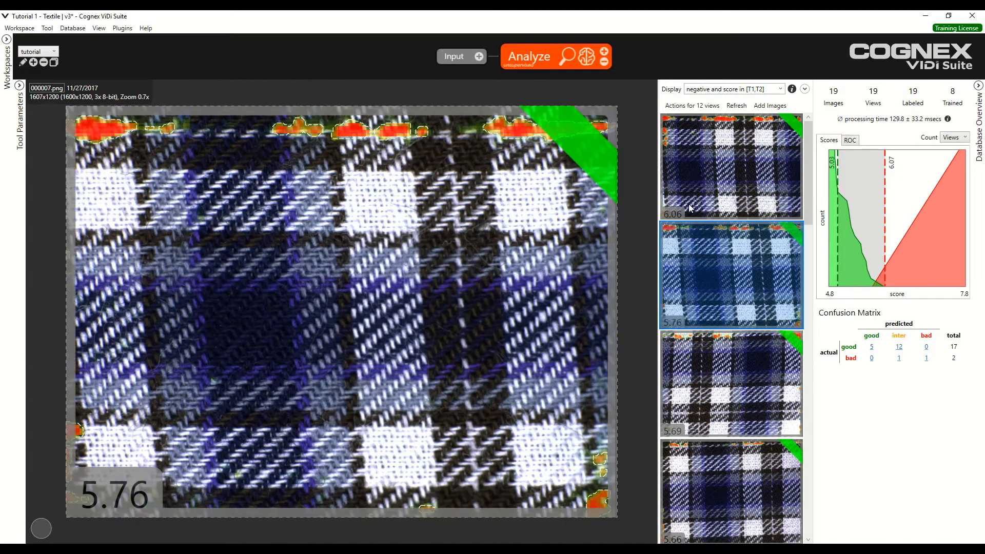
left_click(731, 384)
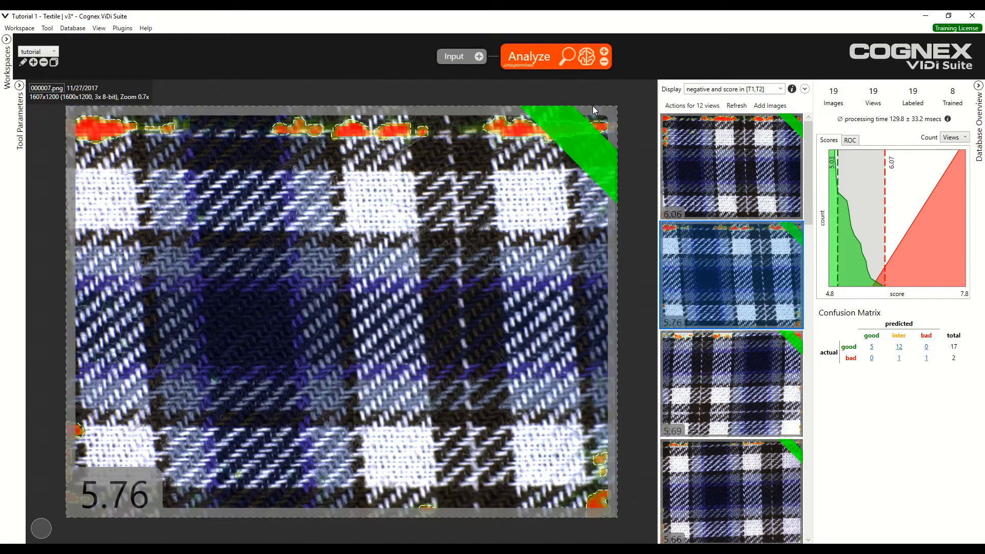
mouse_move(397, 150)
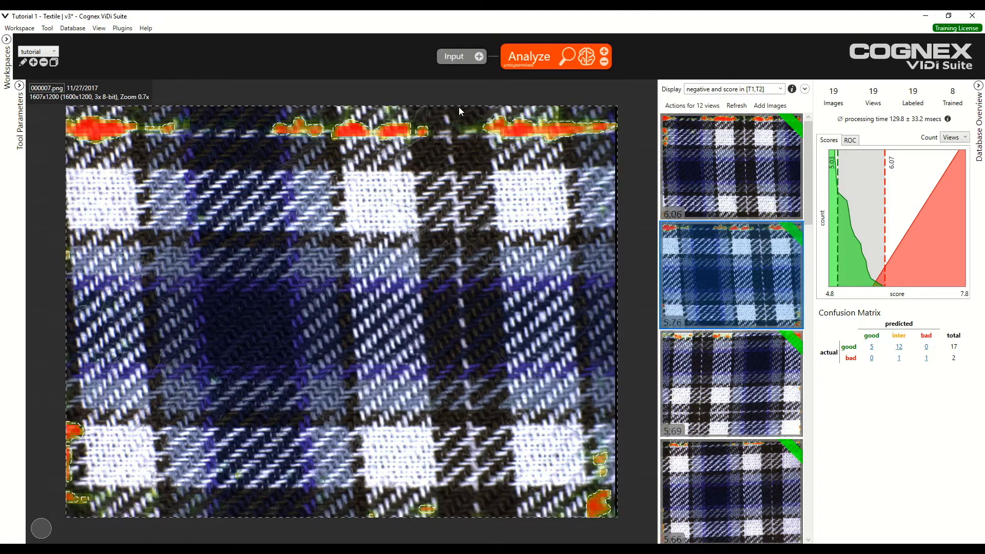
left_click(731, 274)
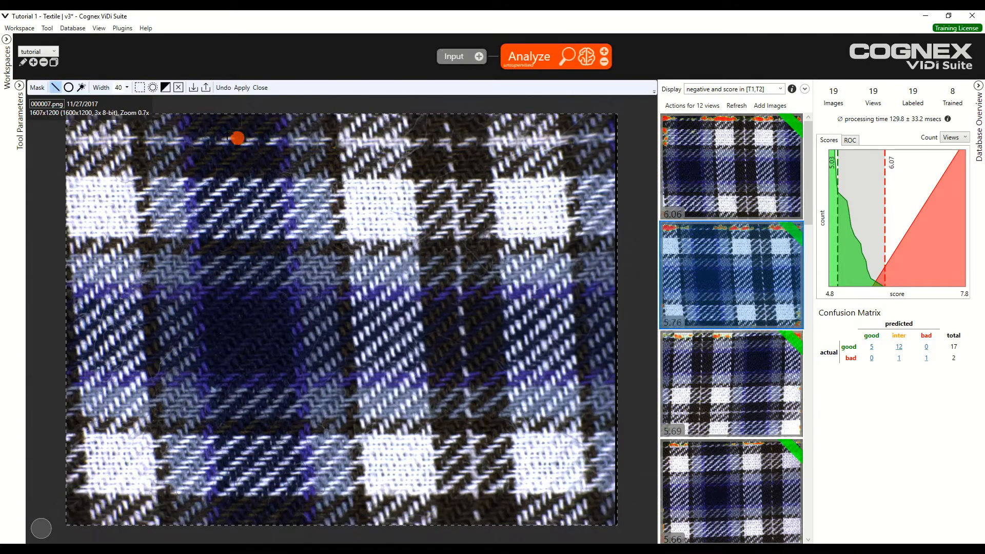
- Paint a masked strip along every edge of image 000007 with brush width 60
left_click(140, 87)
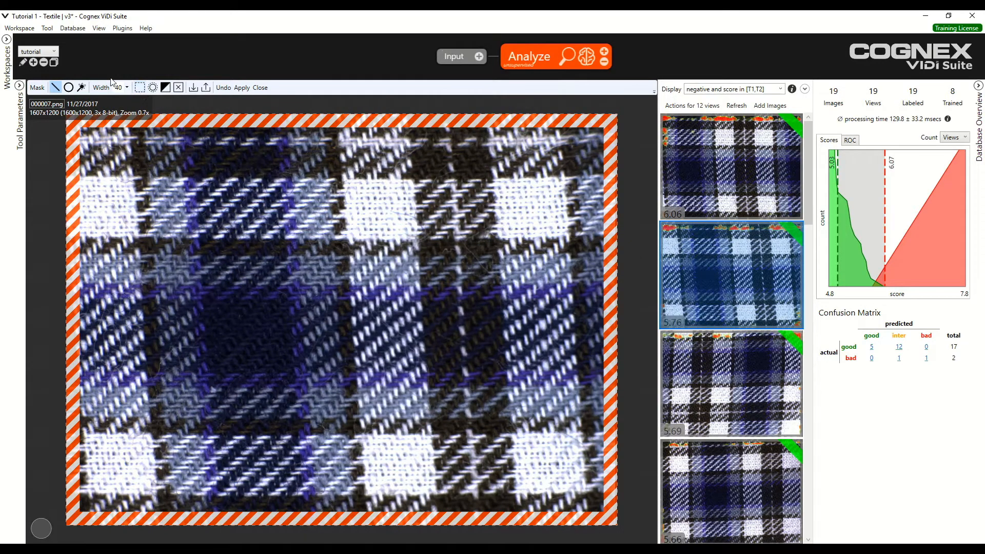
left_click(118, 87)
type("60")
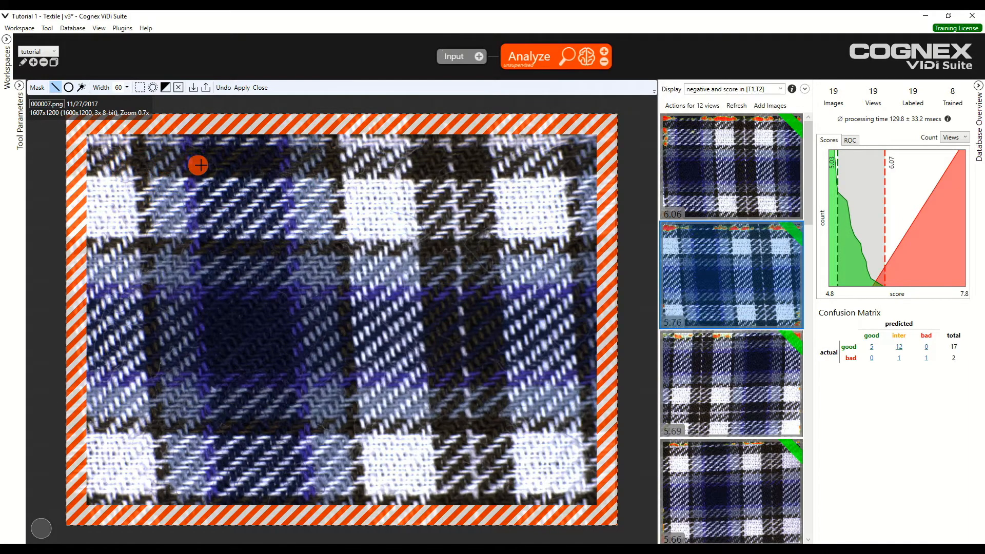
mouse_move(154, 134)
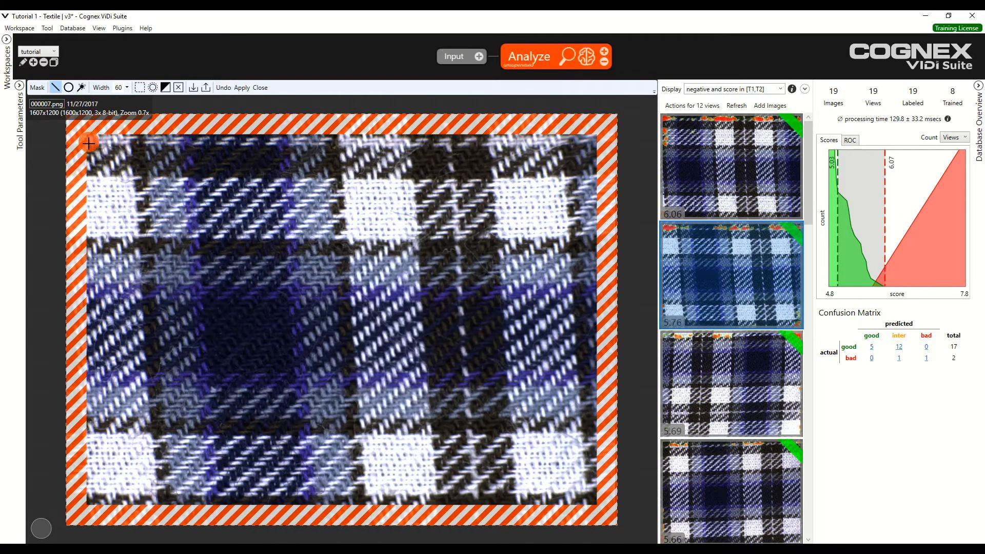
mouse_move(86, 176)
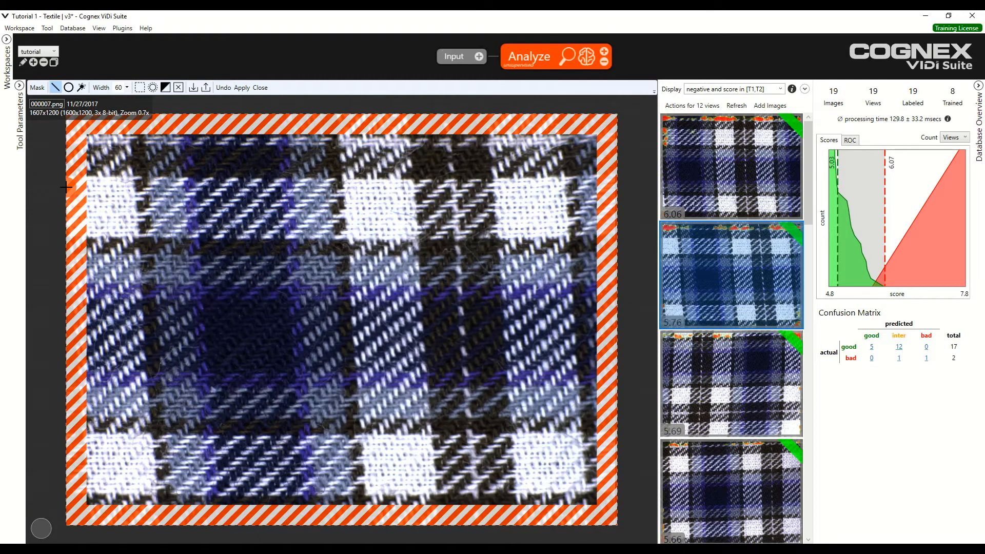
mouse_move(70, 196)
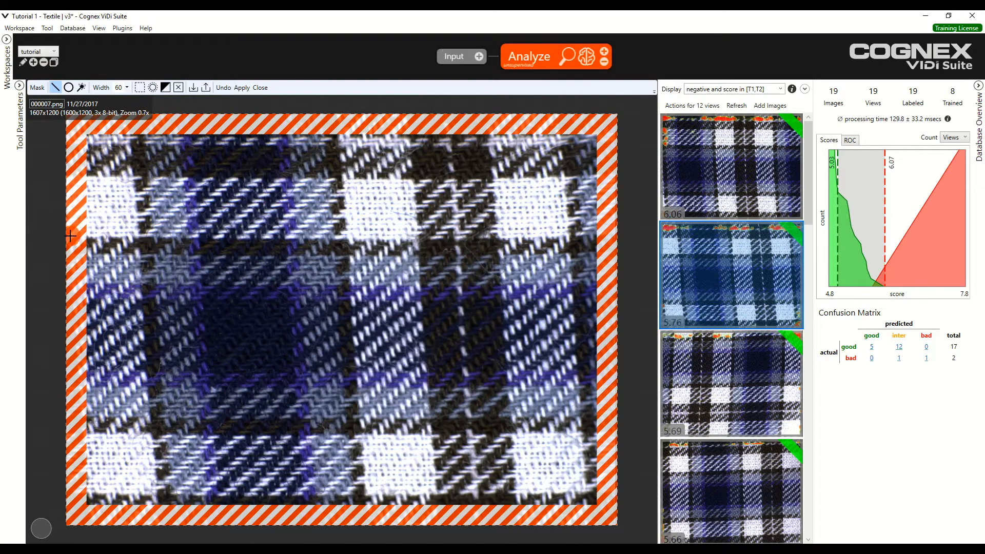
mouse_move(67, 199)
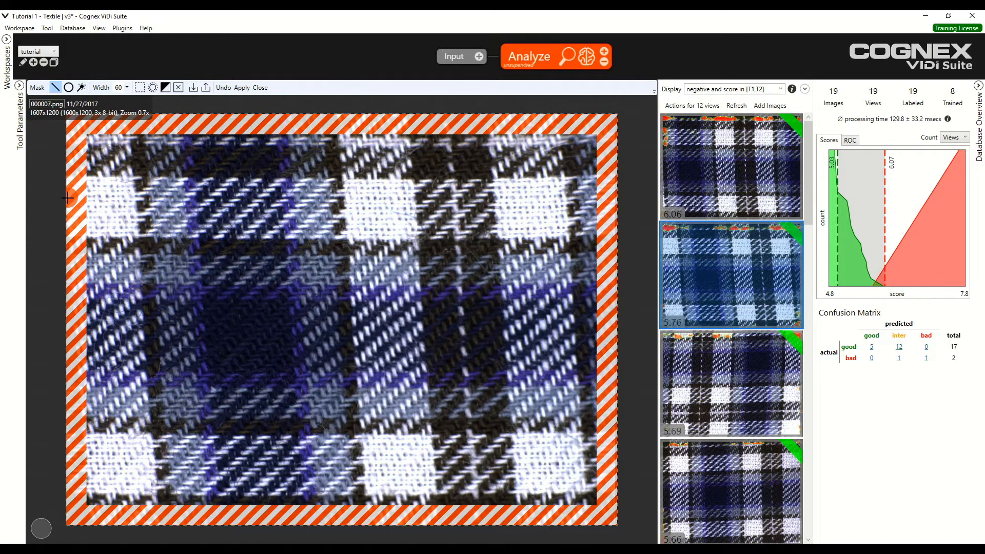
mouse_move(54, 200)
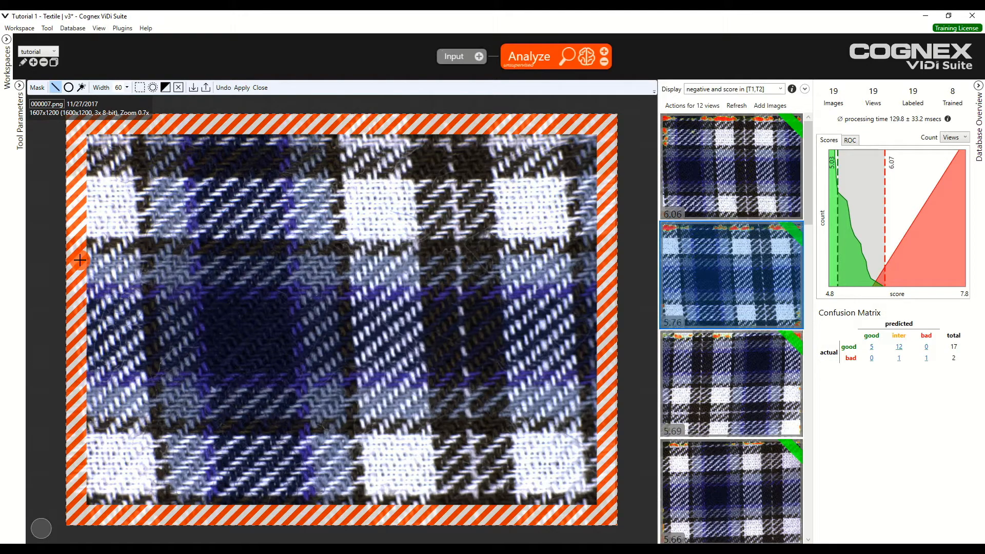
mouse_move(163, 121)
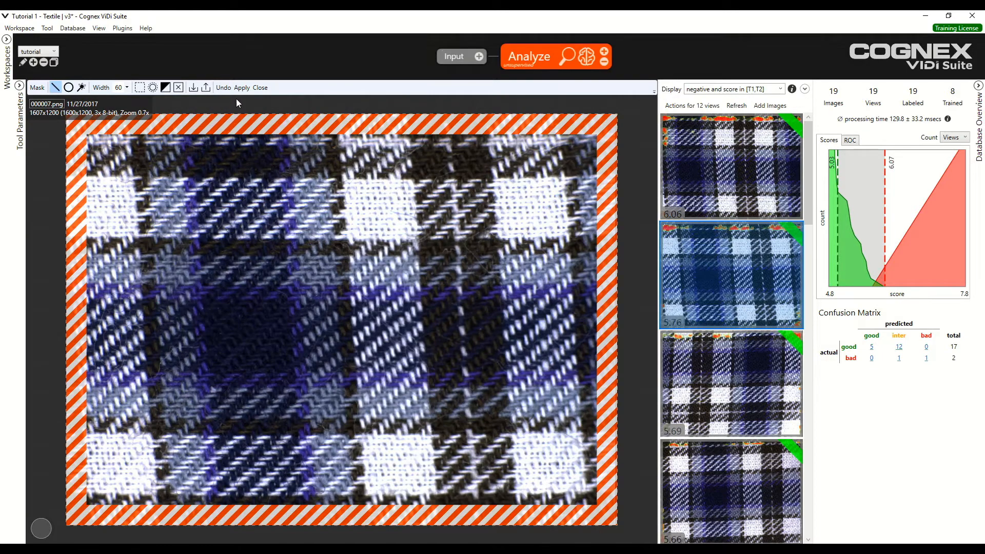
- Apply the border mask to the tool and all views, reprocessing so 000007 scores 4.94
left_click(241, 87)
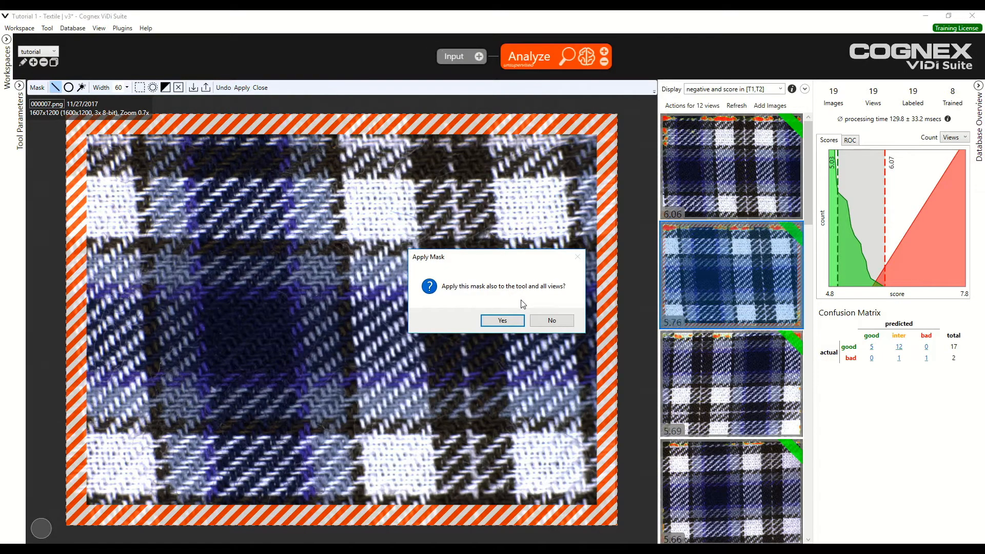
left_click(502, 320)
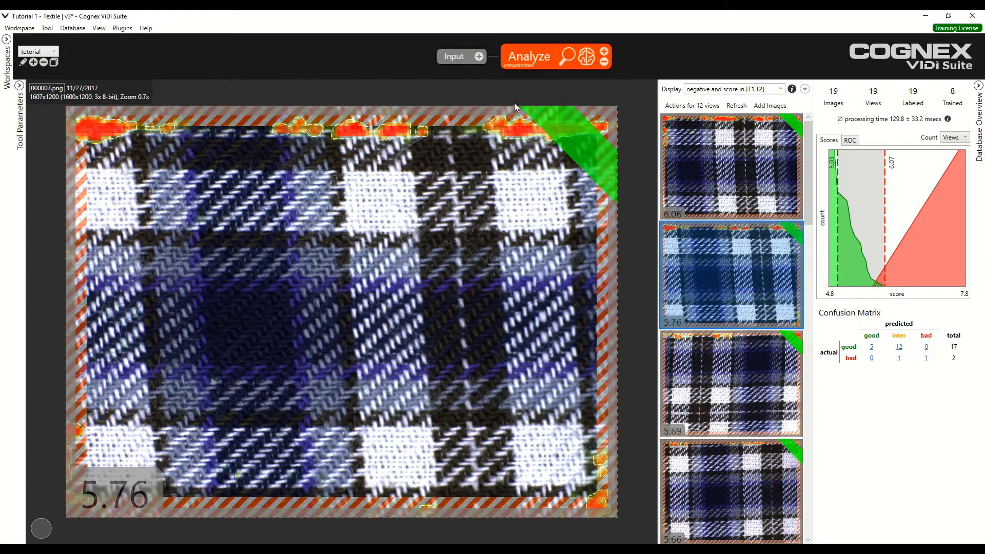
left_click(529, 56)
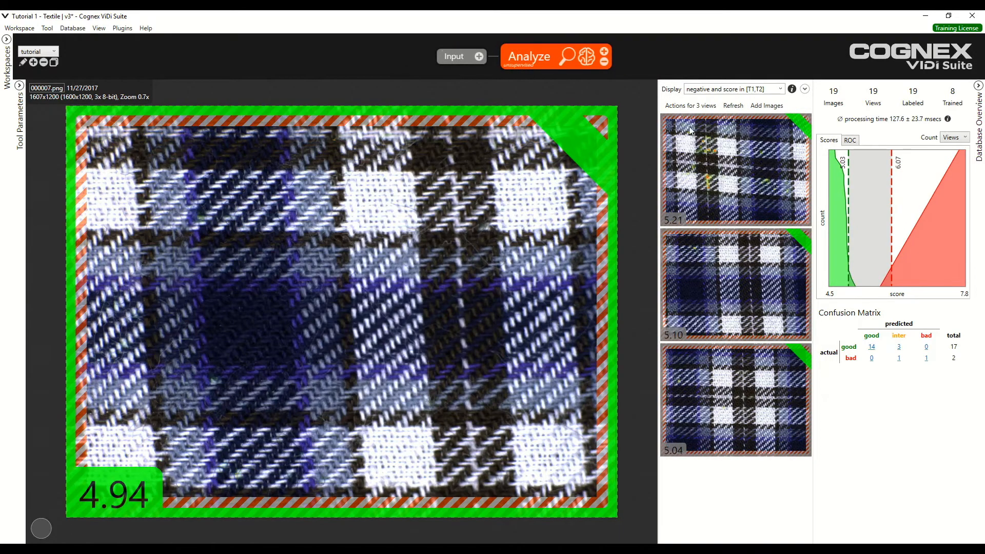
mouse_move(850, 208)
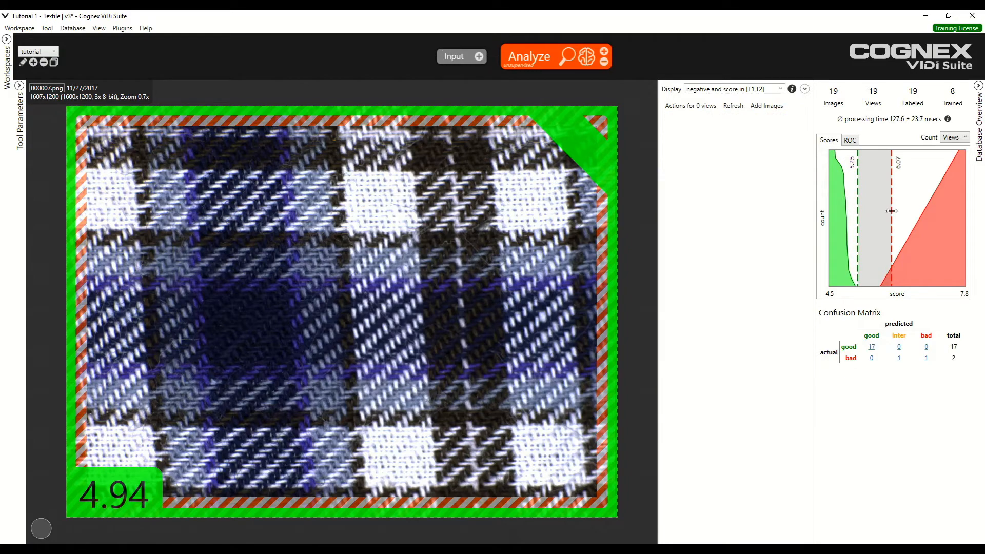
- Drag the green T1 threshold to 5.25 and the red T2 threshold to 5.77
left_click_drag(893, 211, 882, 214)
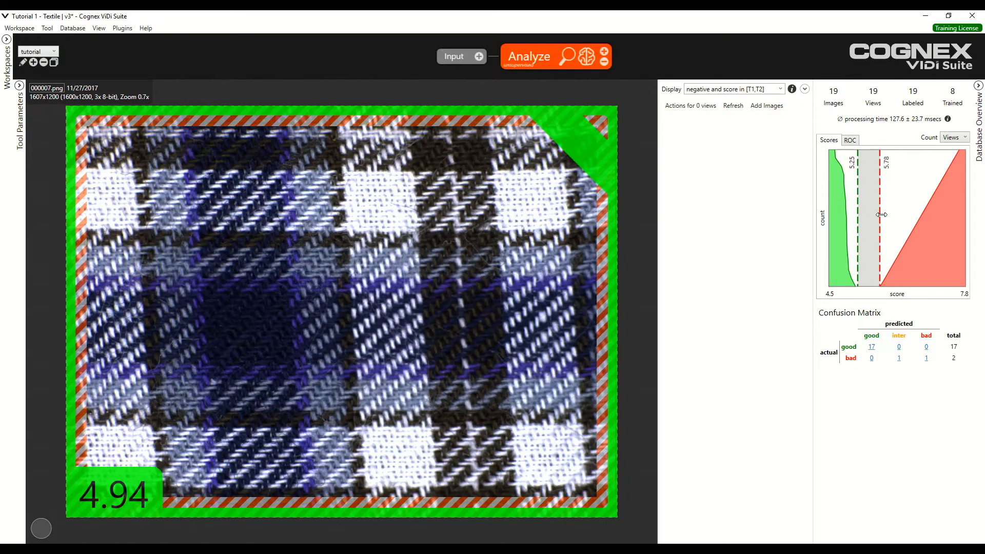
left_click_drag(879, 215, 879, 222)
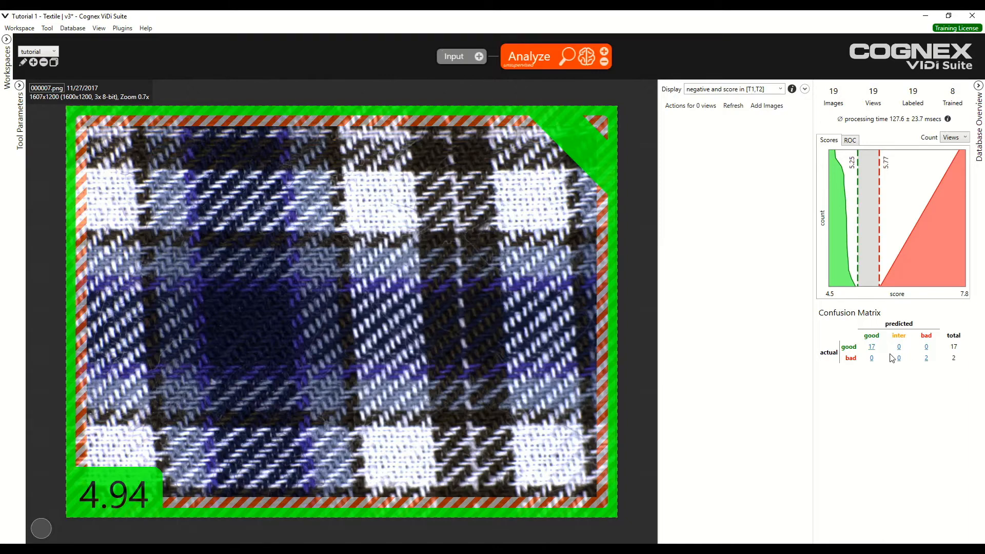
mouse_move(929, 333)
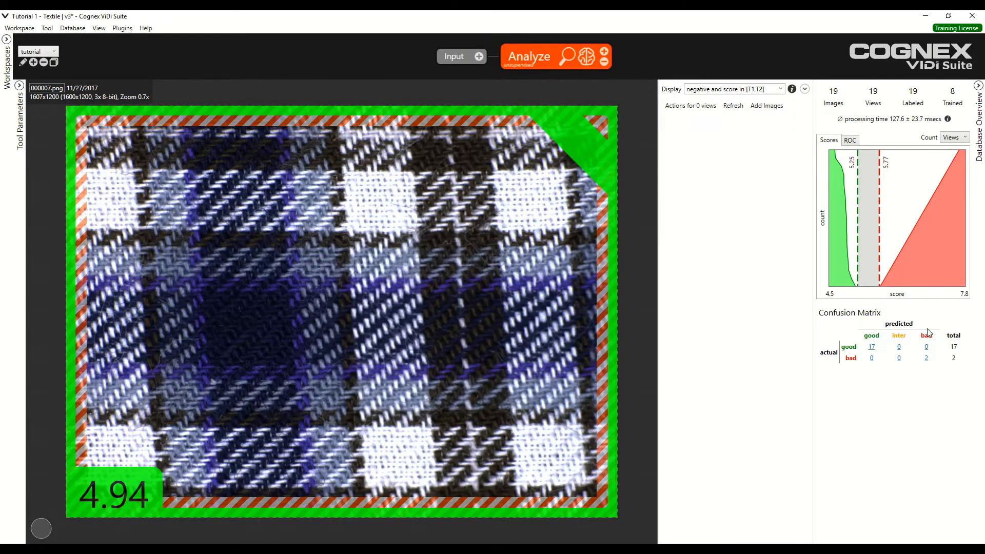
mouse_move(927, 336)
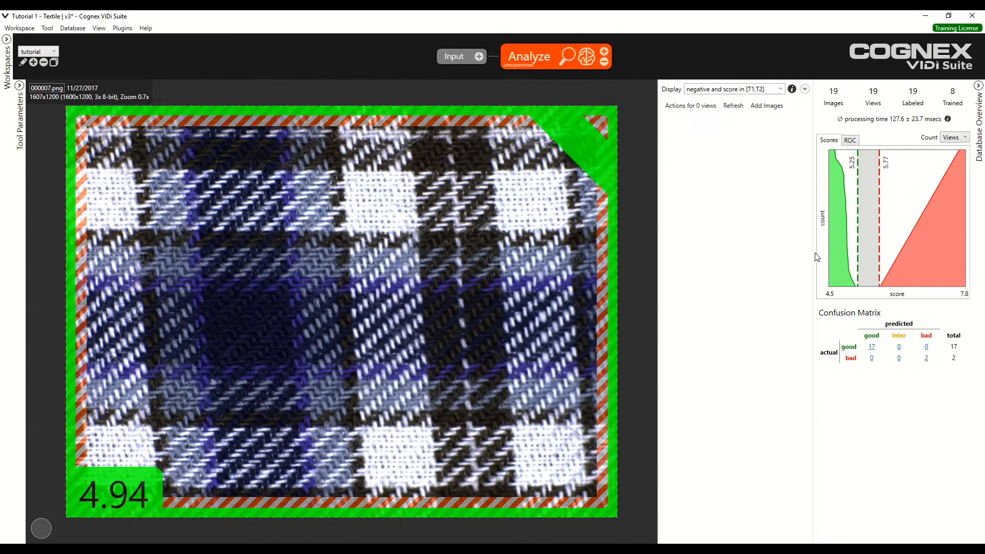
mouse_move(820, 261)
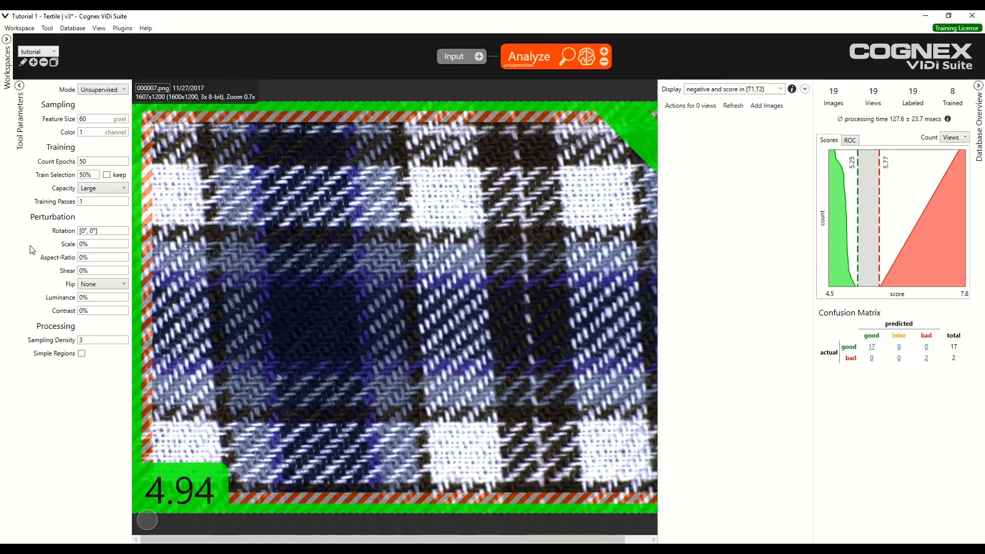
mouse_move(103, 257)
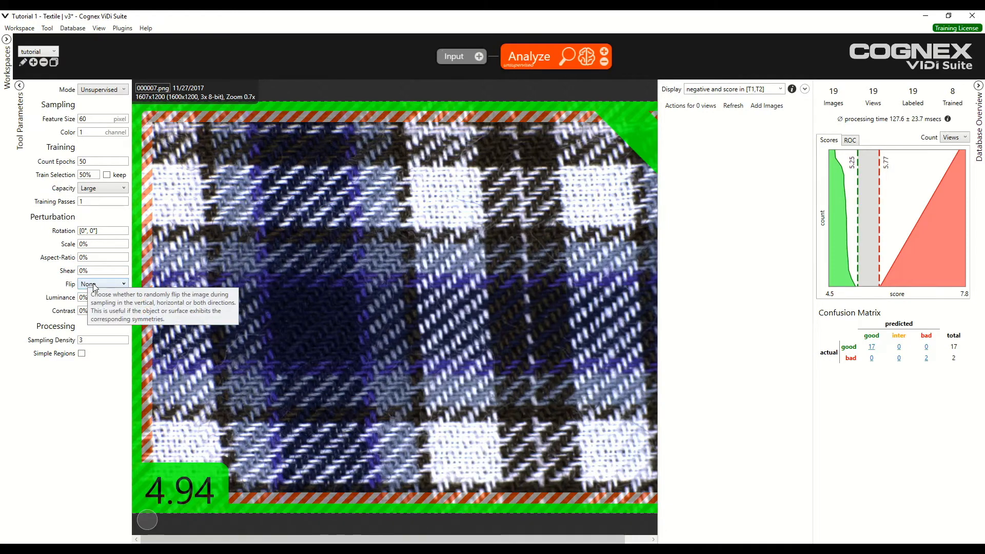
- Check the Perturbation Flip options and leave image flipping turned off
left_click(103, 283)
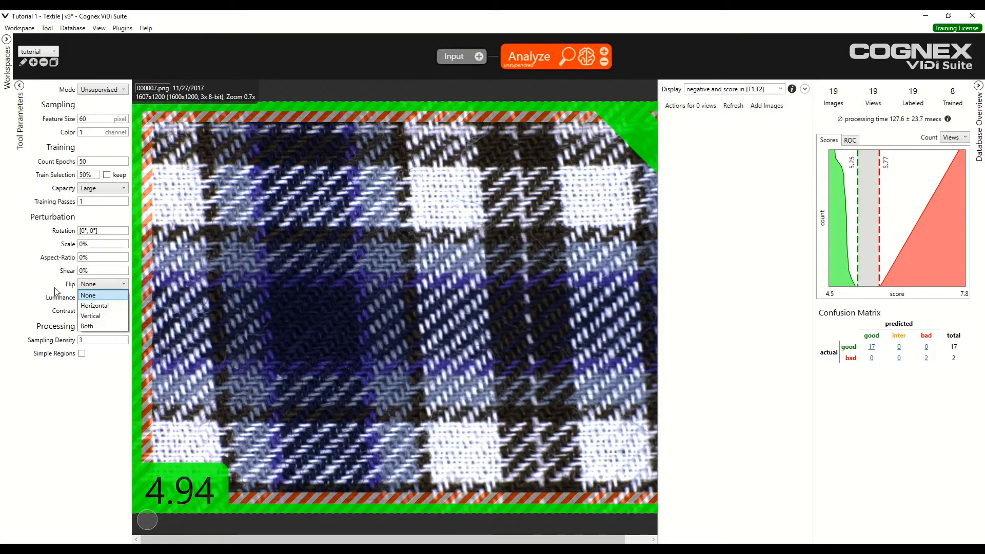
left_click(88, 295)
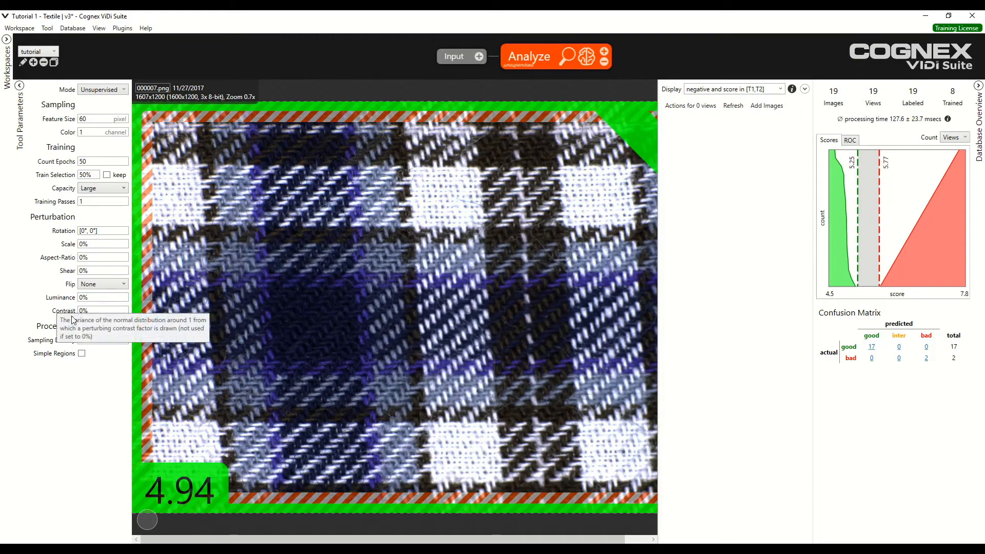
mouse_move(90, 325)
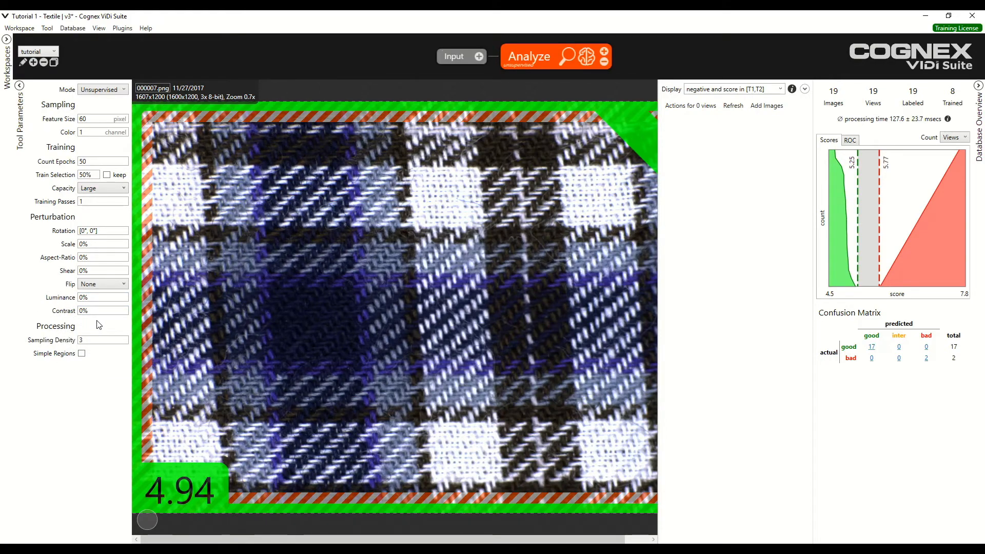
mouse_move(367, 322)
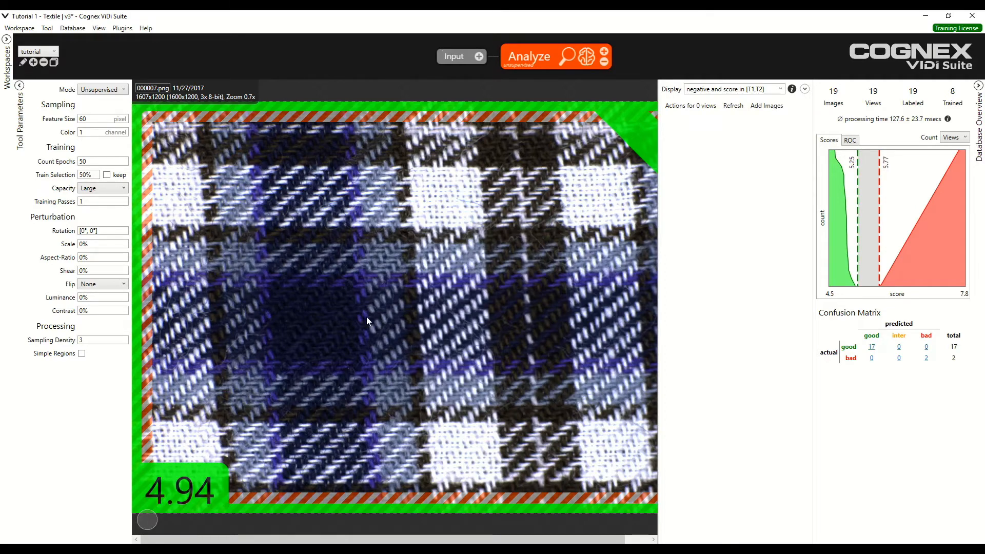
mouse_move(563, 369)
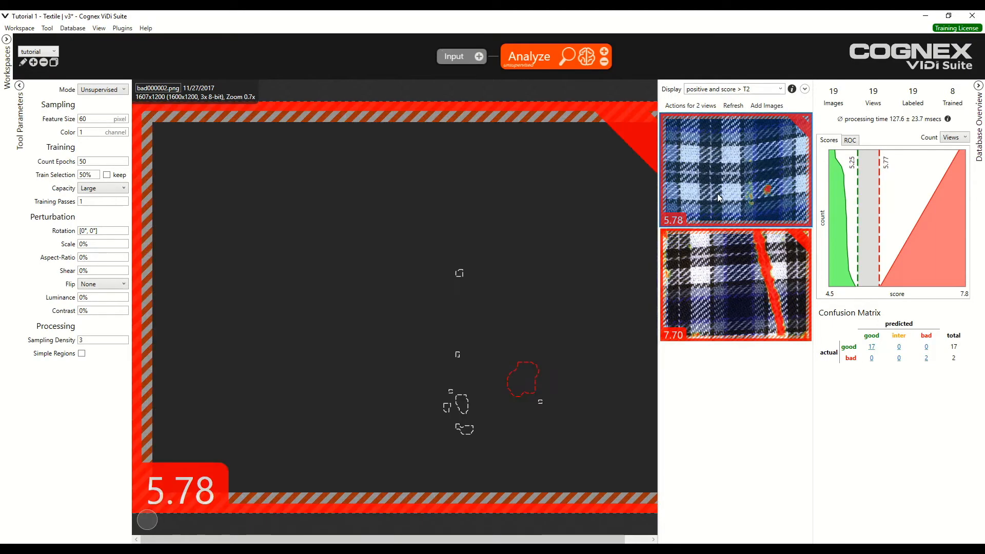
- Examine bad000001.png, scoring 7.70, with its long red defect region
left_click(736, 283)
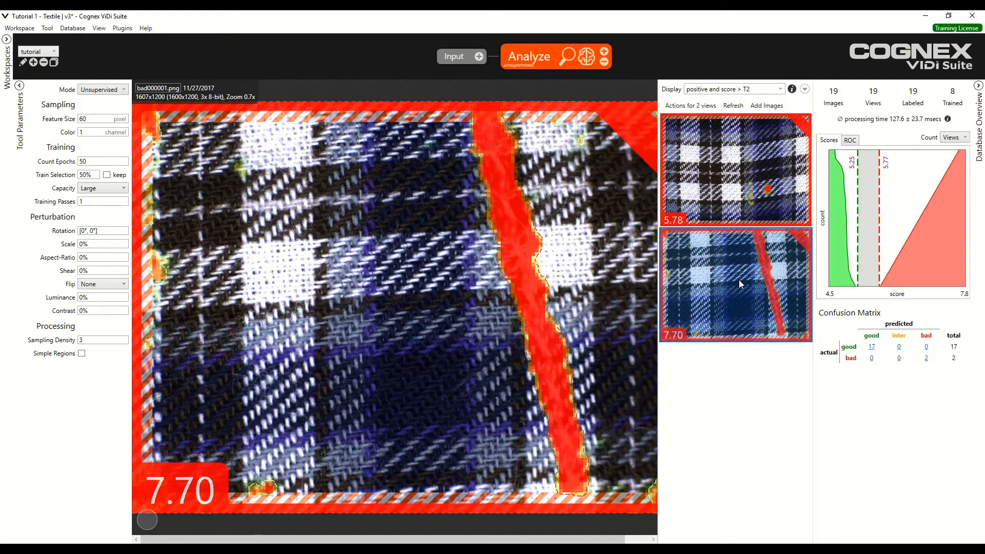
mouse_move(589, 375)
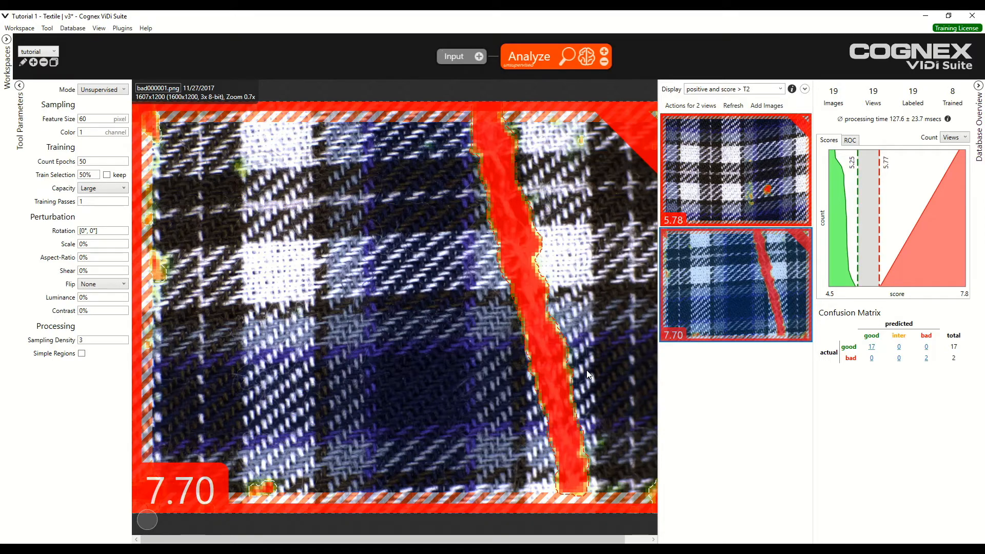
mouse_move(555, 370)
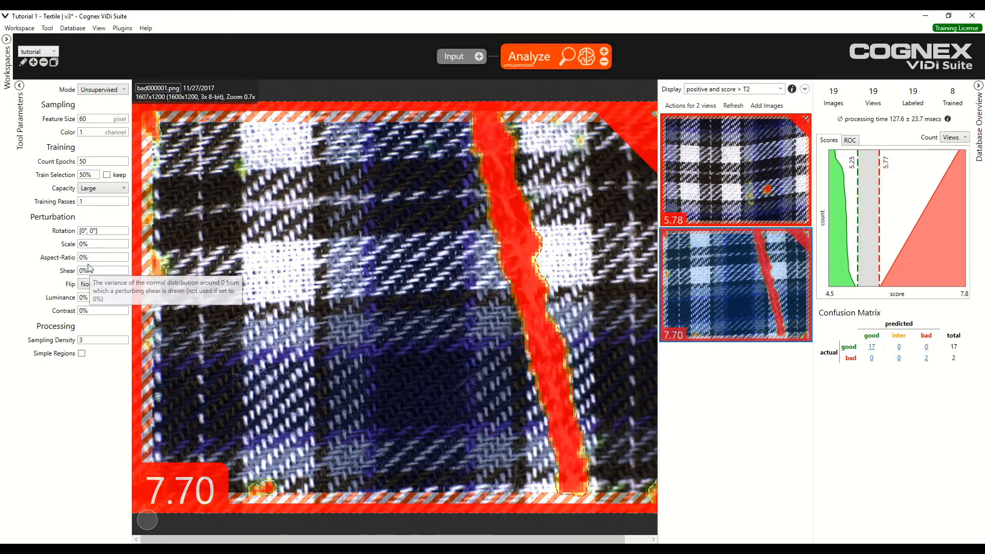
mouse_move(97, 259)
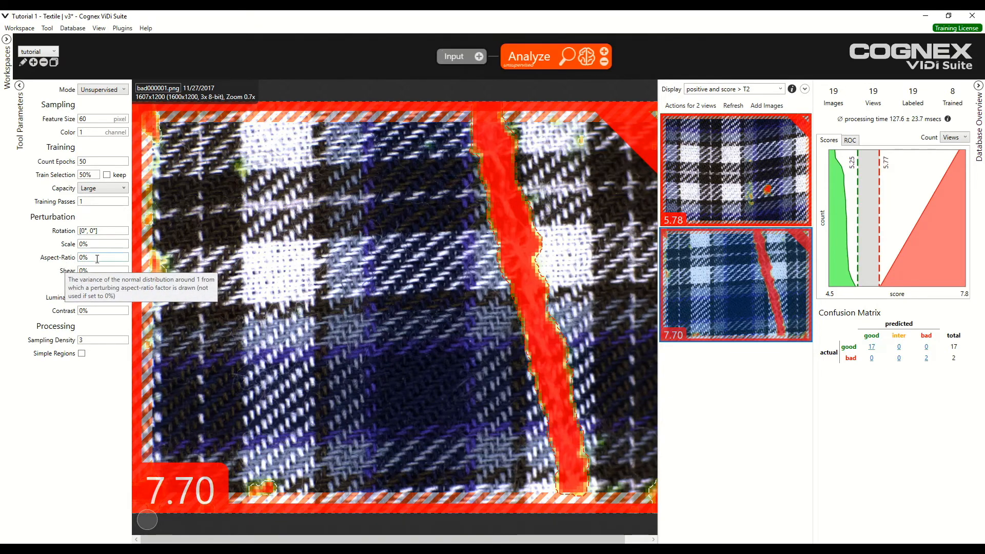
mouse_move(524, 201)
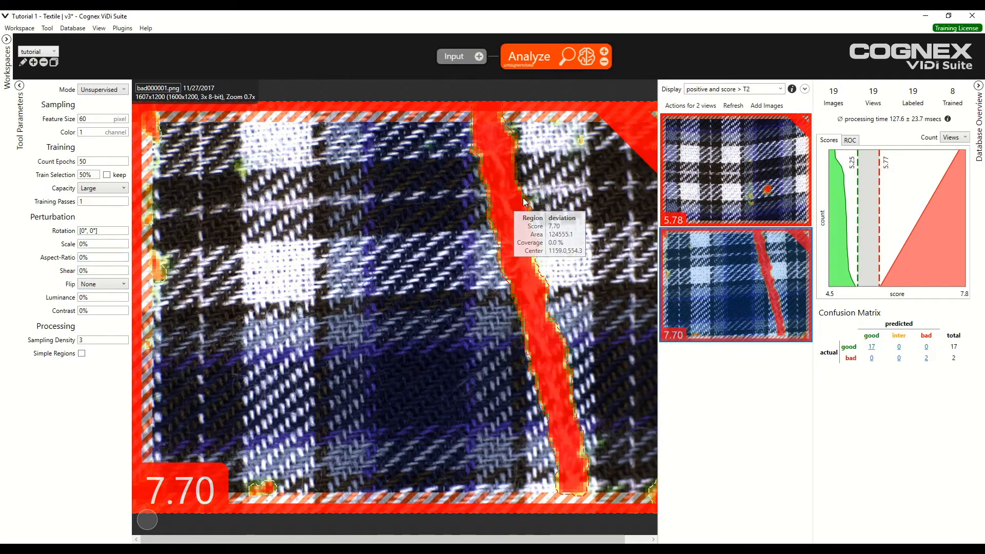
mouse_move(496, 275)
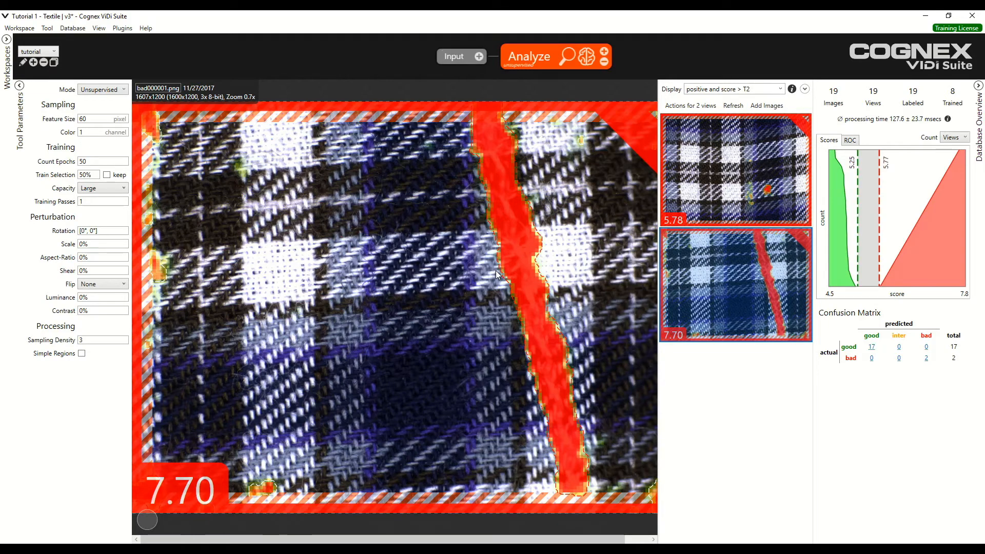
mouse_move(538, 276)
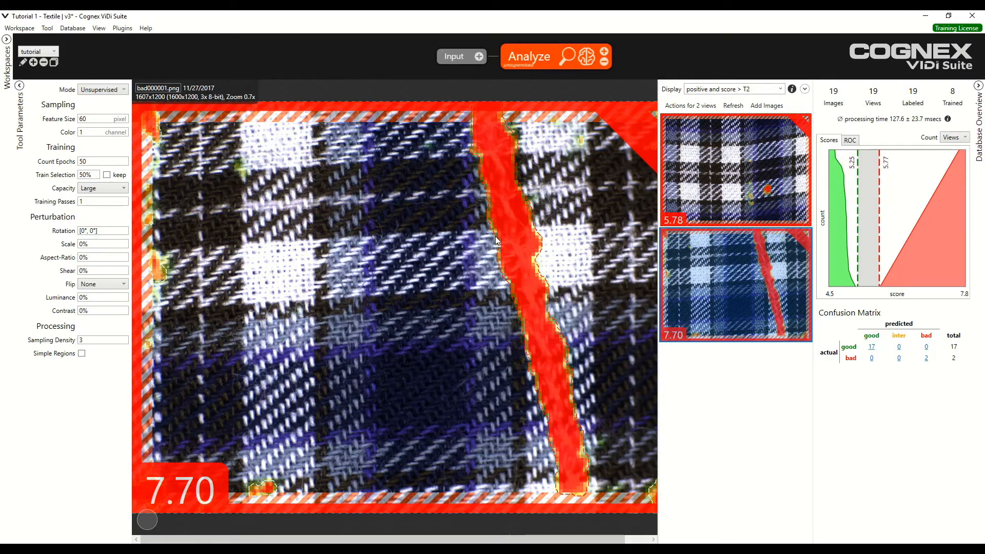
mouse_move(486, 240)
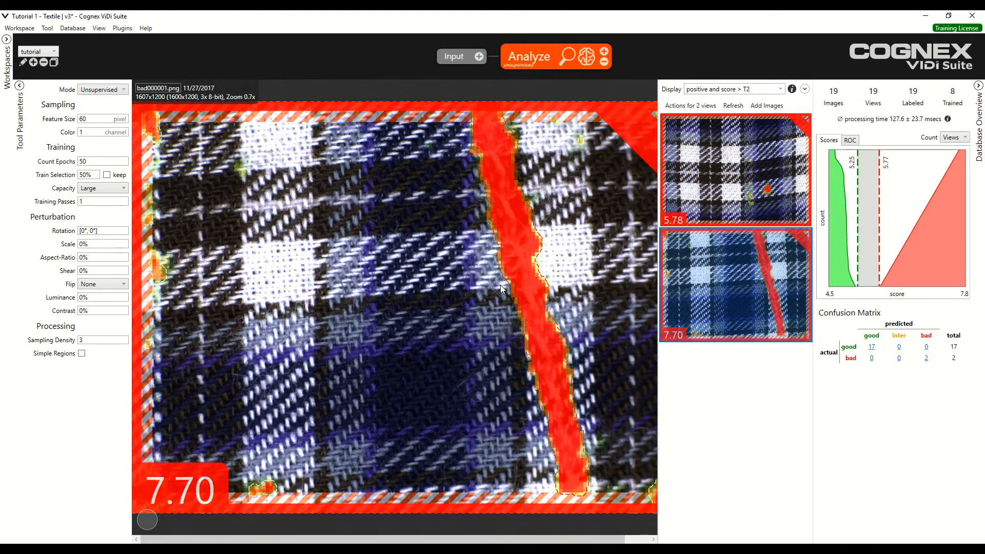
mouse_move(587, 352)
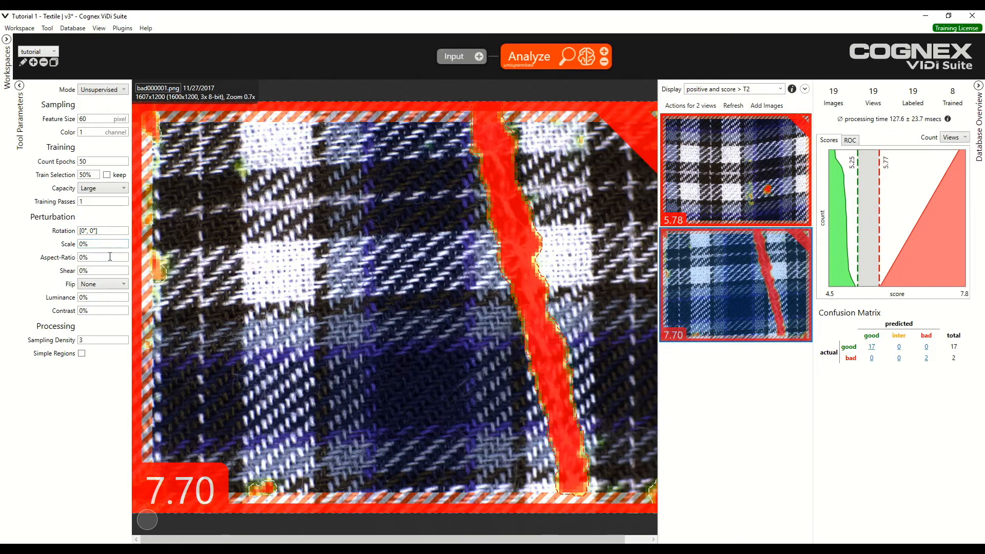
- Set the Aspect-Ratio perturbation to 5% and start editing the Shear value
left_click(102, 257)
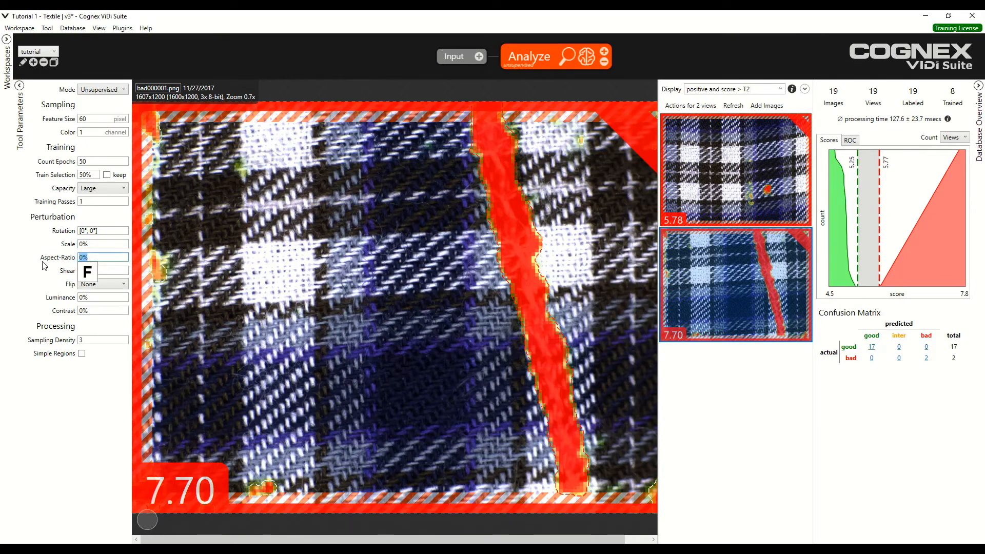
type("5")
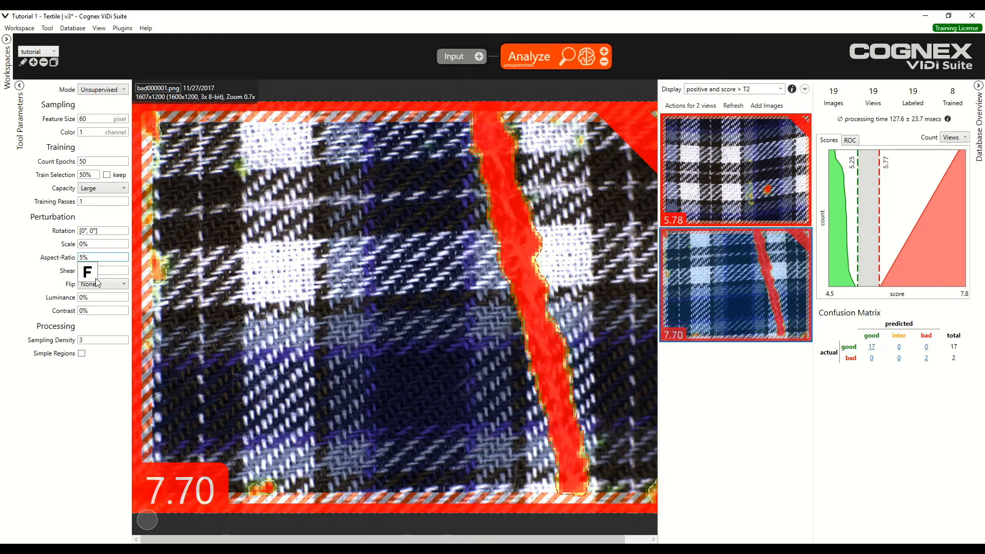
left_click(103, 257)
type("5")
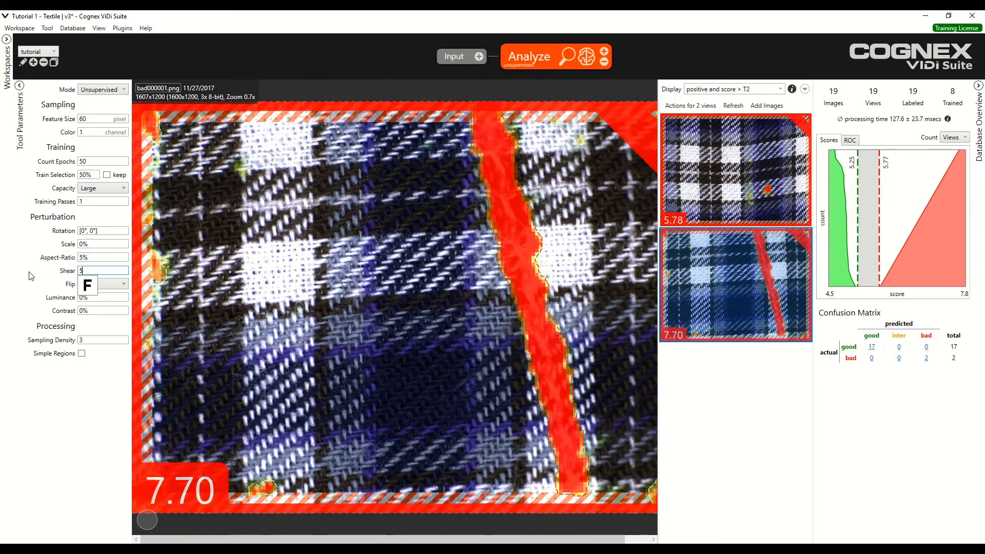
mouse_move(90, 295)
type("%")
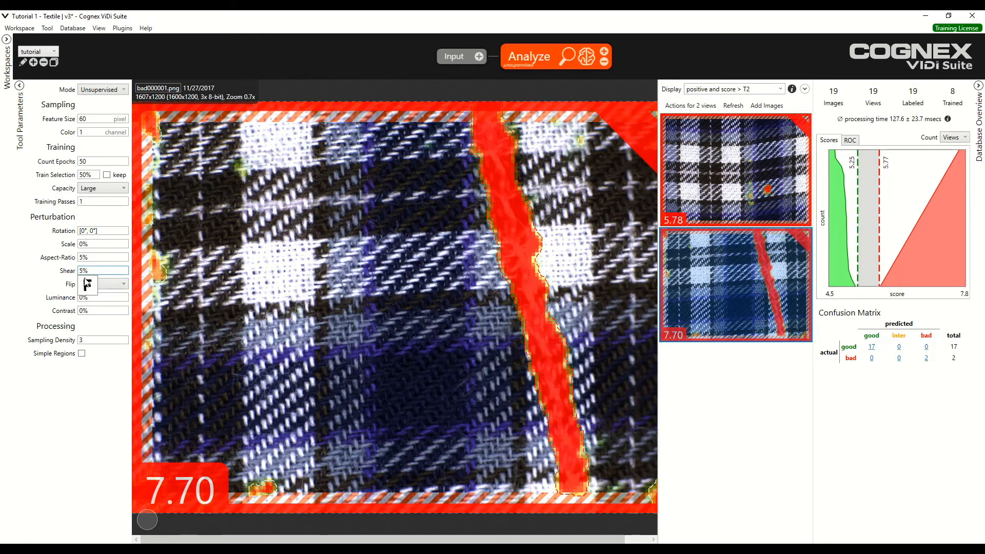
left_click(100, 283)
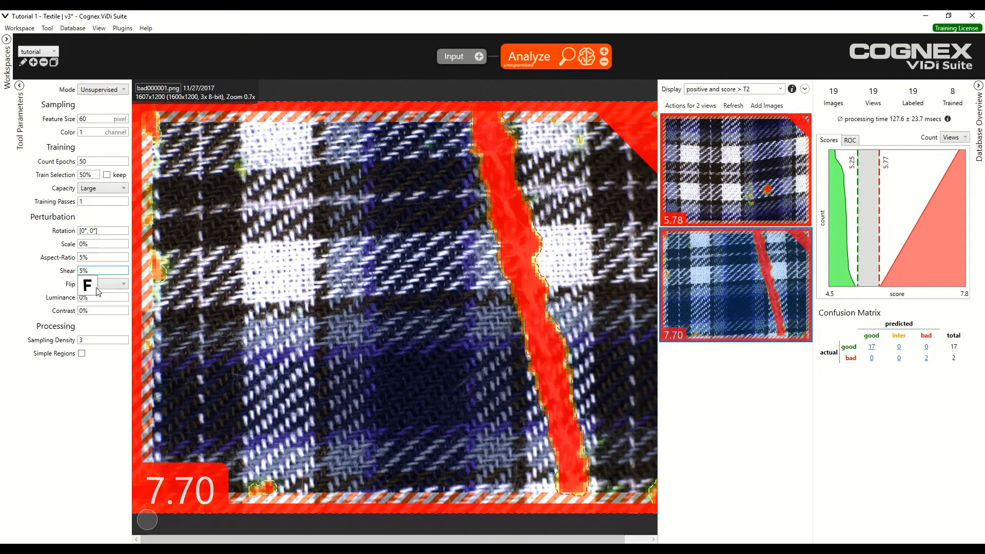
left_click(101, 270)
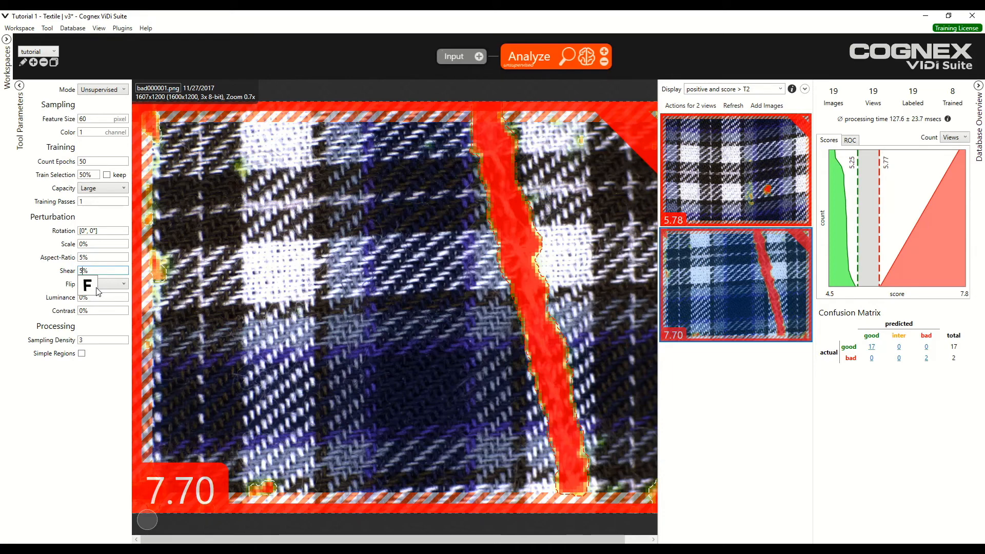
mouse_move(538, 203)
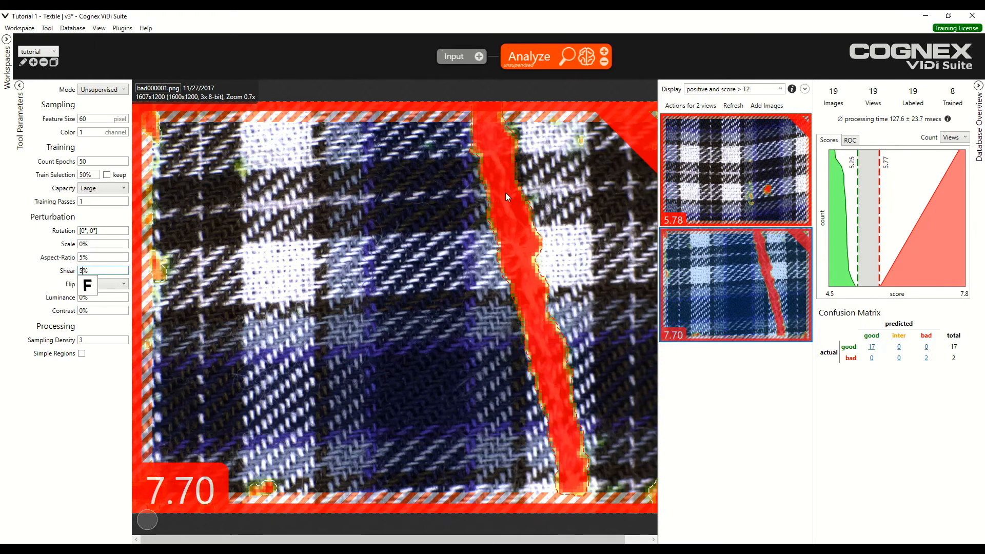
mouse_move(558, 169)
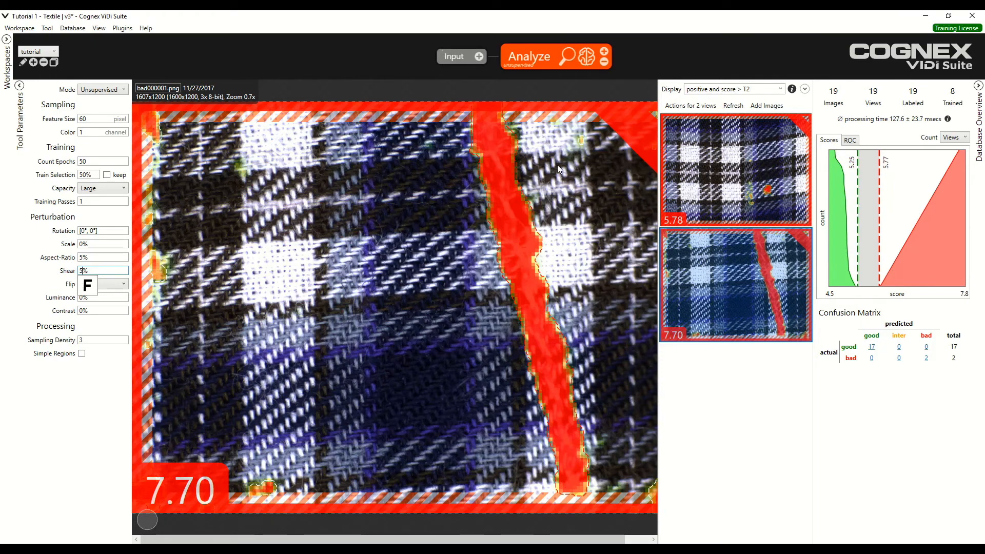
mouse_move(394, 245)
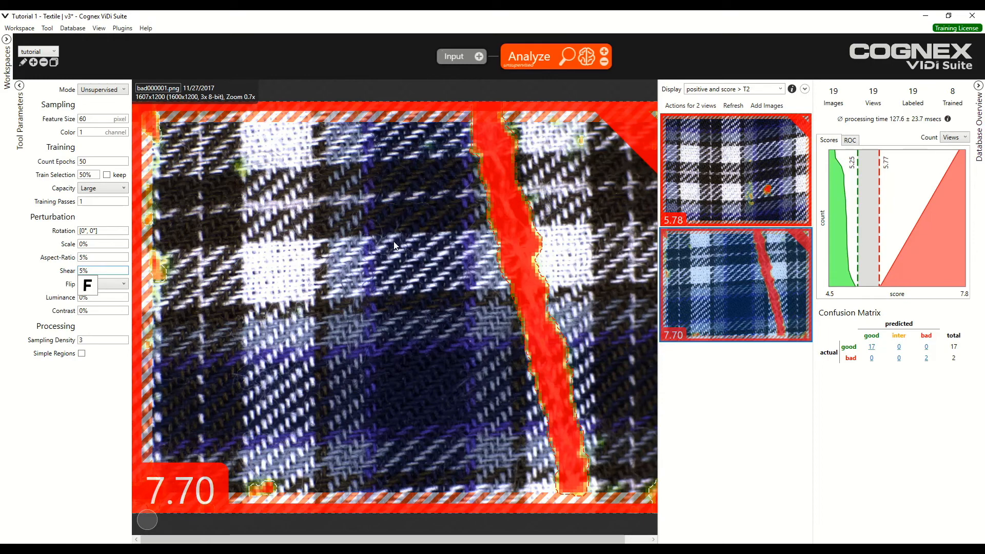
mouse_move(450, 247)
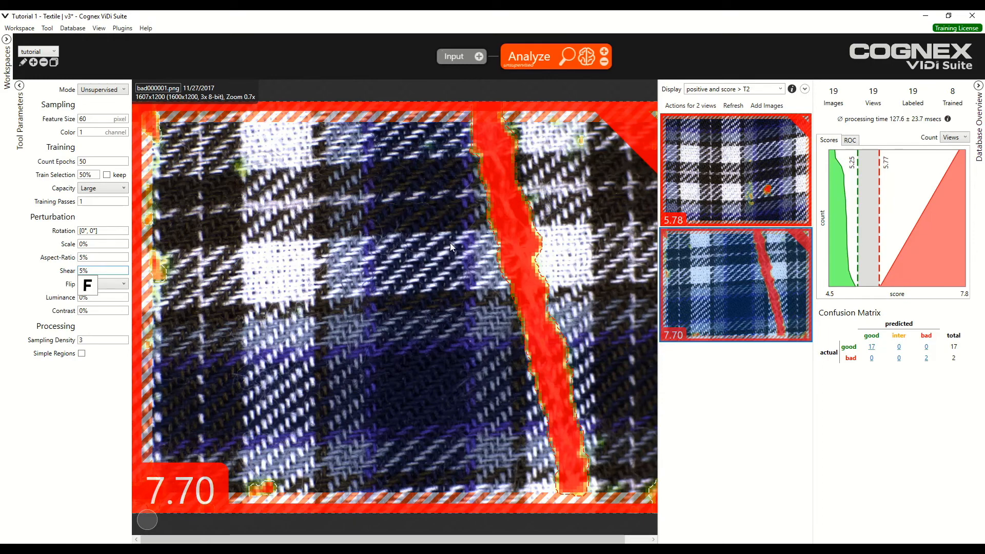
mouse_move(501, 195)
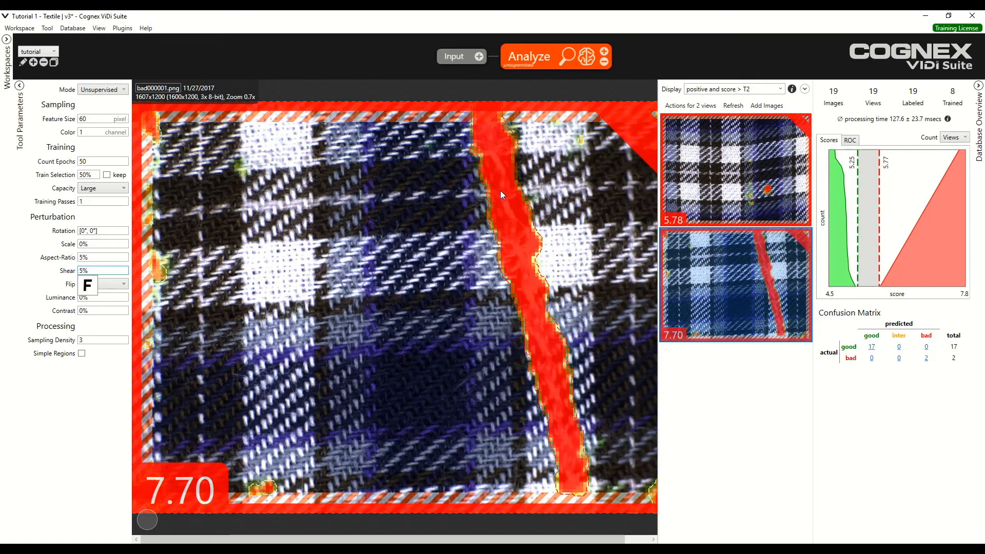
mouse_move(578, 408)
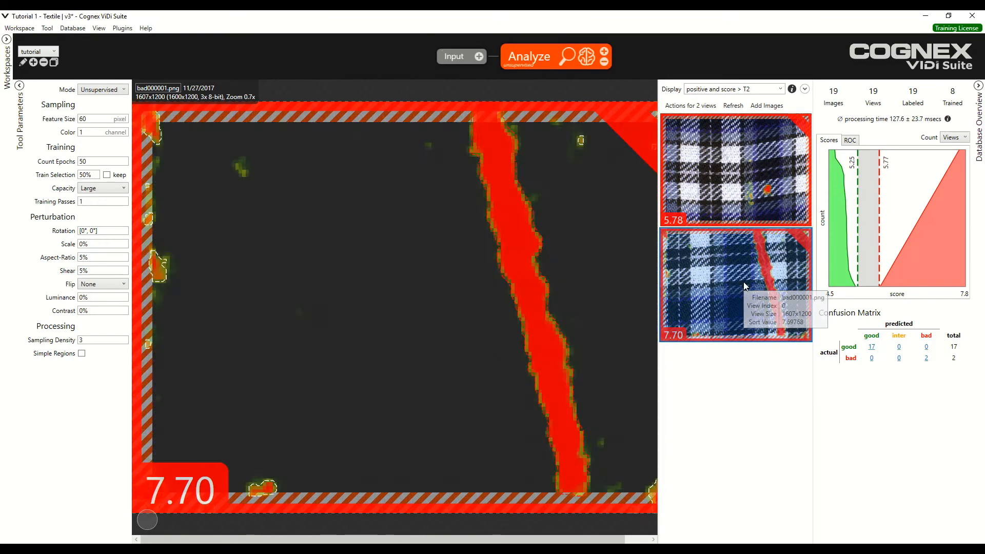
left_click(735, 282)
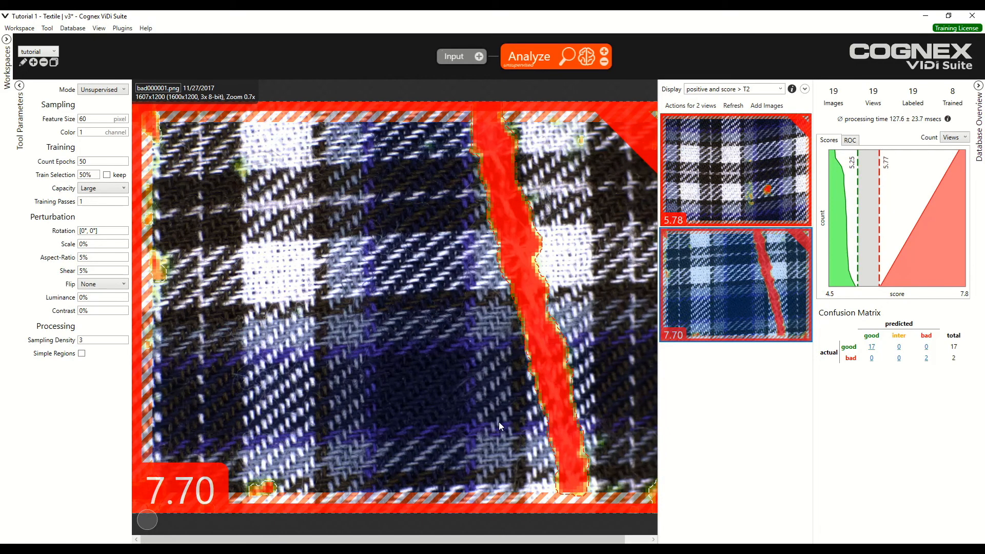
mouse_move(467, 231)
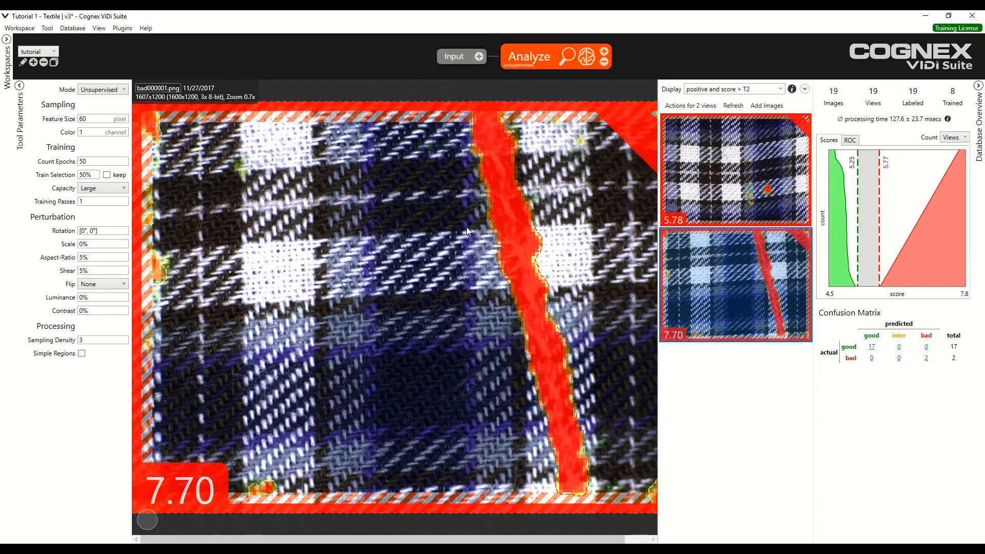
mouse_move(525, 201)
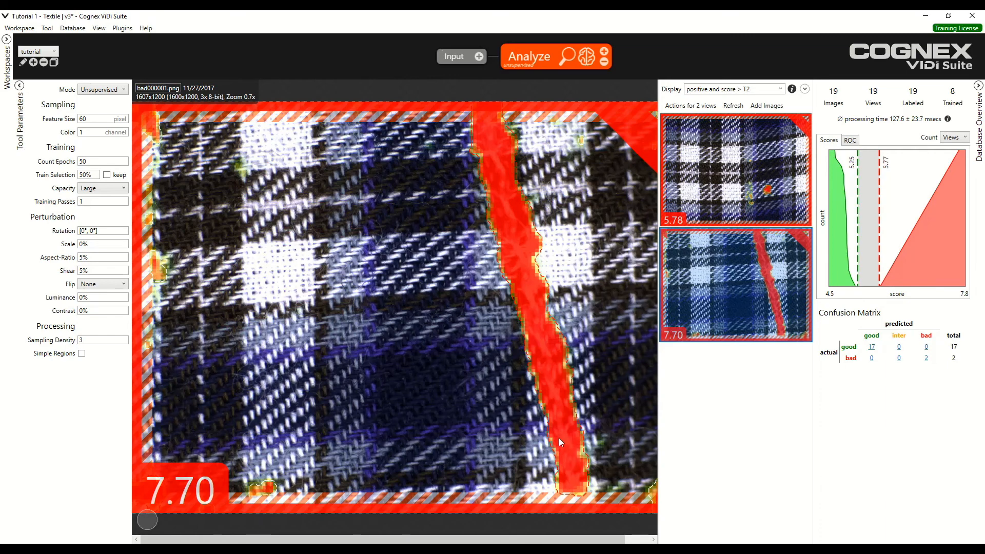
mouse_move(510, 332)
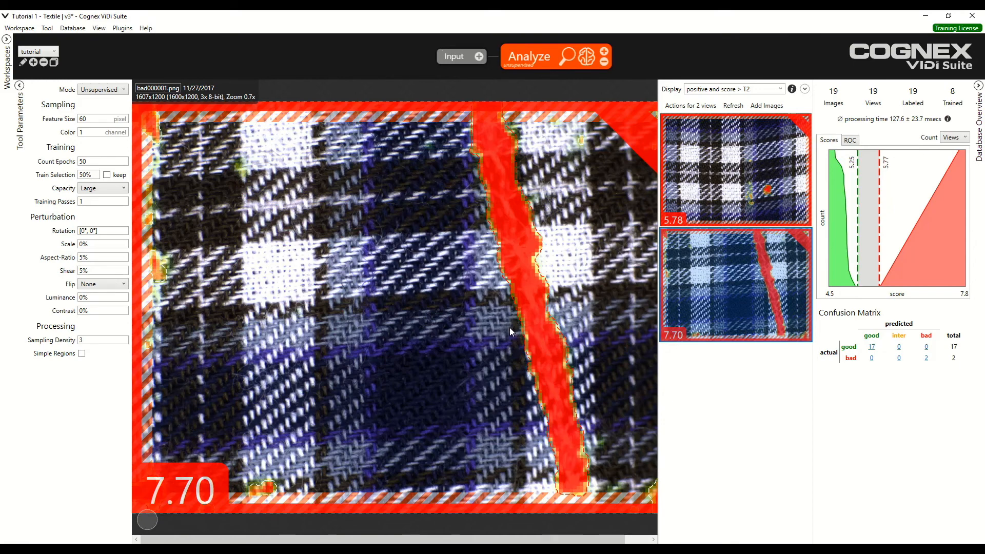
mouse_move(495, 290)
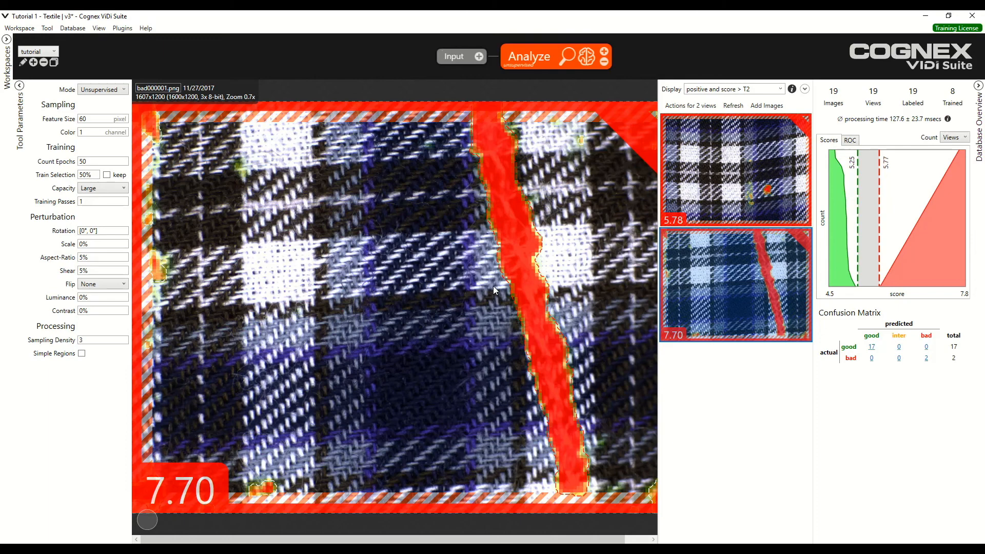
- Retrain the Analyze tool and compare results for bad000001 (7.28) and bad000002 (5.77)
left_click(529, 57)
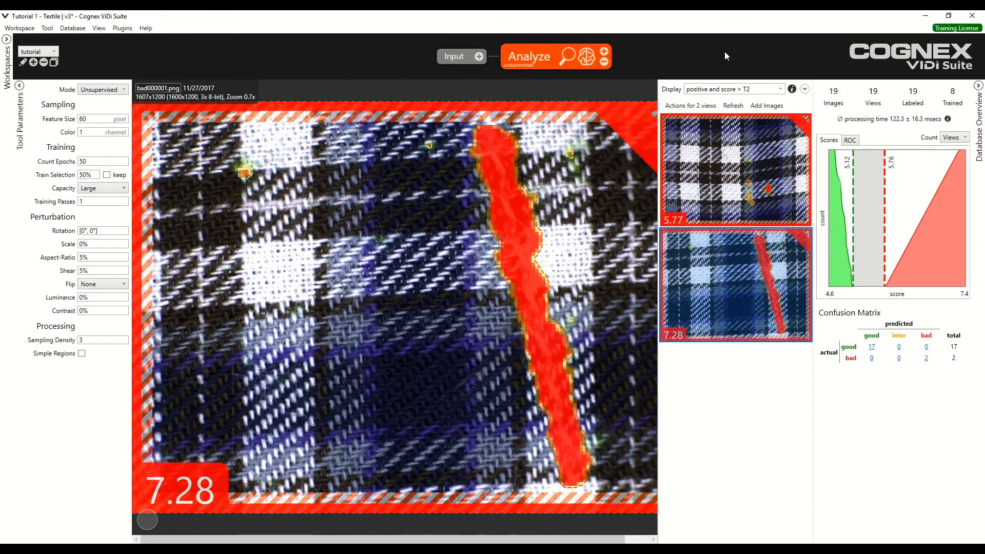
mouse_move(710, 130)
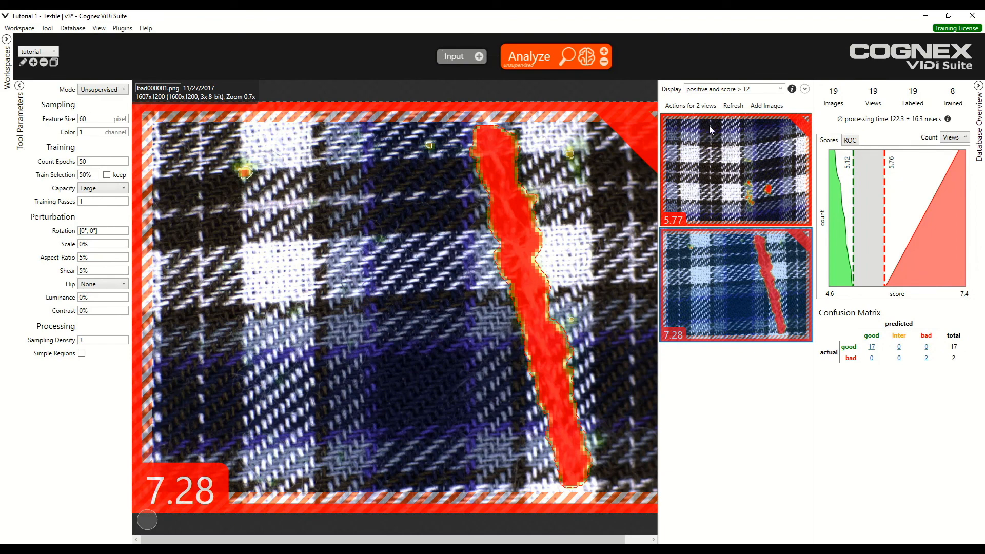
left_click(735, 170)
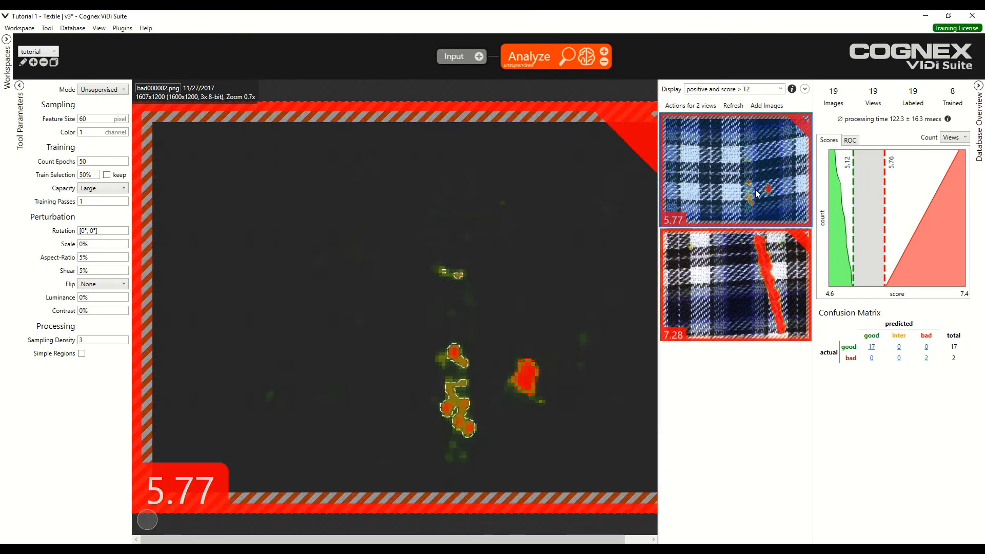
left_click(735, 283)
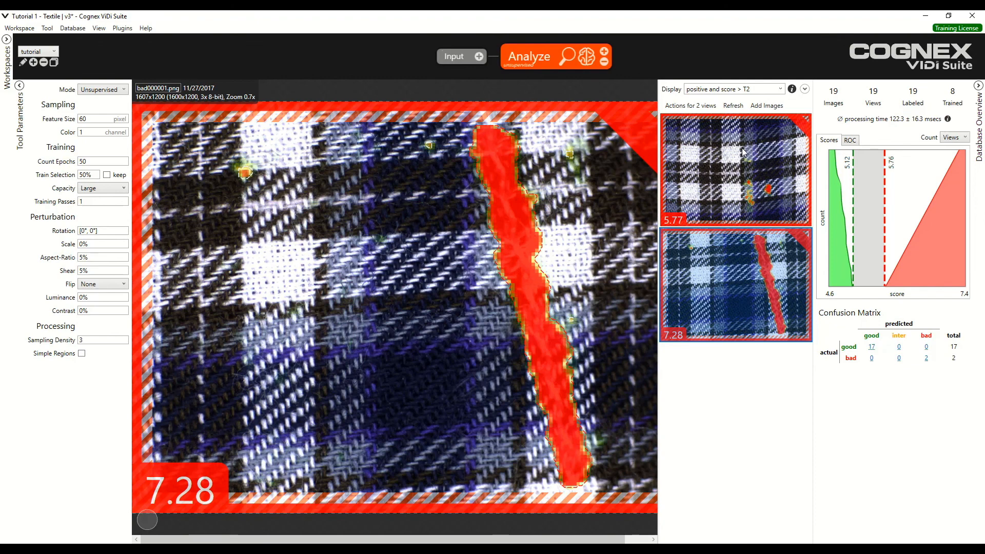
left_click(736, 168)
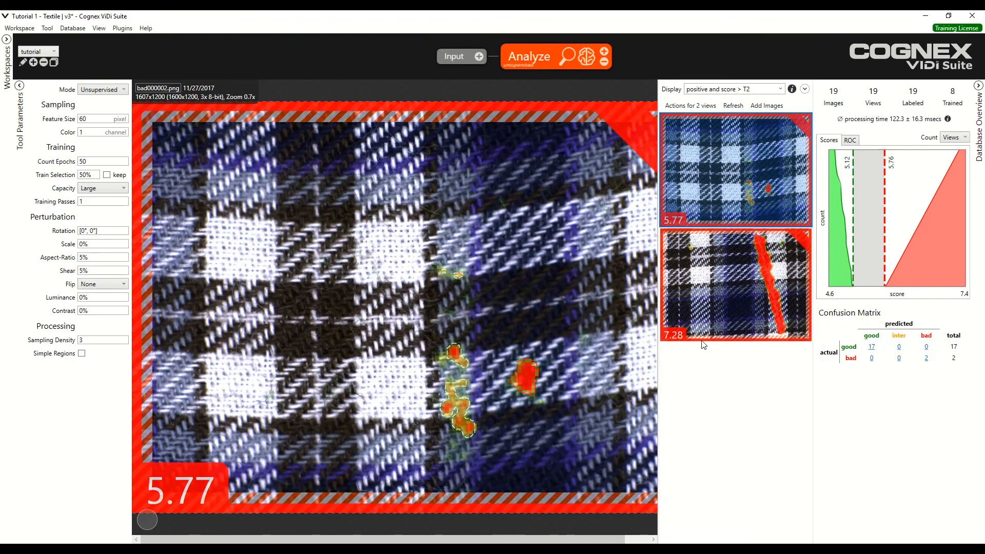
left_click(735, 284)
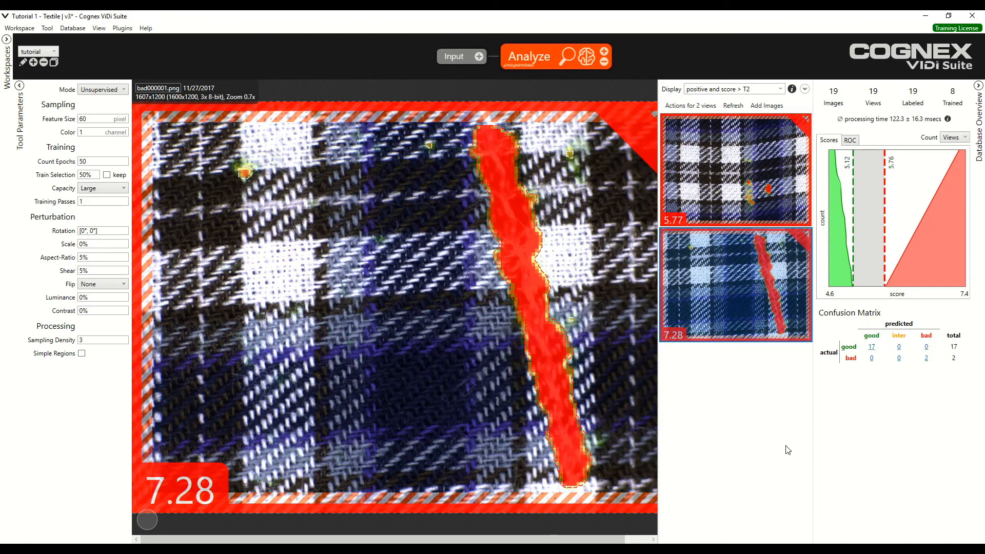
mouse_move(772, 394)
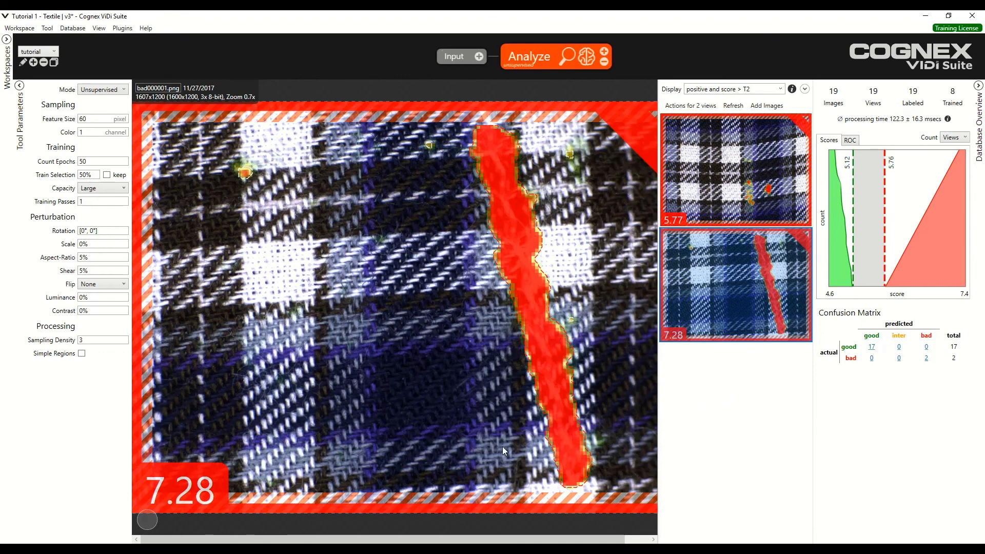
mouse_move(448, 288)
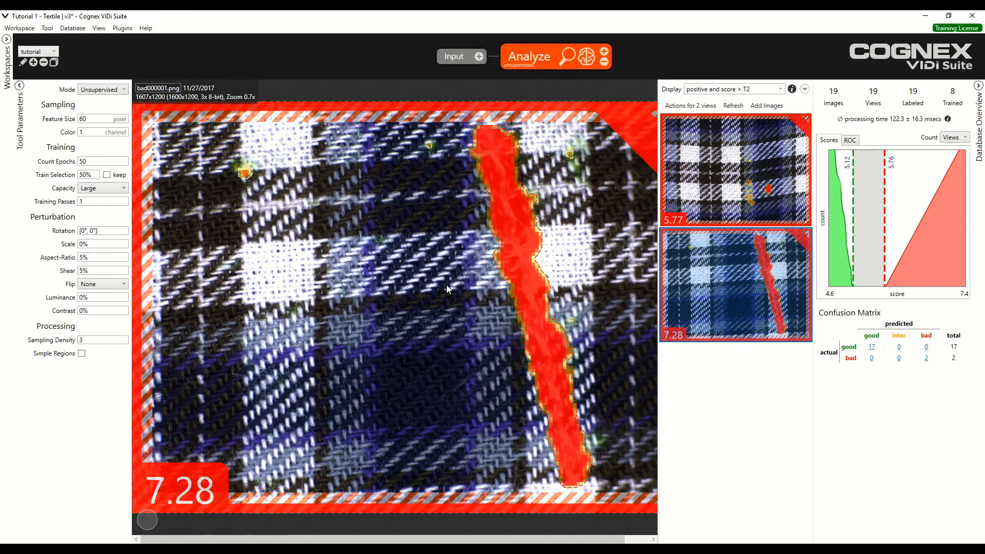
mouse_move(824, 307)
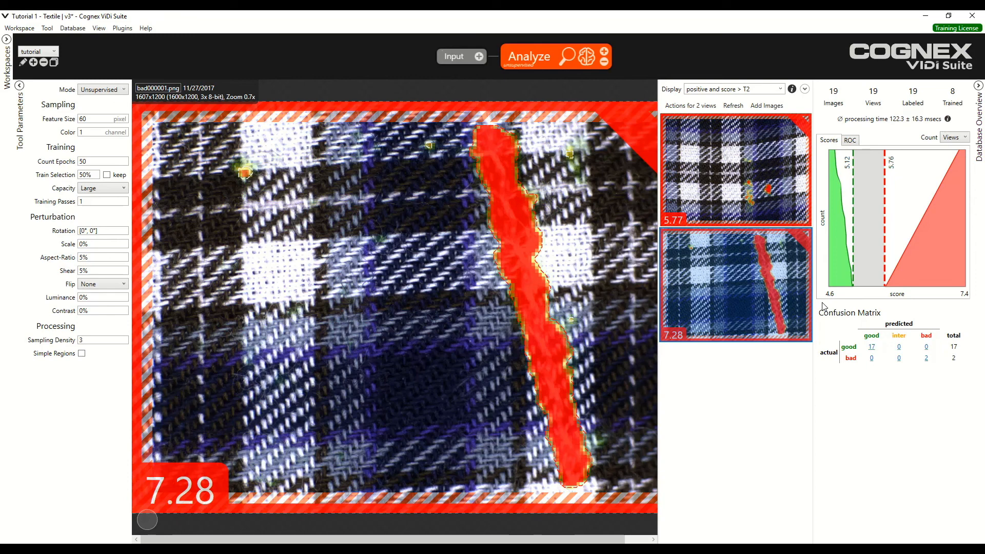
mouse_move(898, 308)
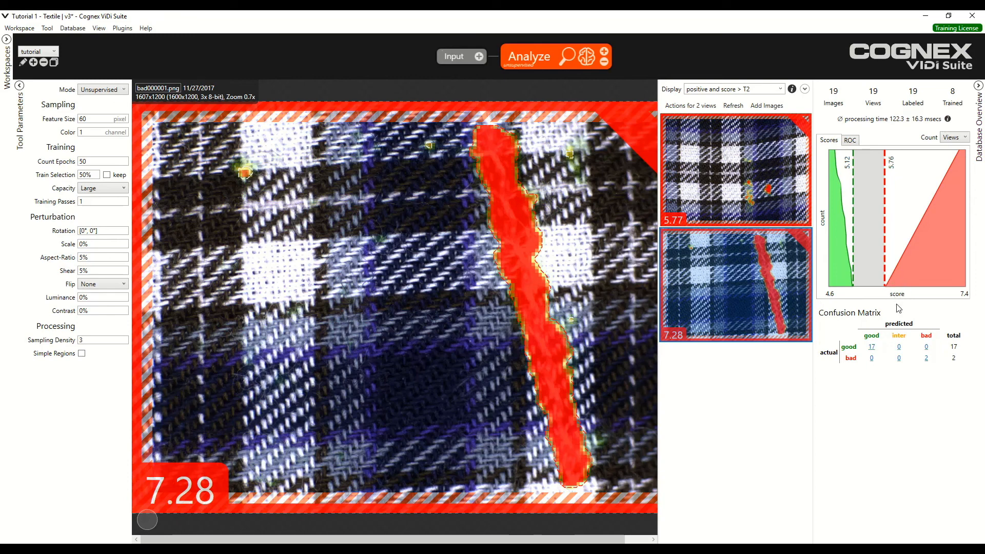
mouse_move(883, 267)
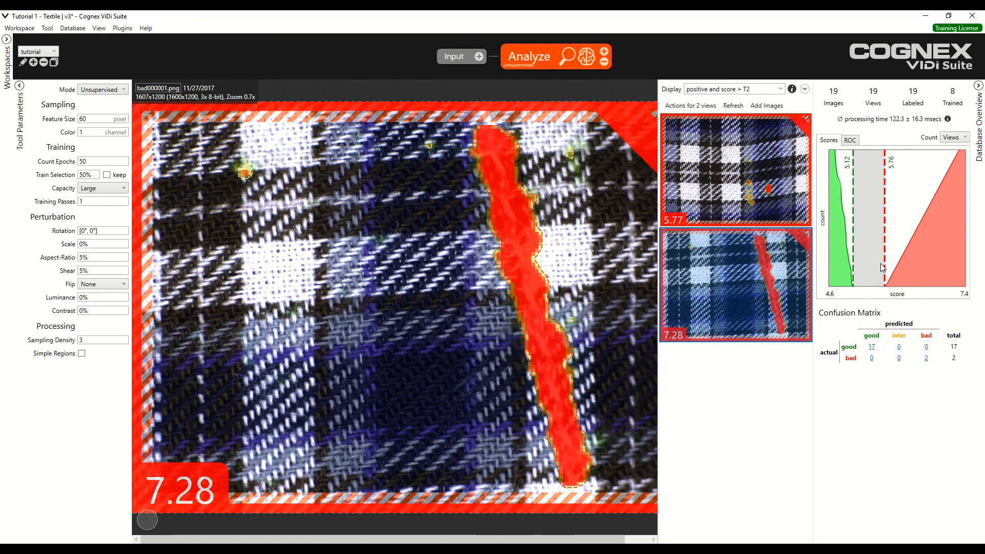
mouse_move(889, 283)
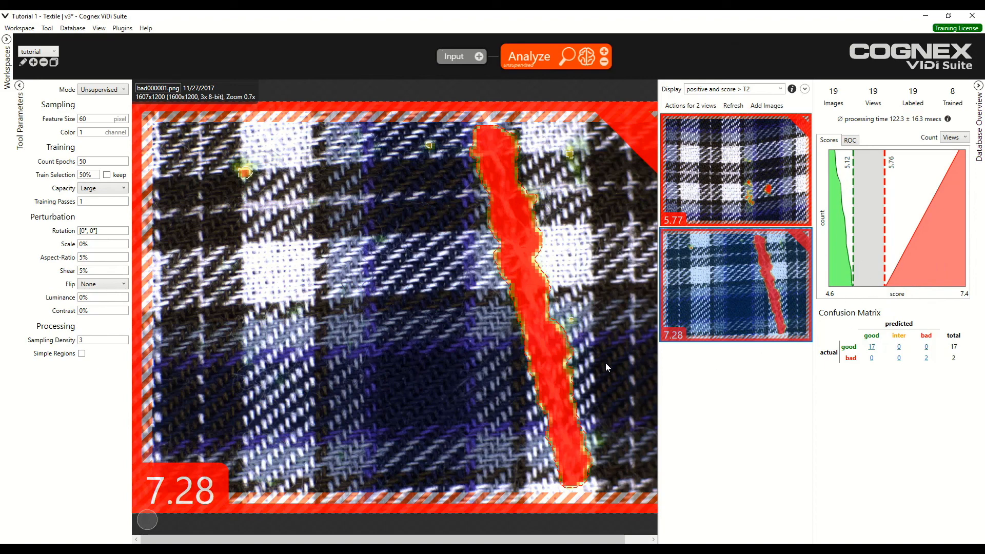
mouse_move(433, 215)
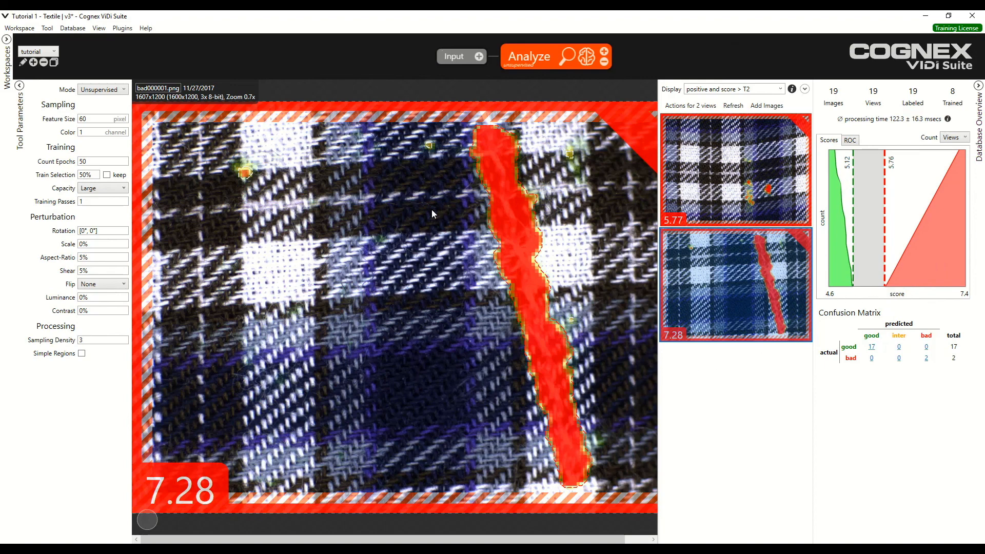
left_click(103, 257)
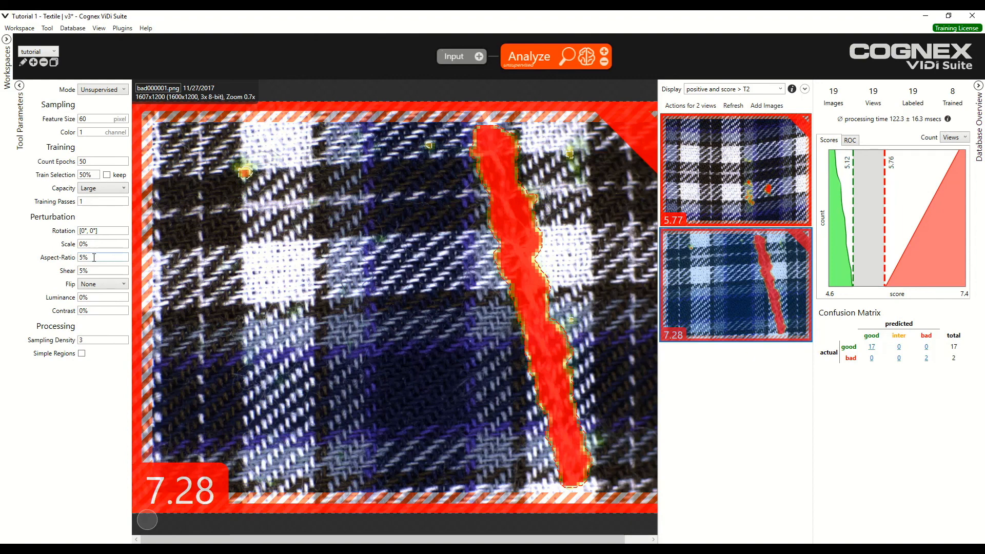